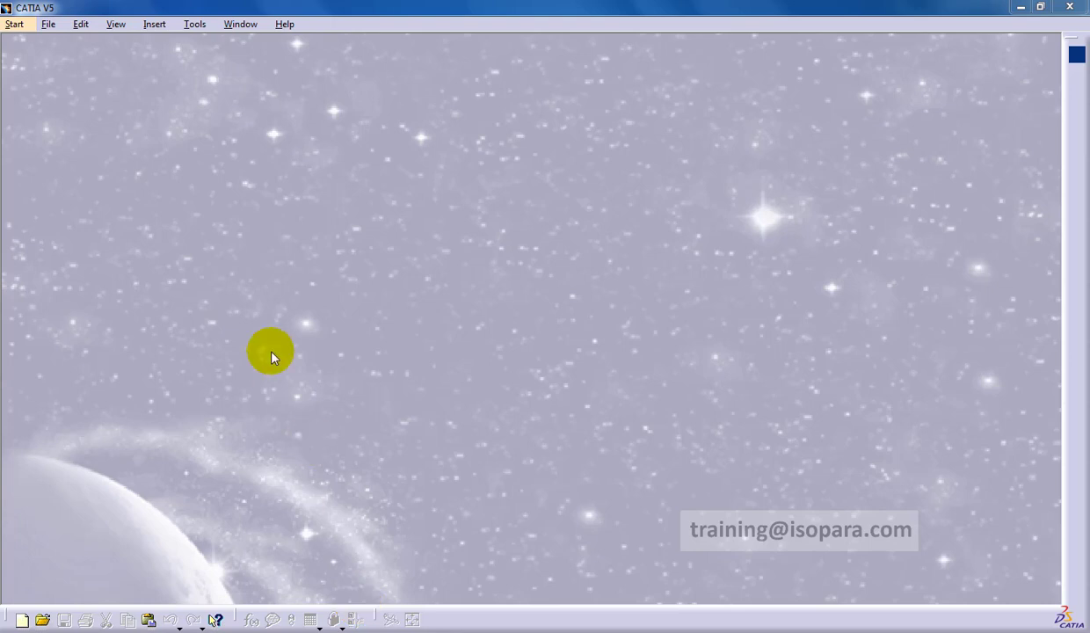
# Step: Start a new Part document named 'part modelling methodology'
pyautogui.click(14, 23)
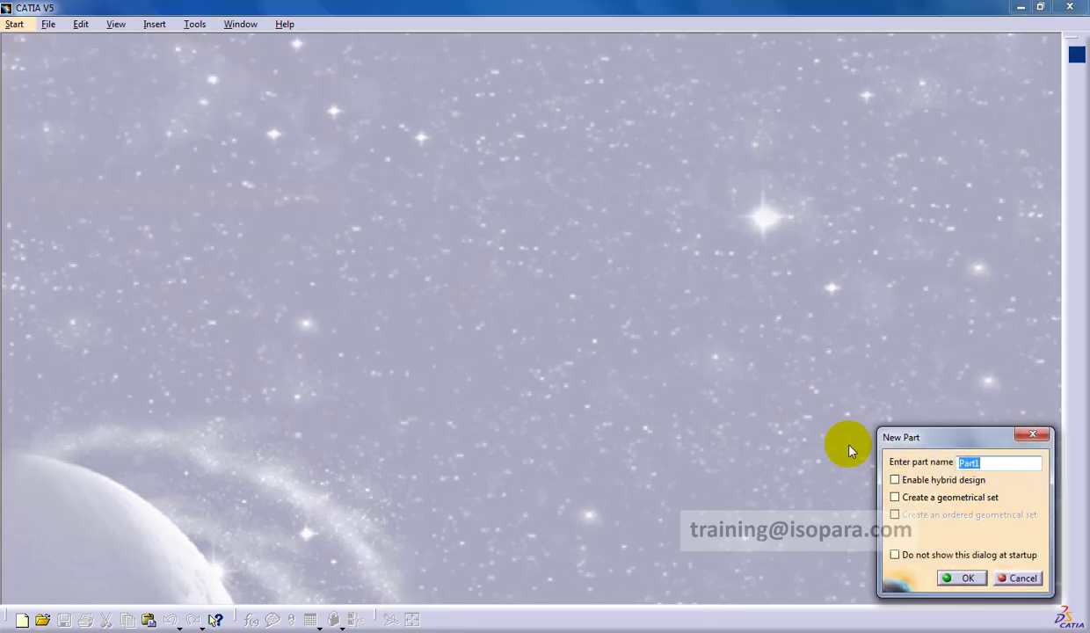
pyautogui.write('part')
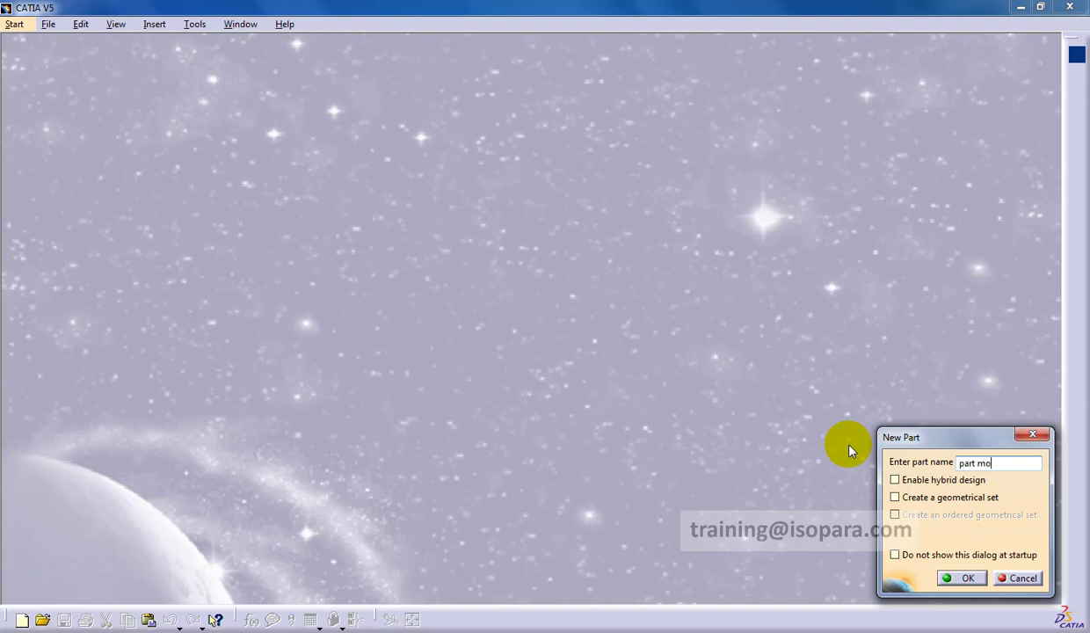
pyautogui.write('delling met')
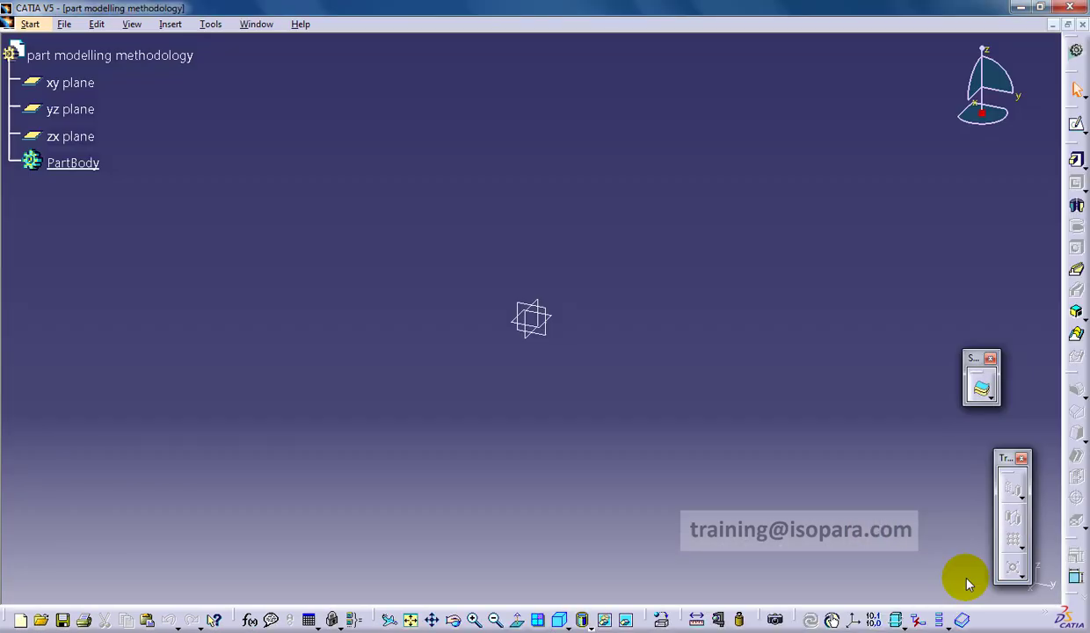
pyautogui.moveTo(590, 384)
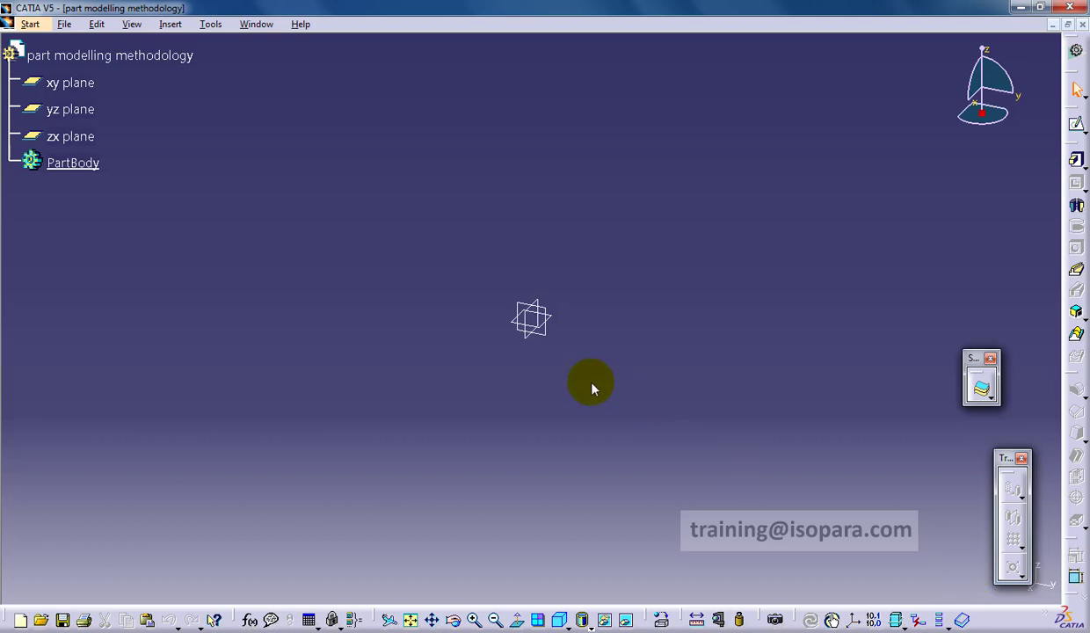
pyautogui.moveTo(204, 158)
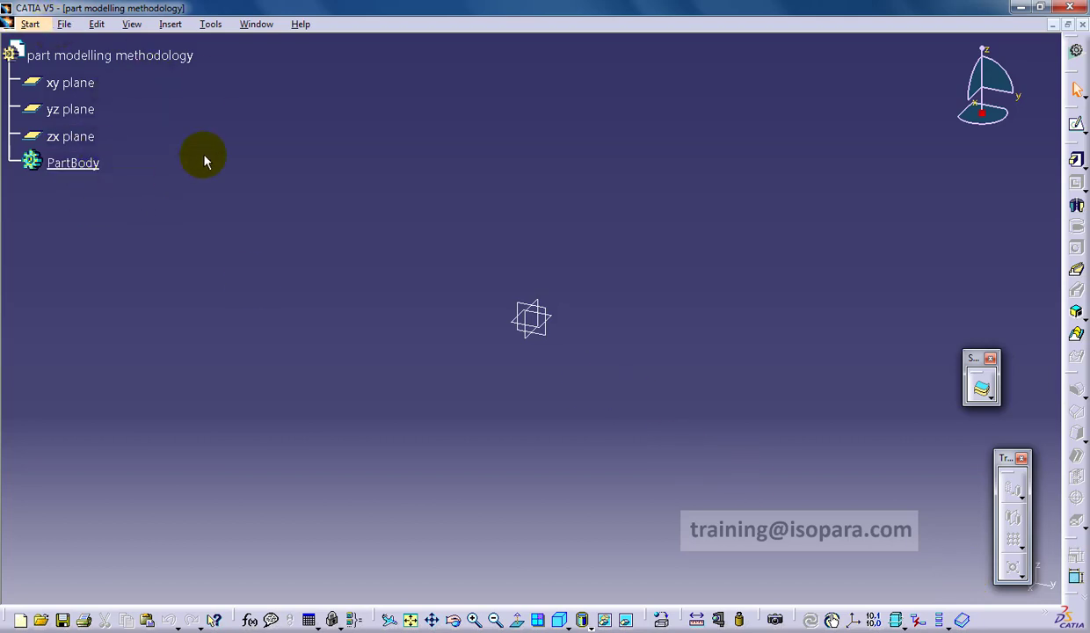
# Step: Insert new bodies into the part and rename the first one 'Main Body'
pyautogui.click(73, 162)
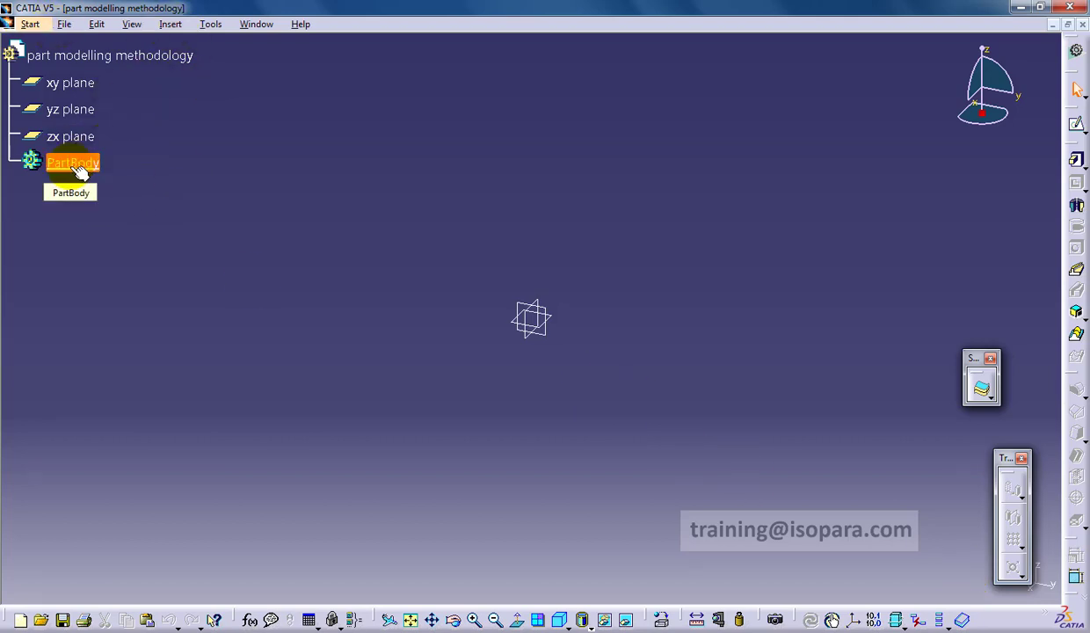
pyautogui.click(169, 24)
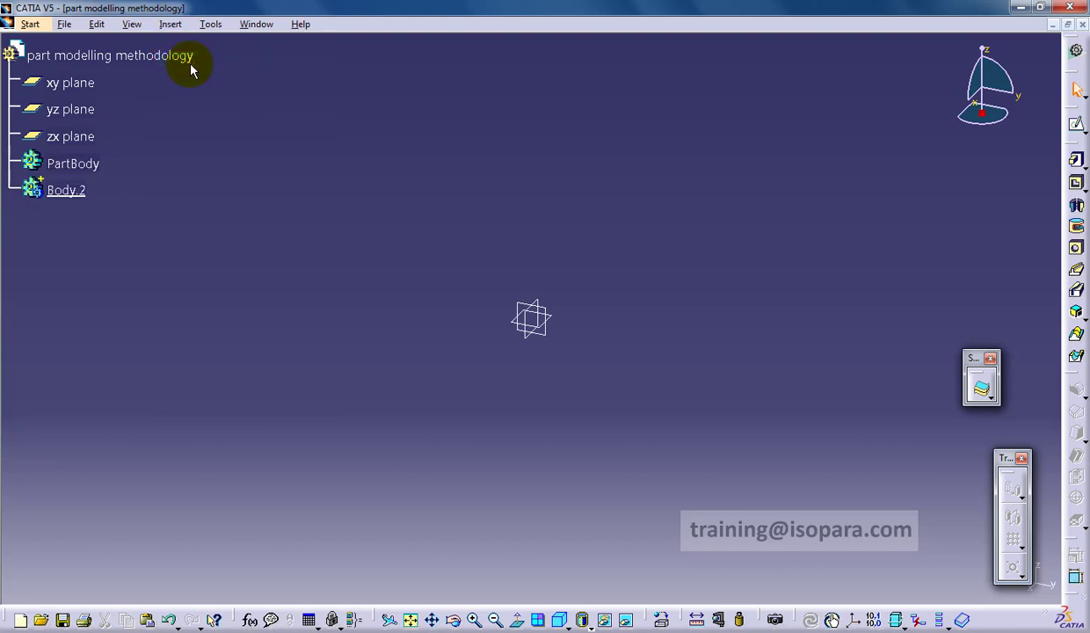
pyautogui.click(170, 23)
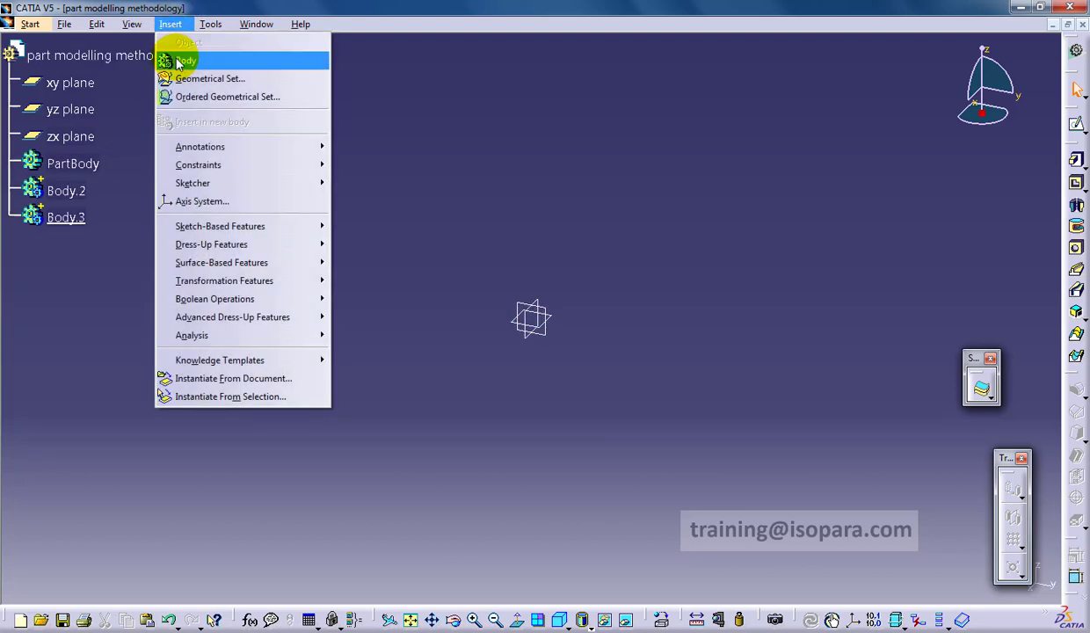
pyautogui.rightClick(66, 191)
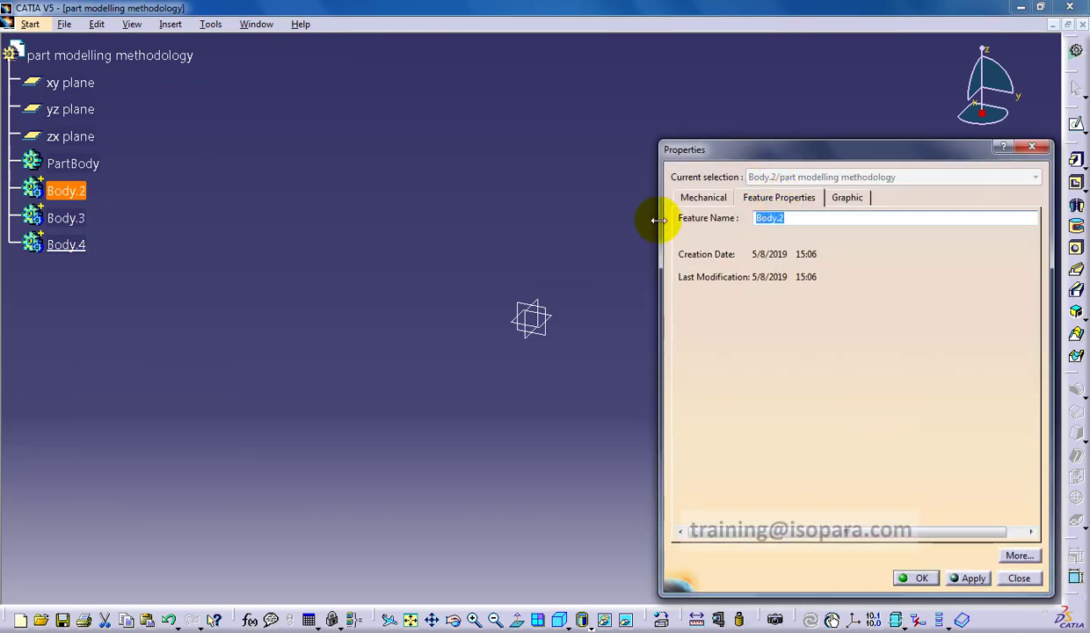
pyautogui.write('Main')
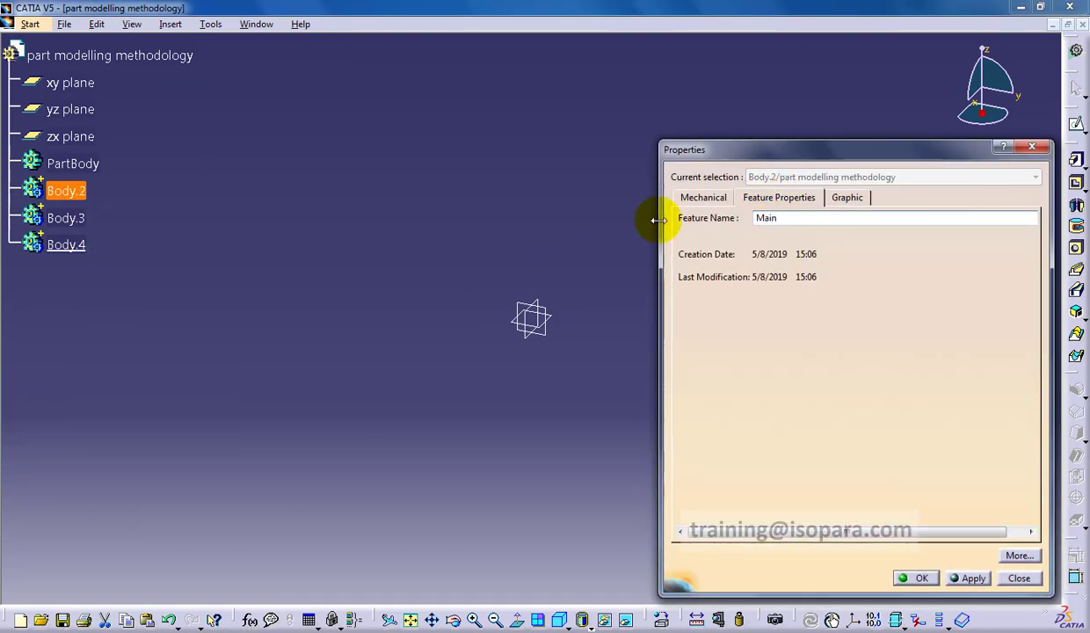
pyautogui.write('Body')
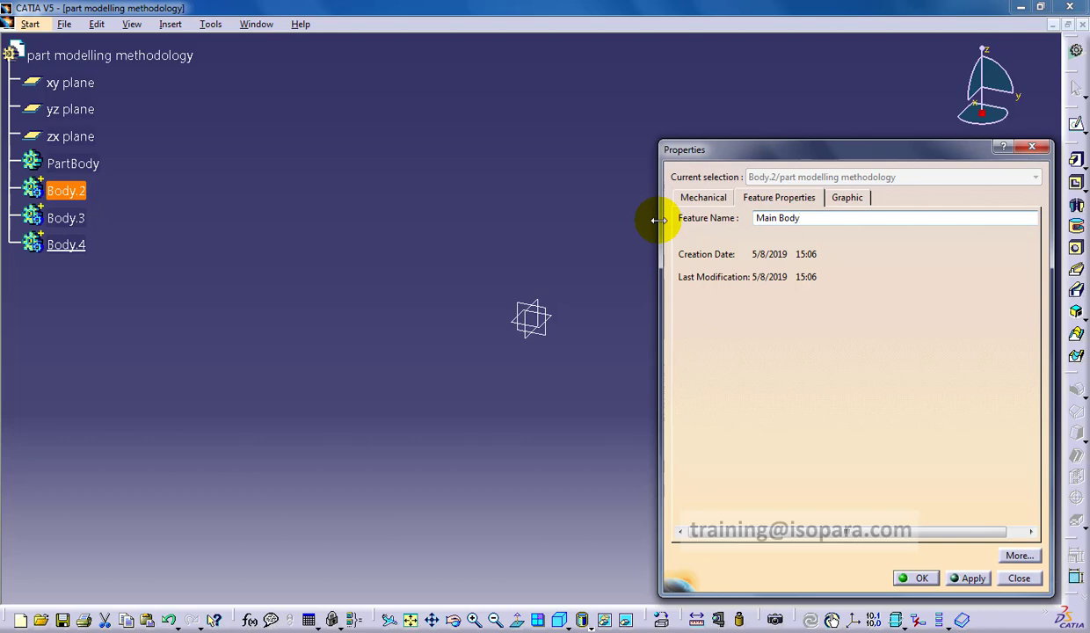
# Step: Rename the other two new bodies 'add' and 'remove'
pyautogui.rightClick(66, 190)
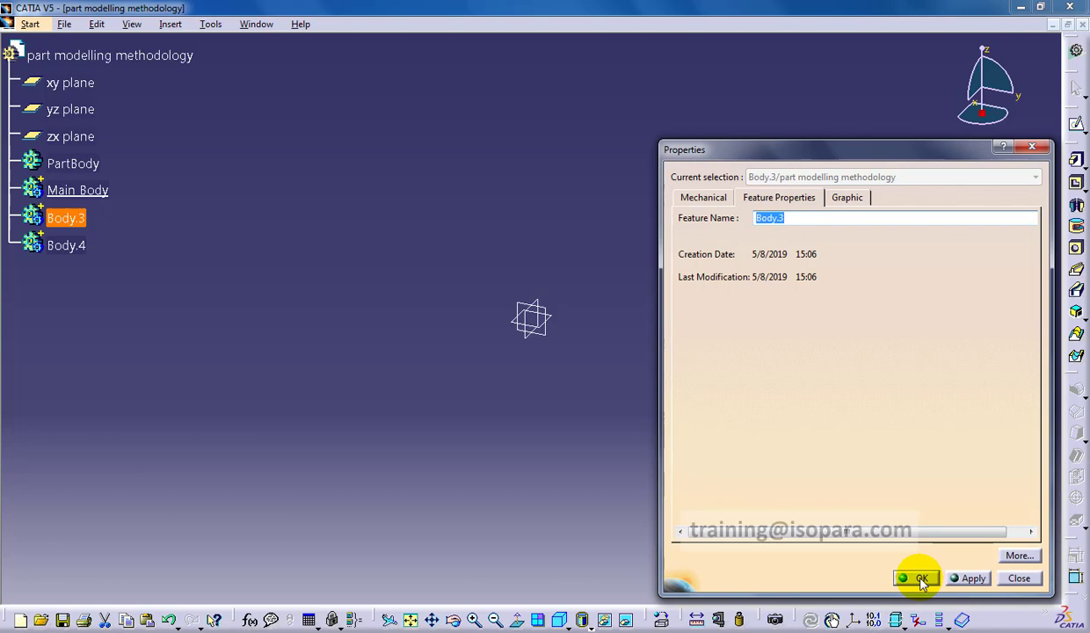
pyautogui.write('add')
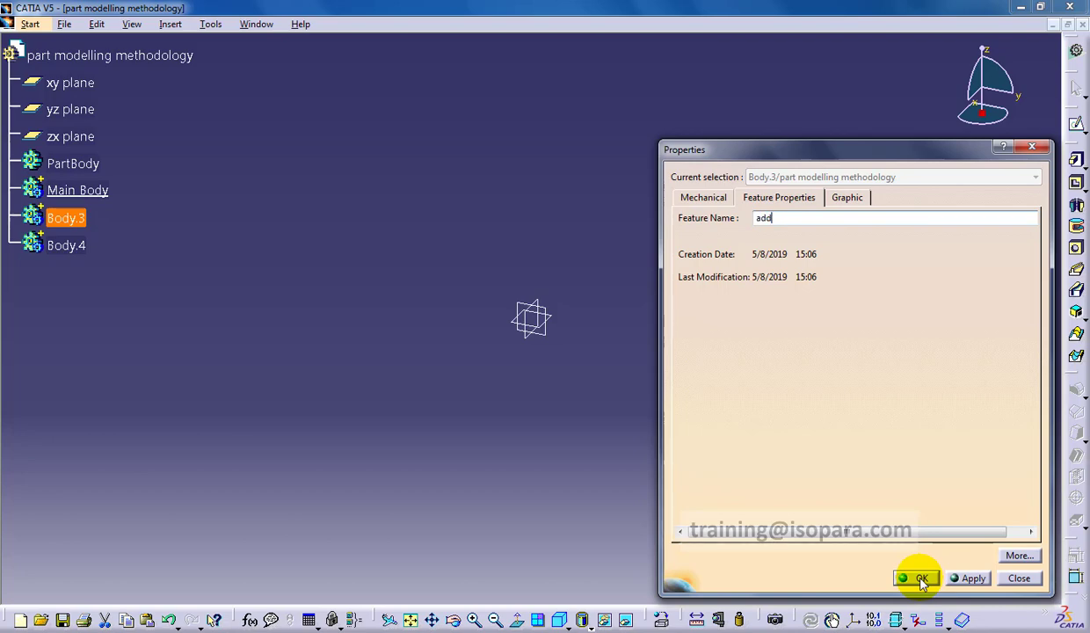
pyautogui.click(920, 578)
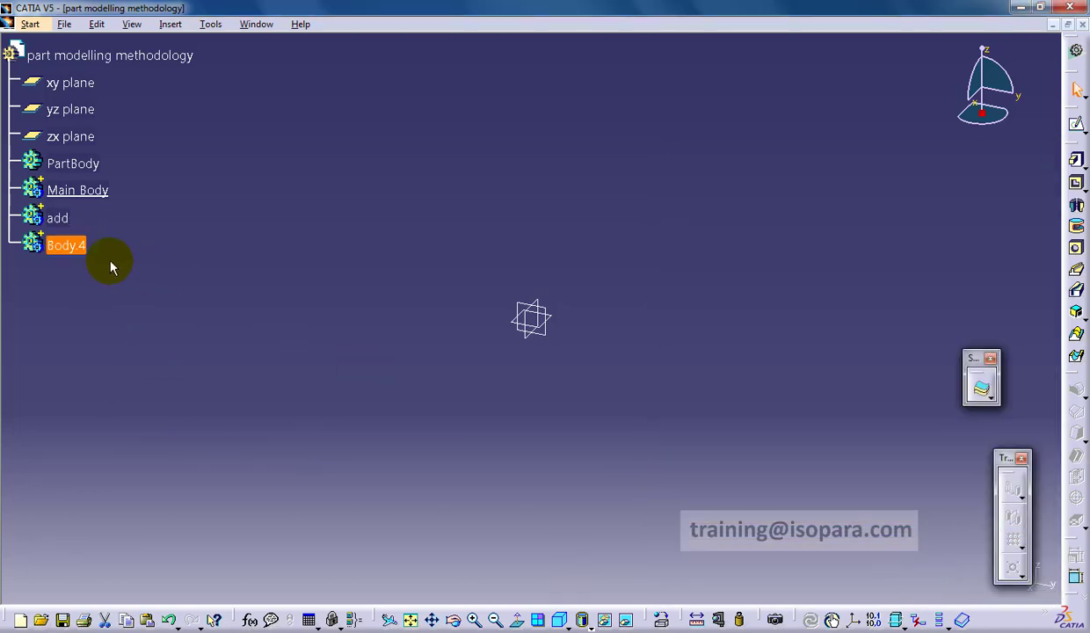
pyautogui.rightClick(66, 245)
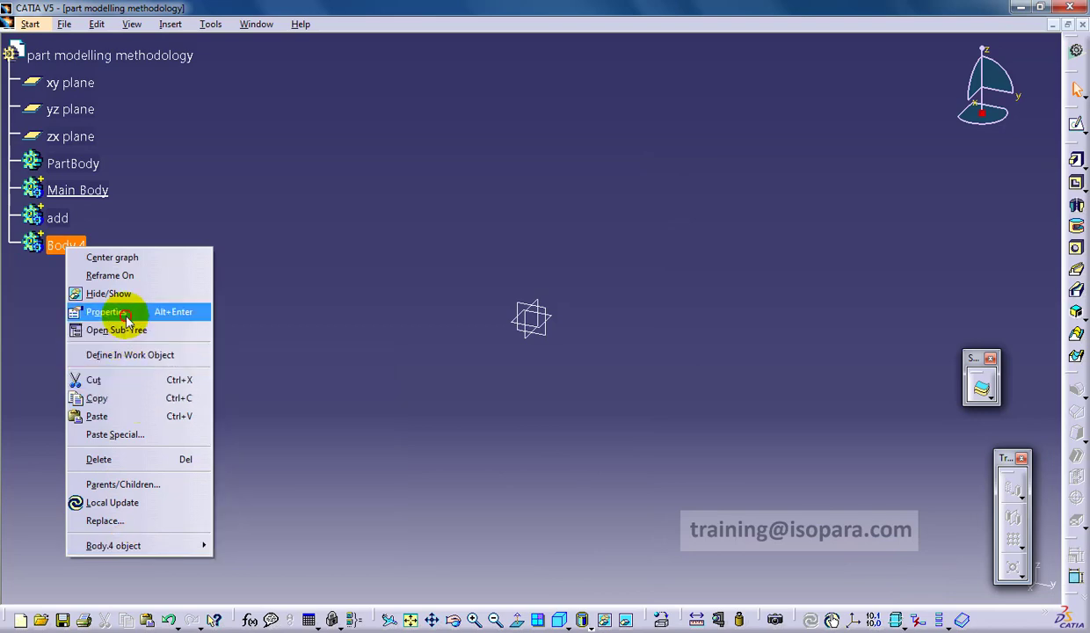
pyautogui.click(106, 311)
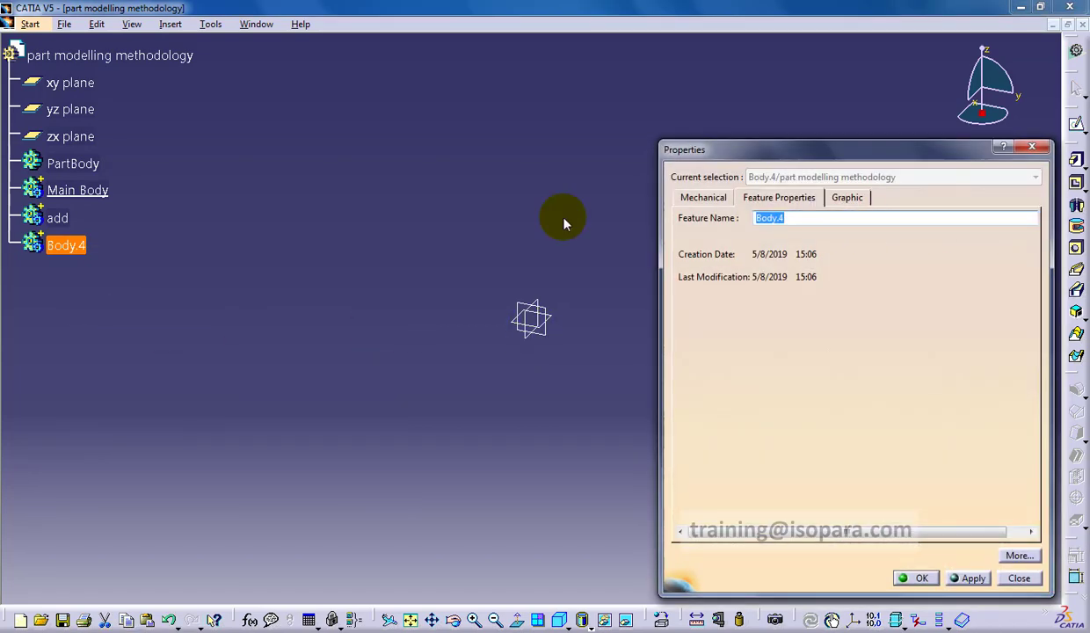
pyautogui.write('remo')
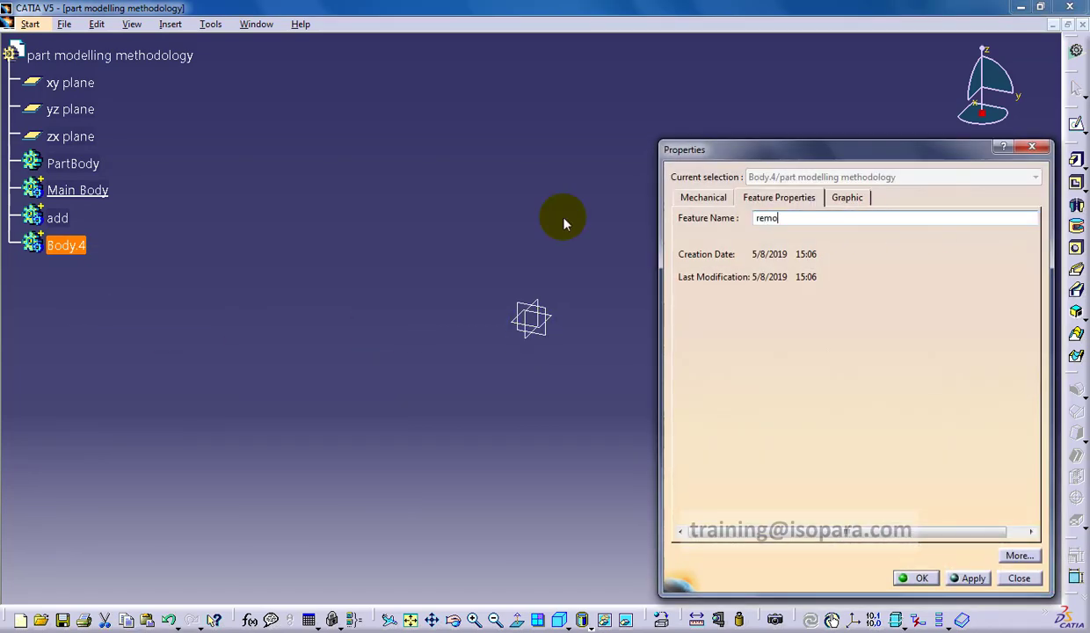
pyautogui.click(922, 578)
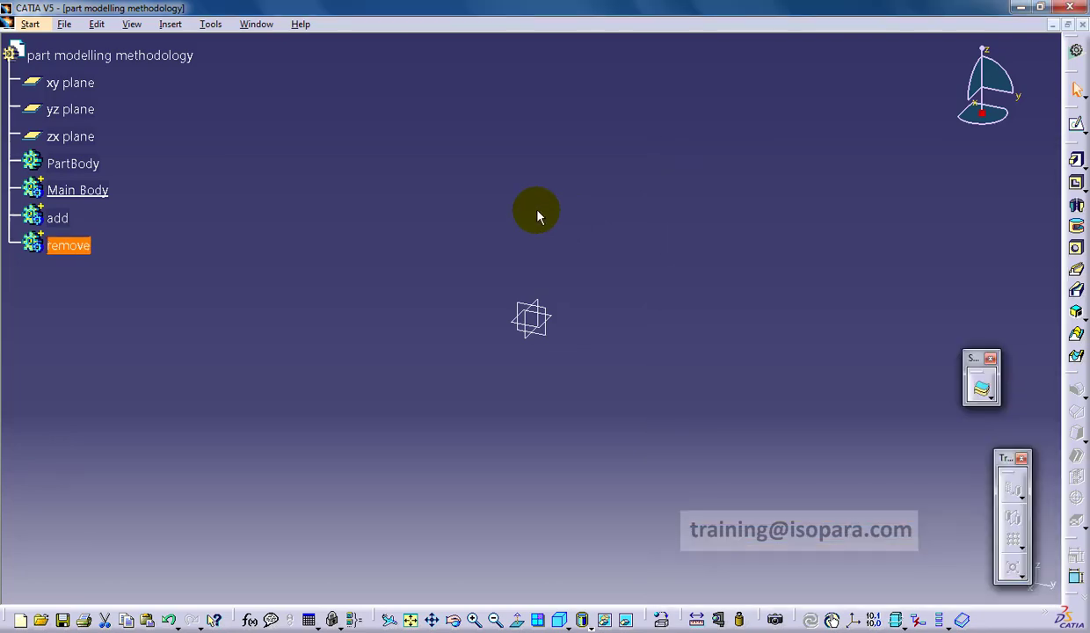
pyautogui.click(58, 218)
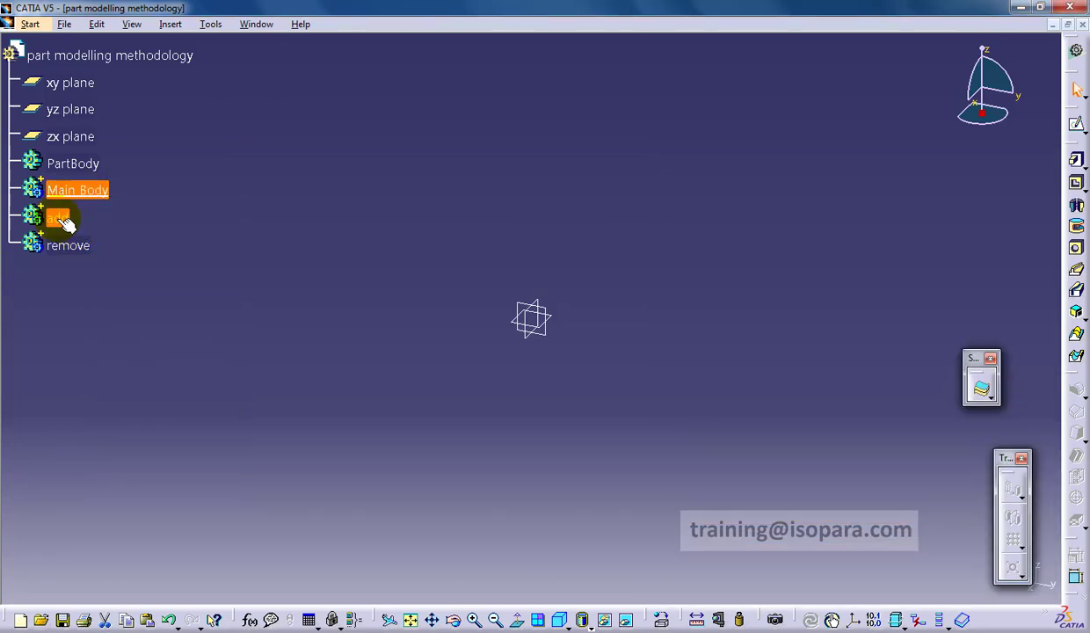
# Step: Add the add body into Main Body, expand its operations, and insert another body
pyautogui.doubleClick(58, 218)
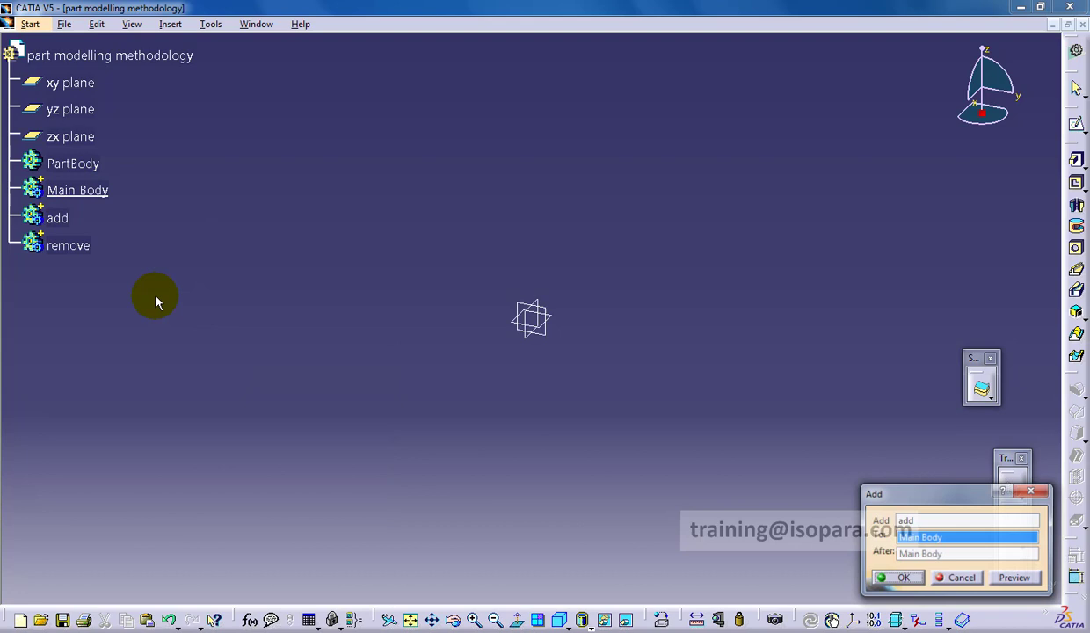
pyautogui.click(903, 577)
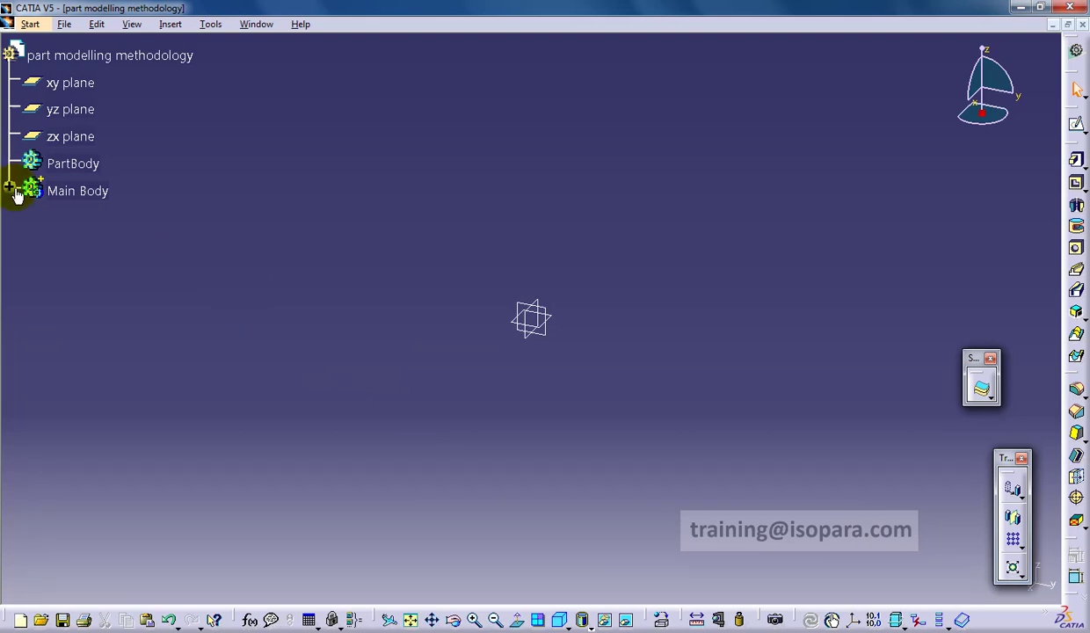
pyautogui.click(17, 190)
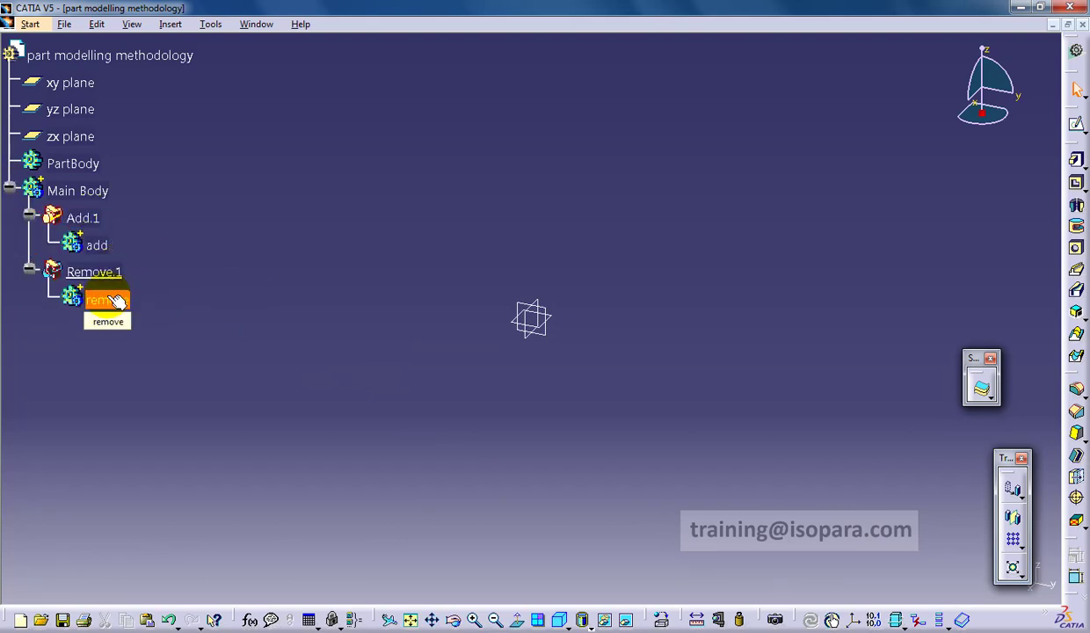
pyautogui.click(171, 24)
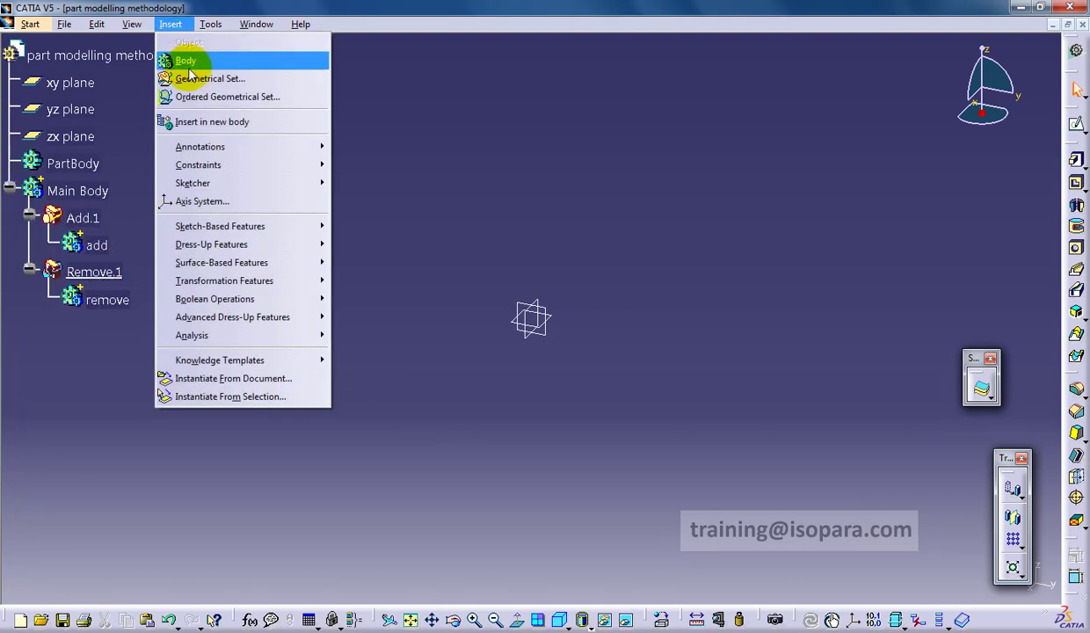
pyautogui.click(186, 60)
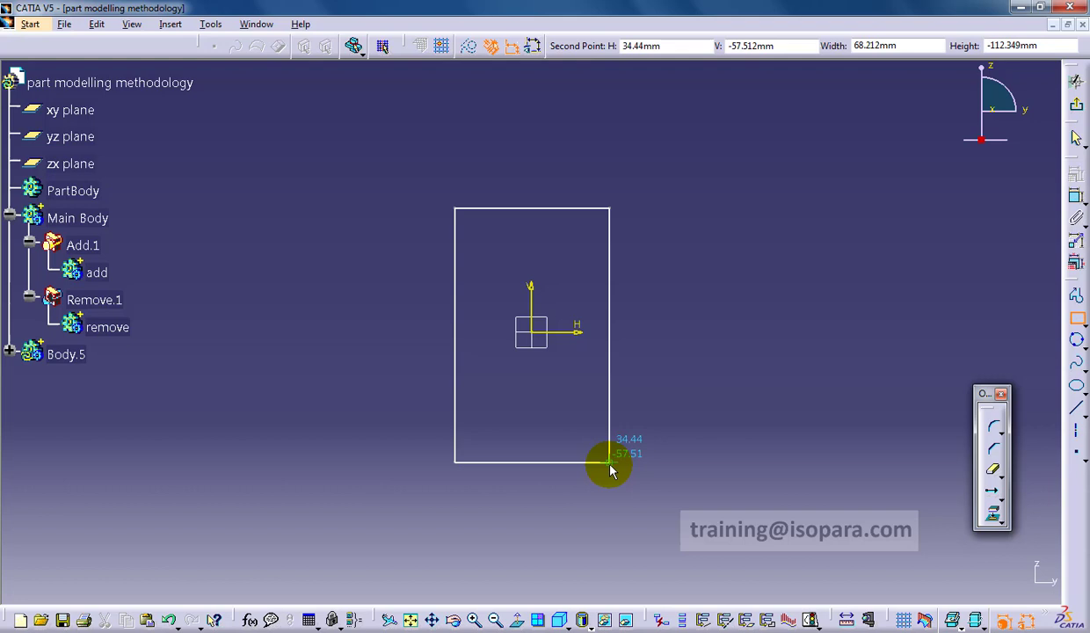
# Step: Dimension the rectangle 100 tall and 80 wide, with symmetric edge pairs about the axes
pyautogui.click(1077, 195)
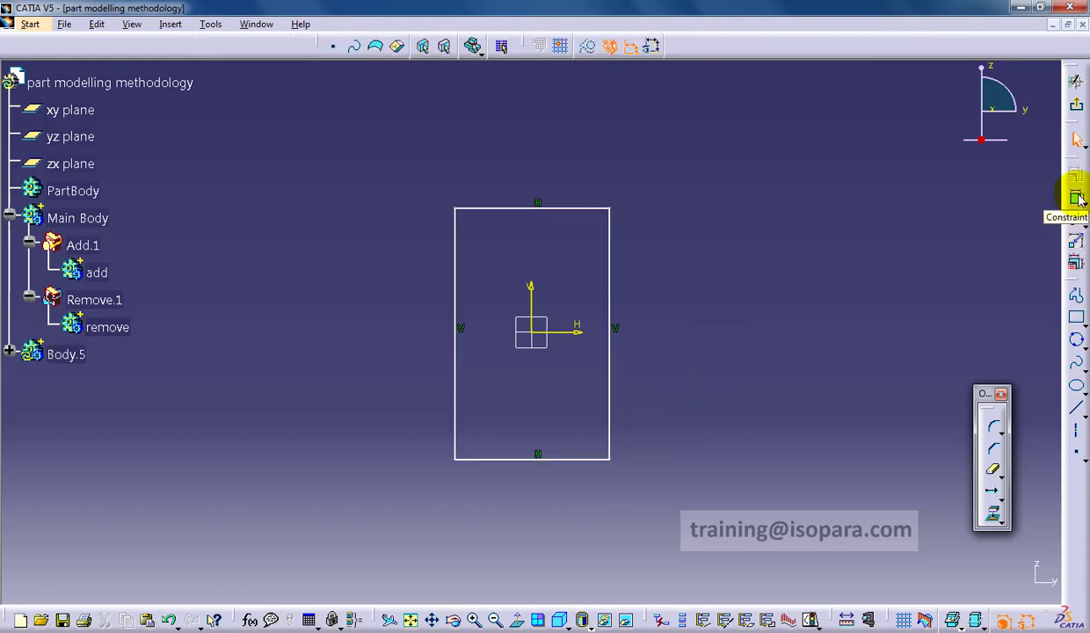
pyautogui.click(690, 343)
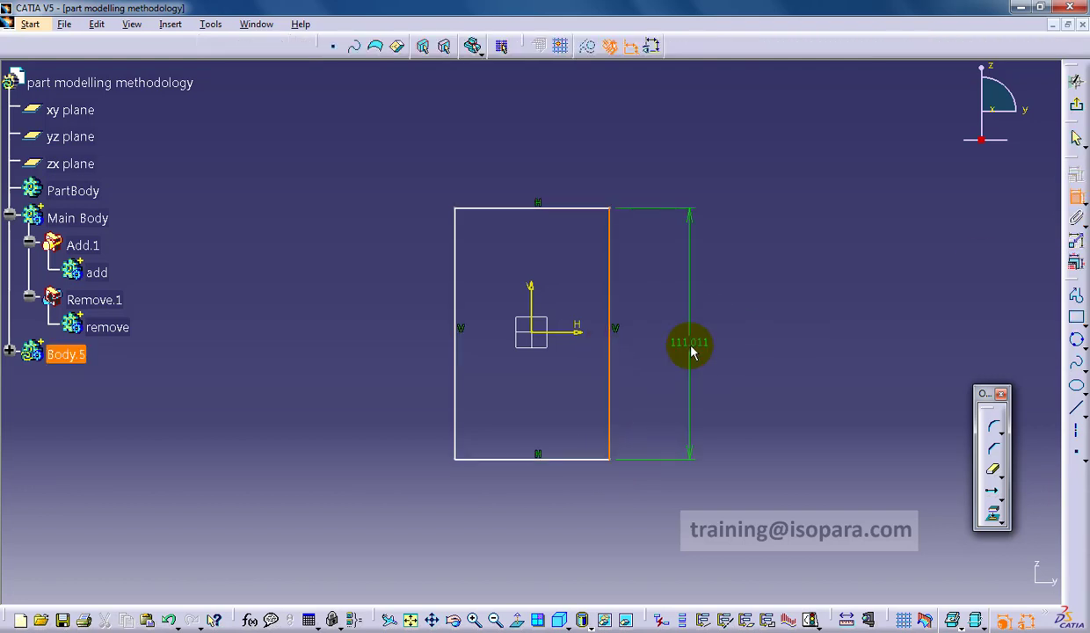
pyautogui.doubleClick(691, 342)
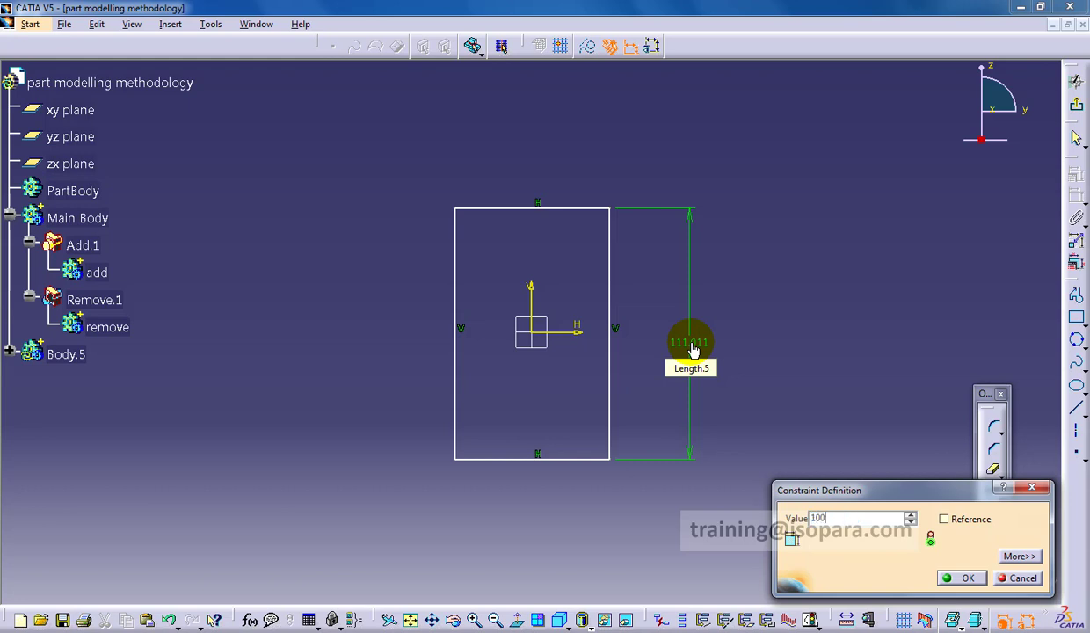
pyautogui.click(967, 577)
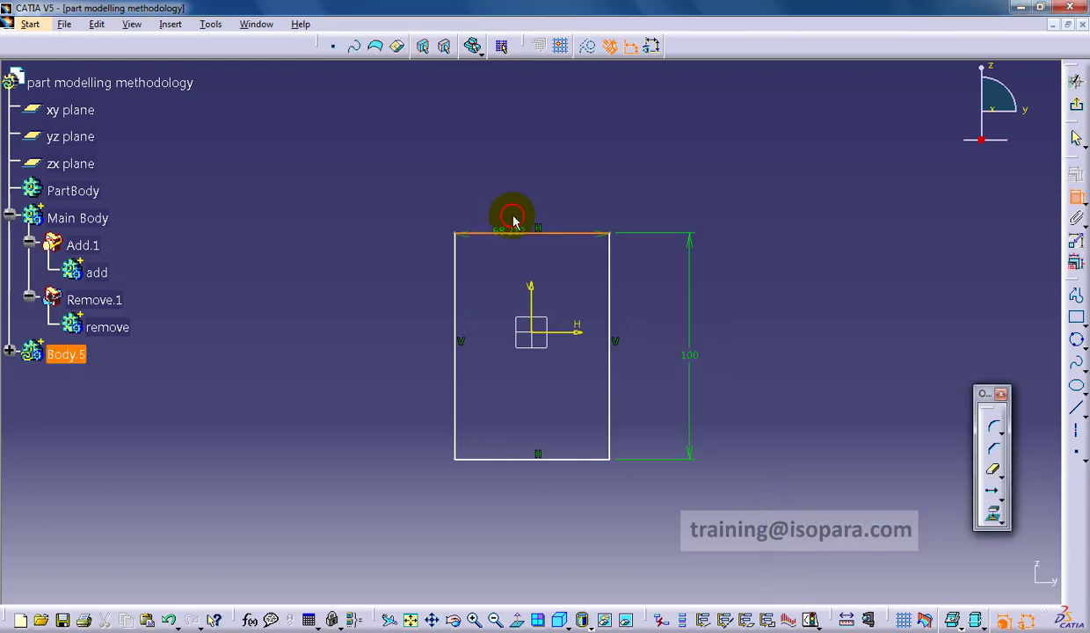
pyautogui.doubleClick(512, 218)
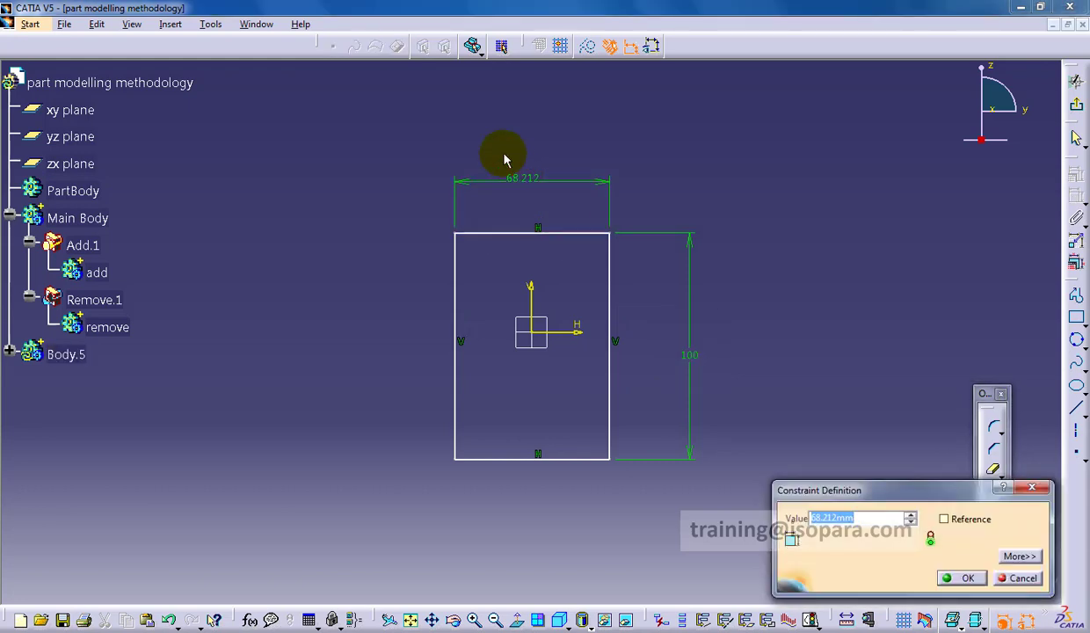
pyautogui.click(967, 578)
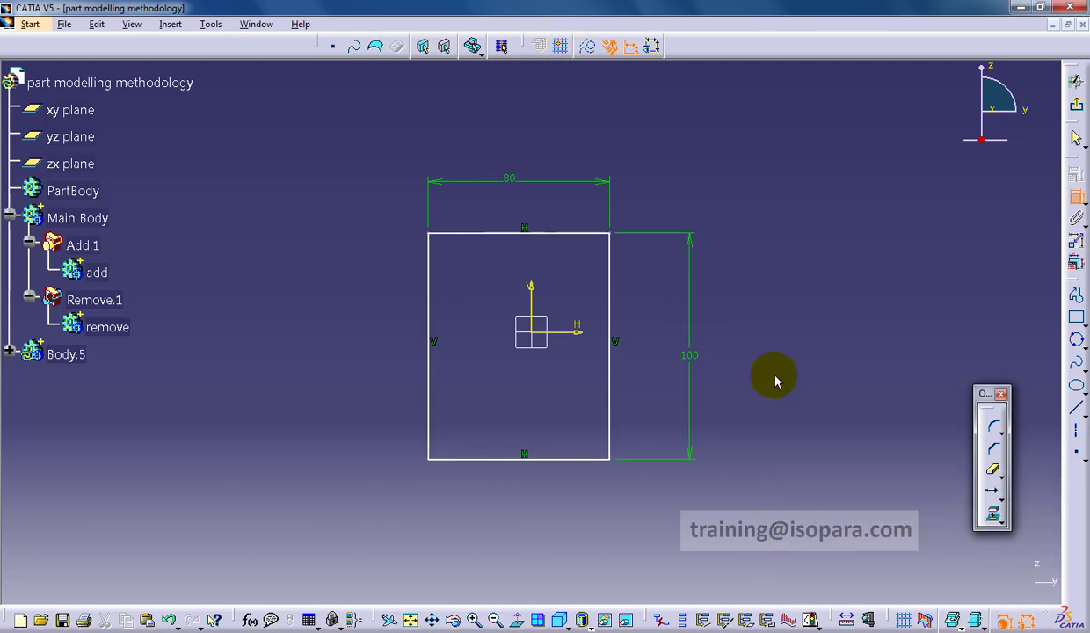
pyautogui.moveTo(545, 457)
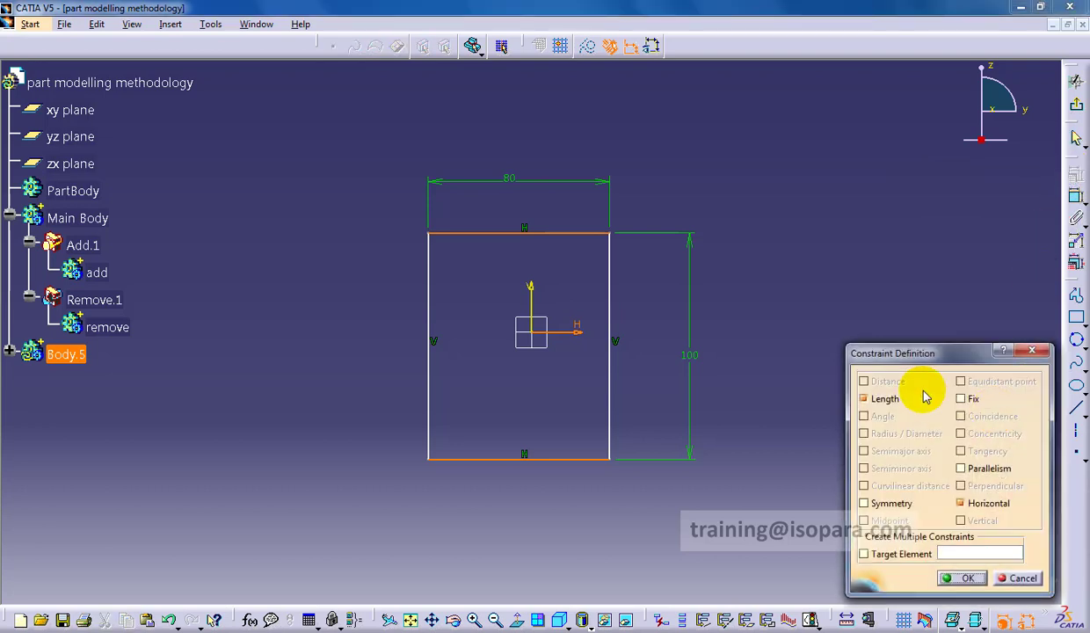
pyautogui.click(960, 578)
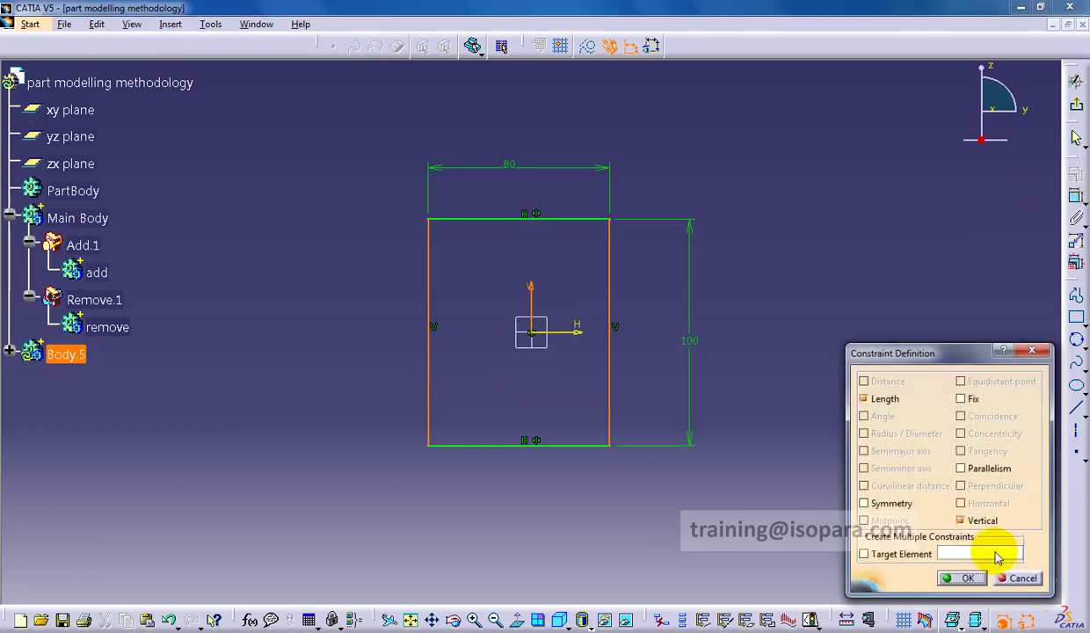
pyautogui.click(961, 577)
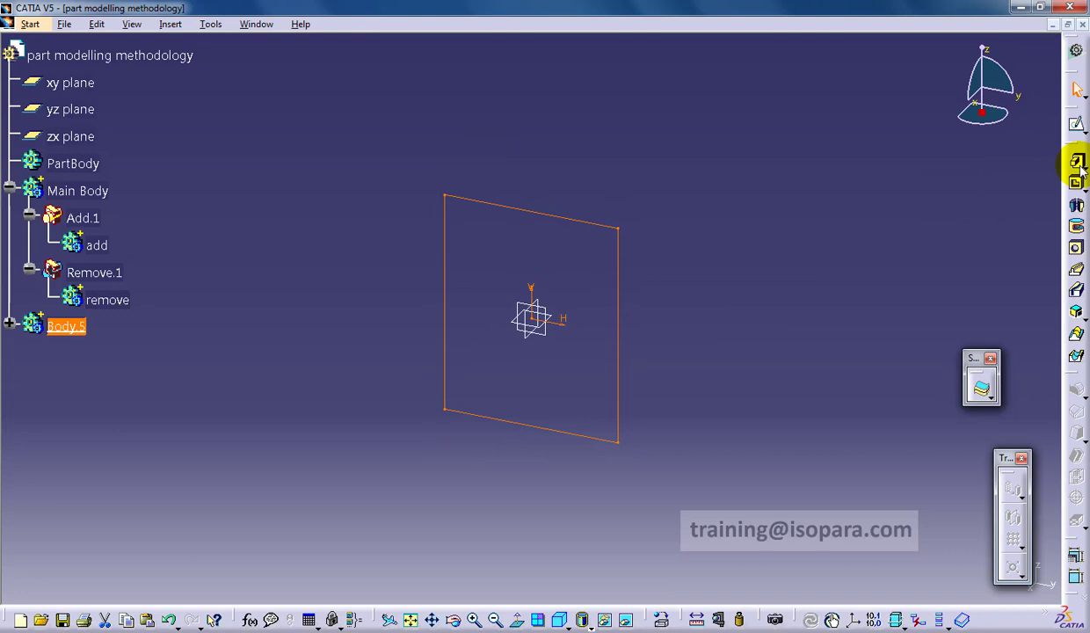
# Step: Pad the rectangle into a block and add Body.5 into the add body as Add.2
pyautogui.click(1076, 161)
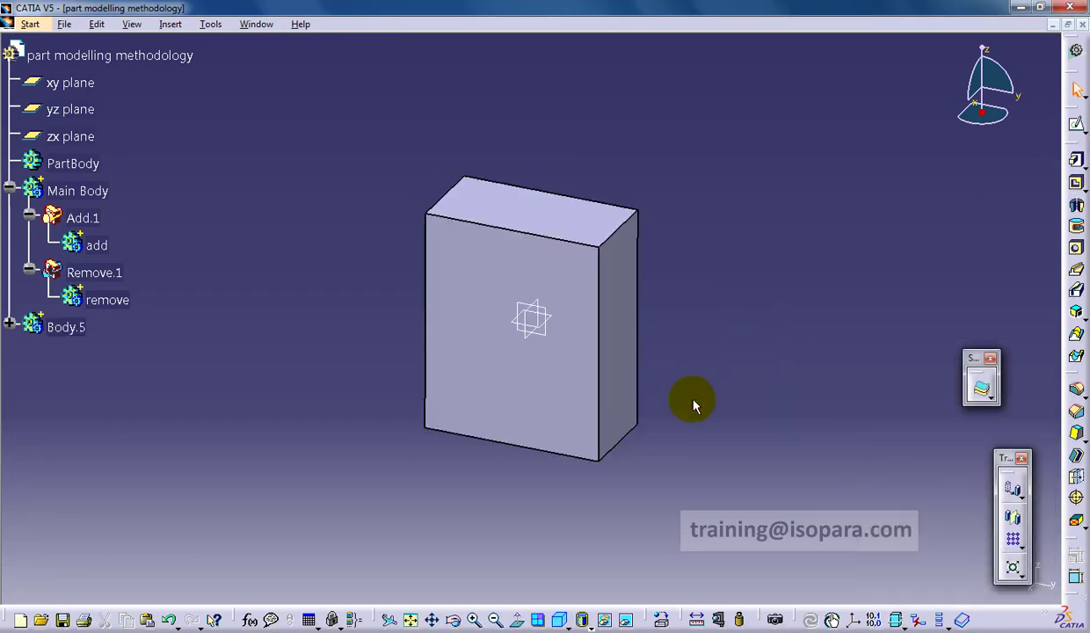
pyautogui.rightClick(95, 246)
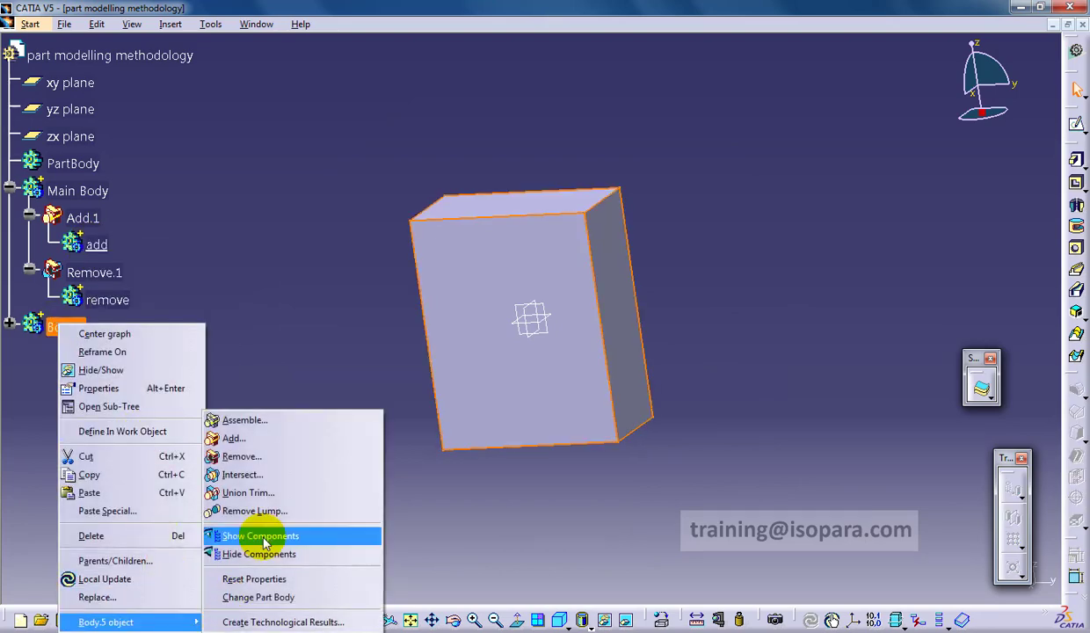
pyautogui.click(234, 438)
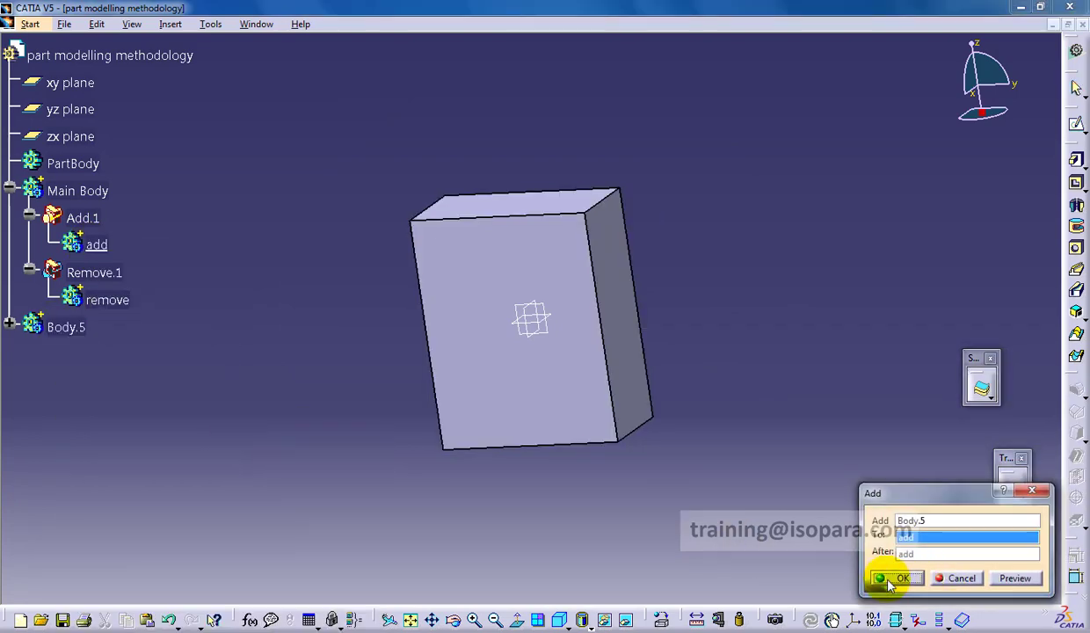
pyautogui.click(895, 578)
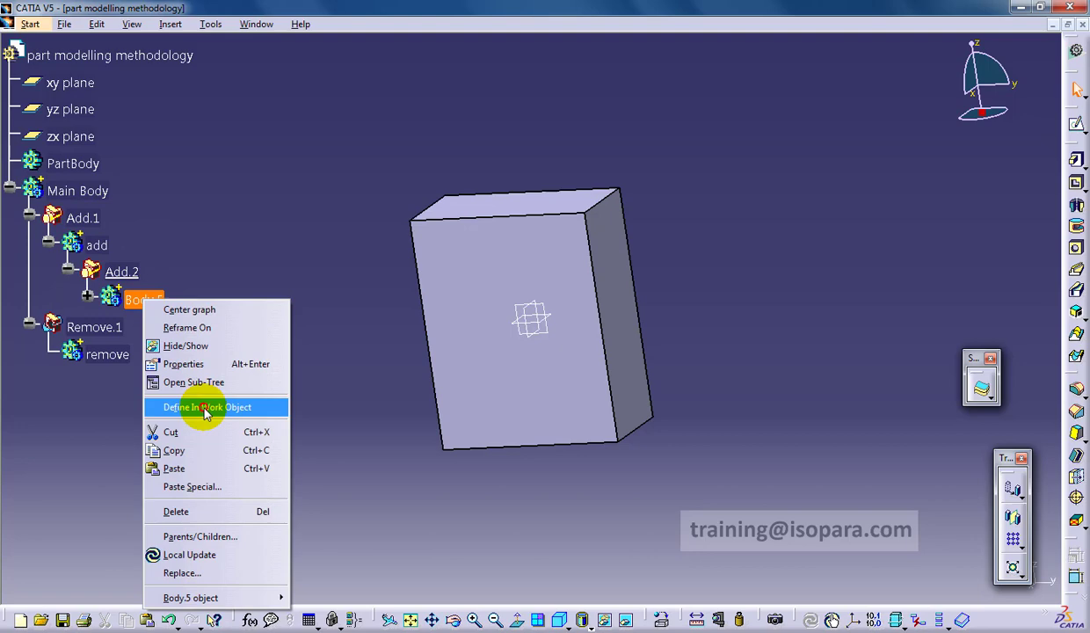
# Step: Make Body.5 the work object and fillet the block's corner edges with radius 10
pyautogui.click(216, 407)
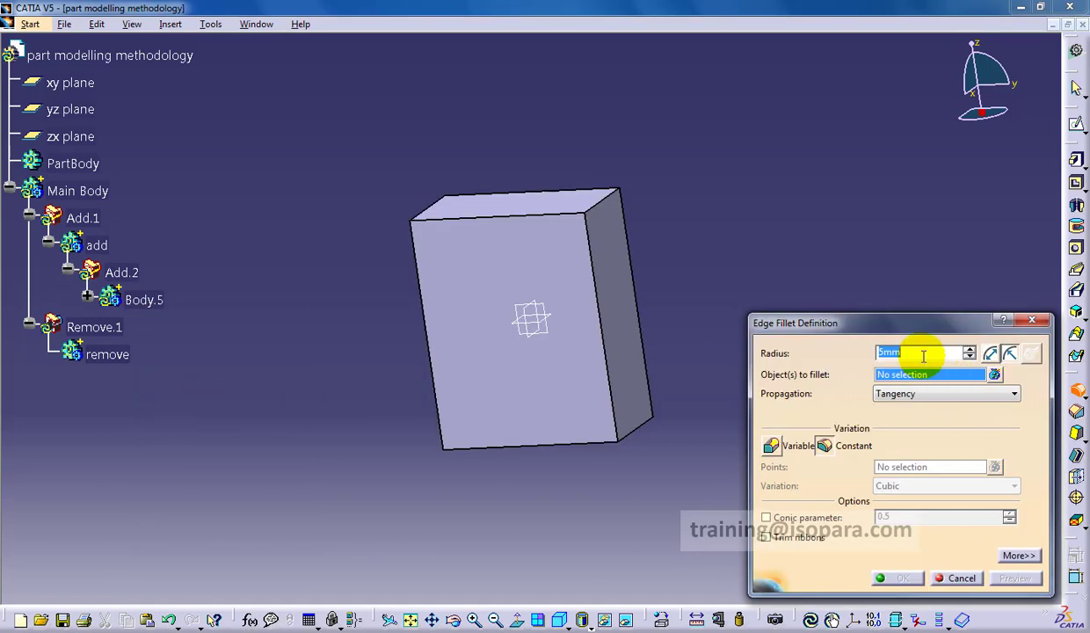
pyautogui.write('10')
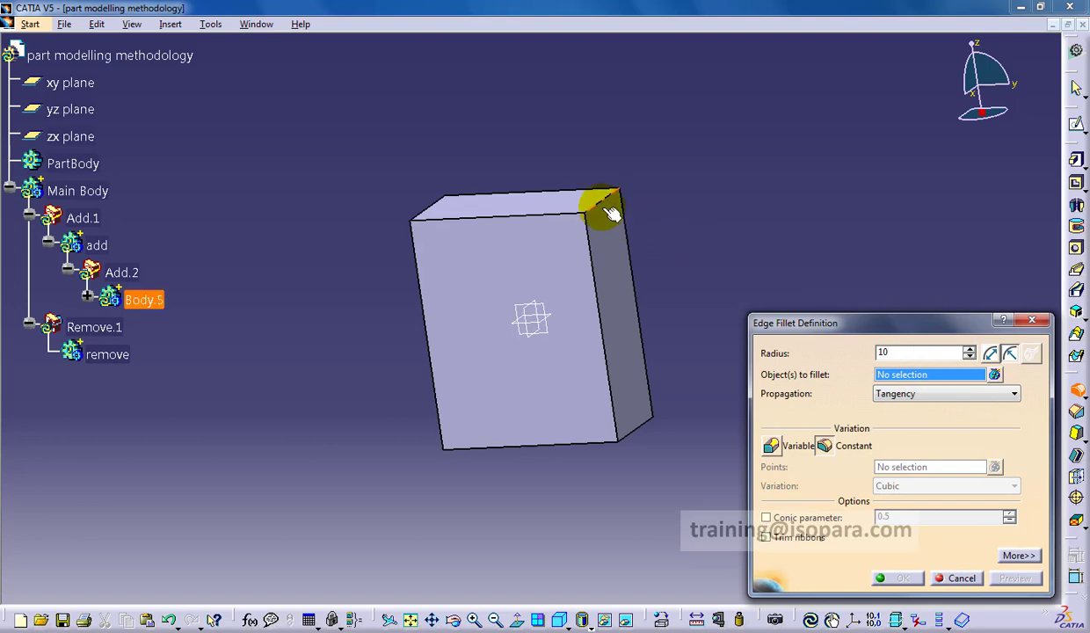
pyautogui.click(602, 207)
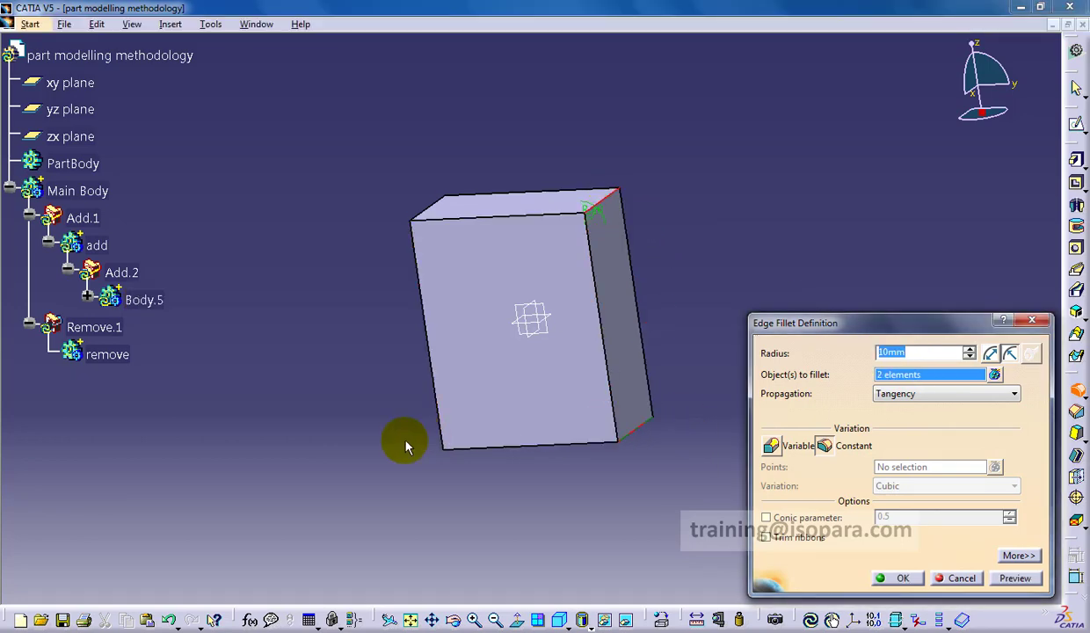
pyautogui.click(417, 247)
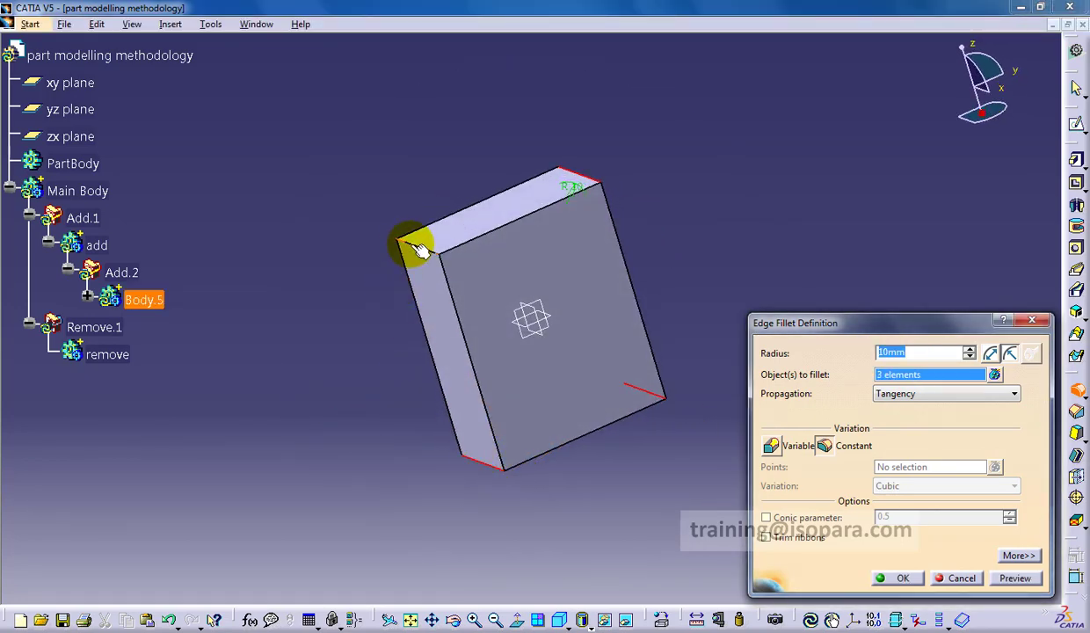
pyautogui.click(902, 578)
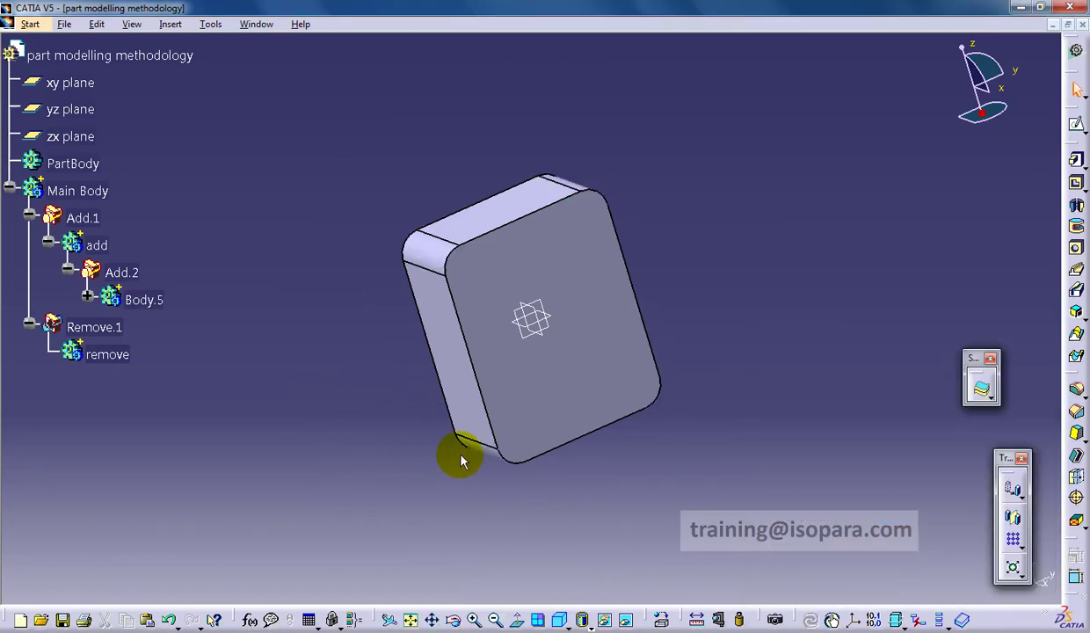
# Step: Collapse and re-expand the Add.1 branch under Main Body in the tree
pyautogui.rightClick(77, 191)
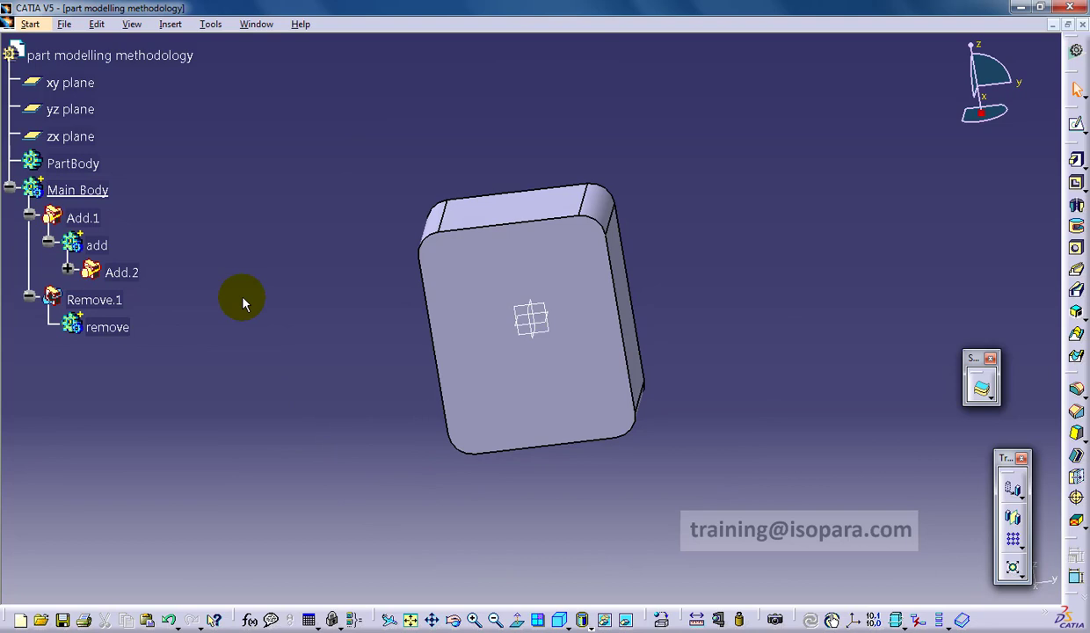
pyautogui.click(29, 217)
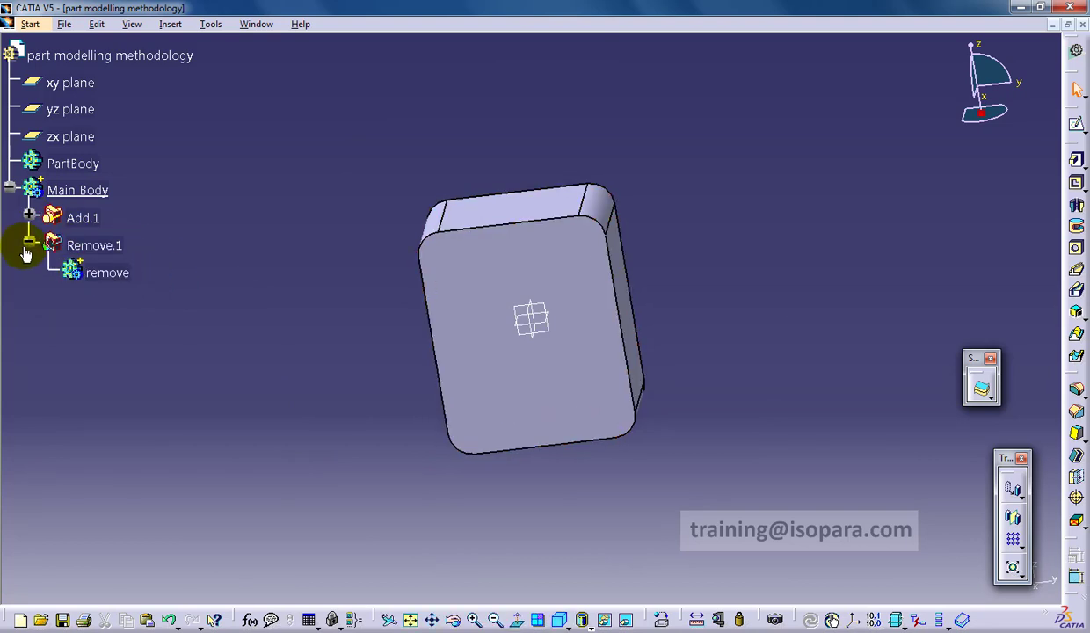
pyautogui.click(29, 218)
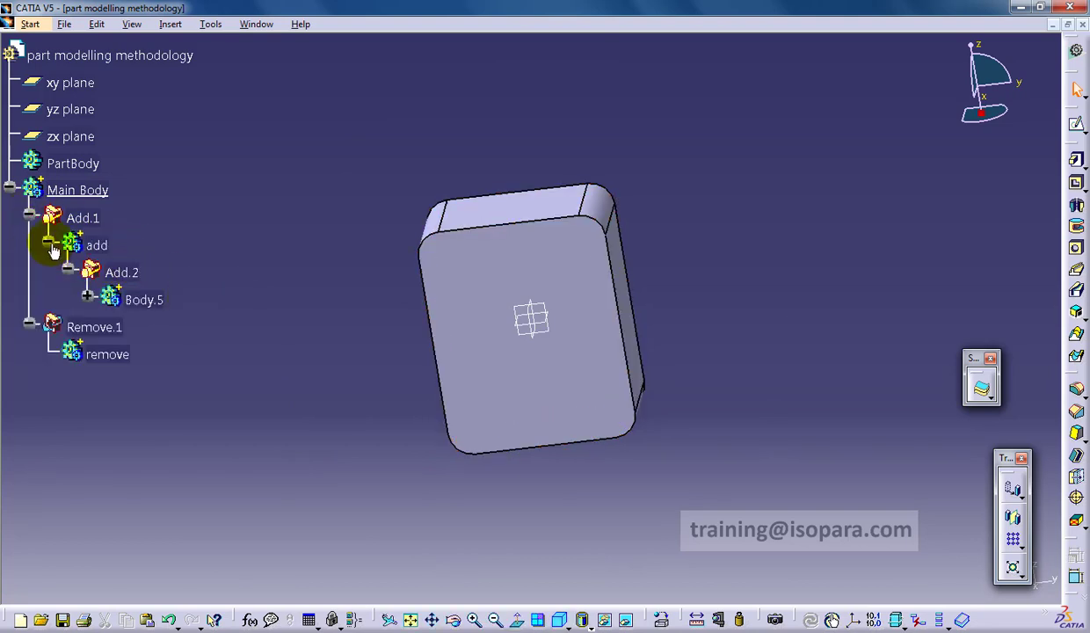
pyautogui.click(170, 24)
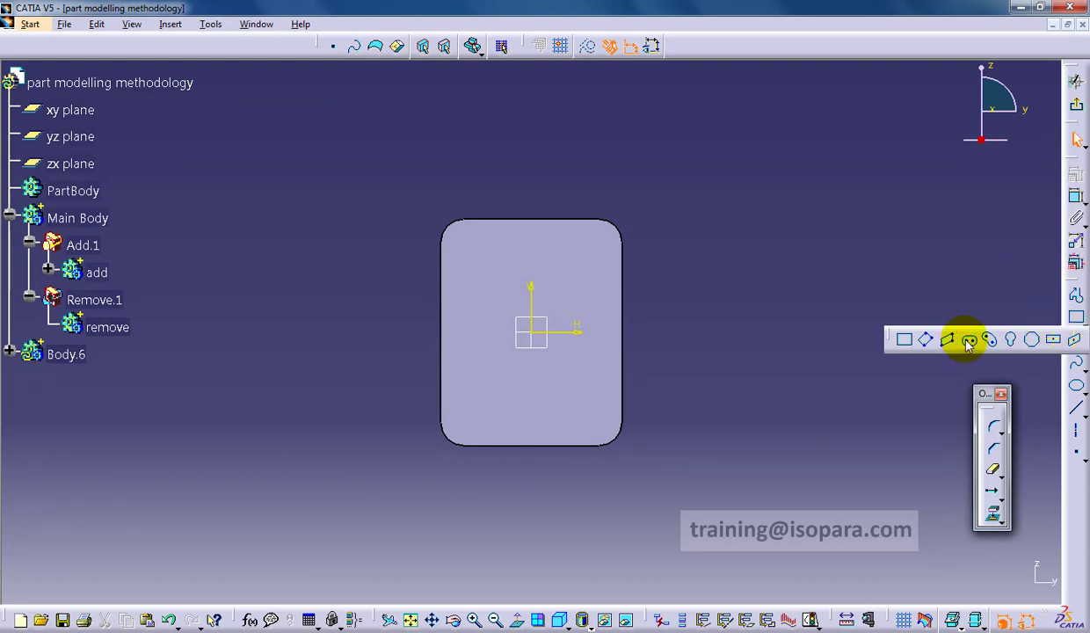
# Step: Draw an elongated slot on the front face with offsets 15, 15, 15 and length 35
pyautogui.click(968, 340)
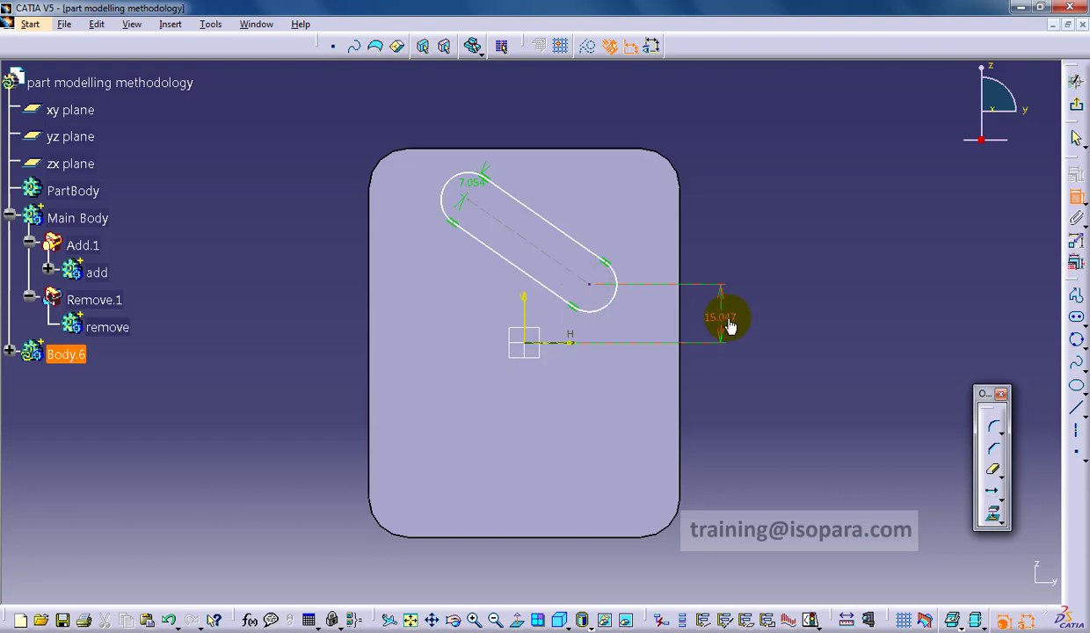
pyautogui.doubleClick(721, 316)
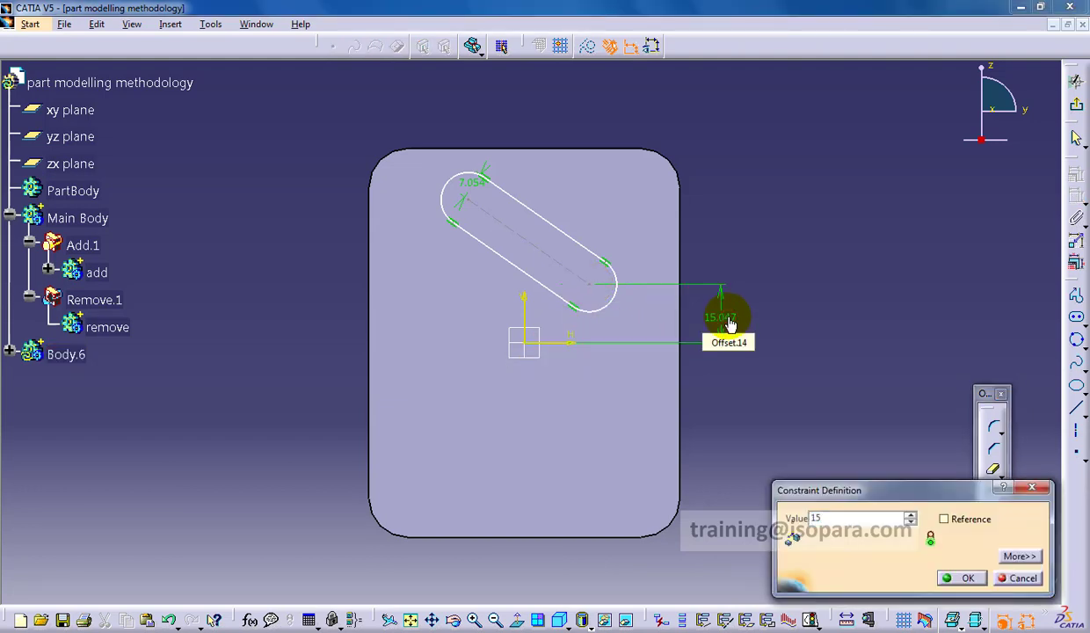
pyautogui.click(967, 578)
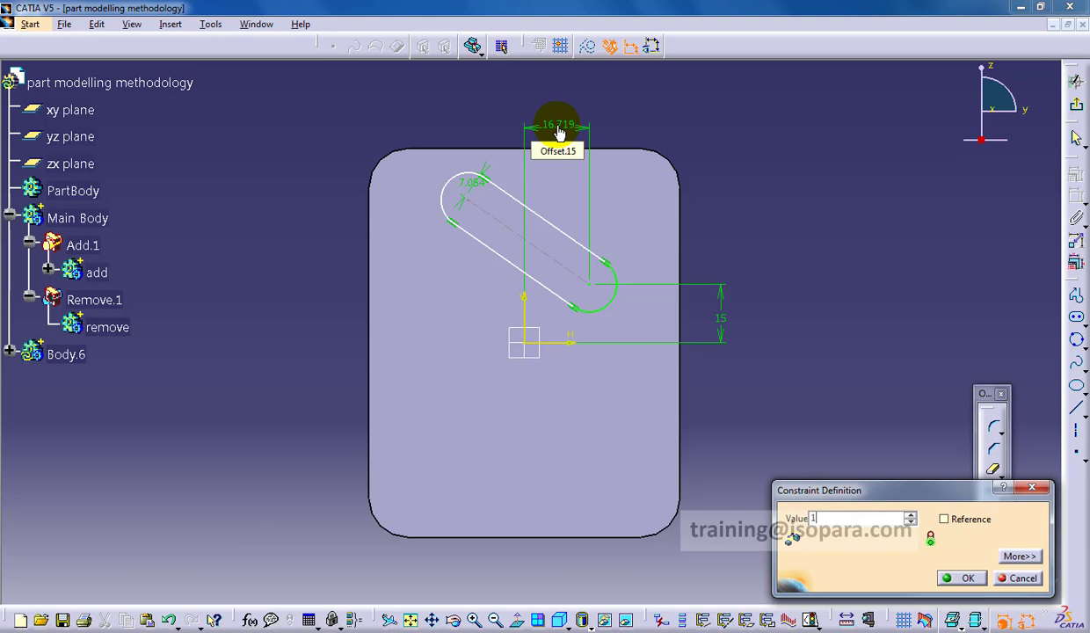
pyautogui.click(968, 578)
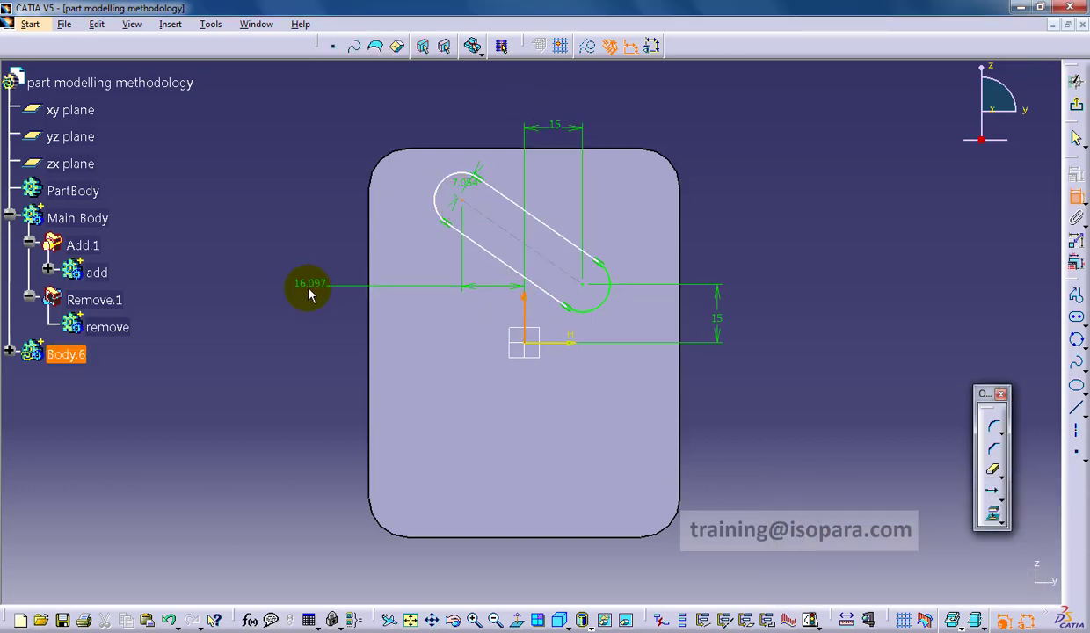
pyautogui.doubleClick(309, 283)
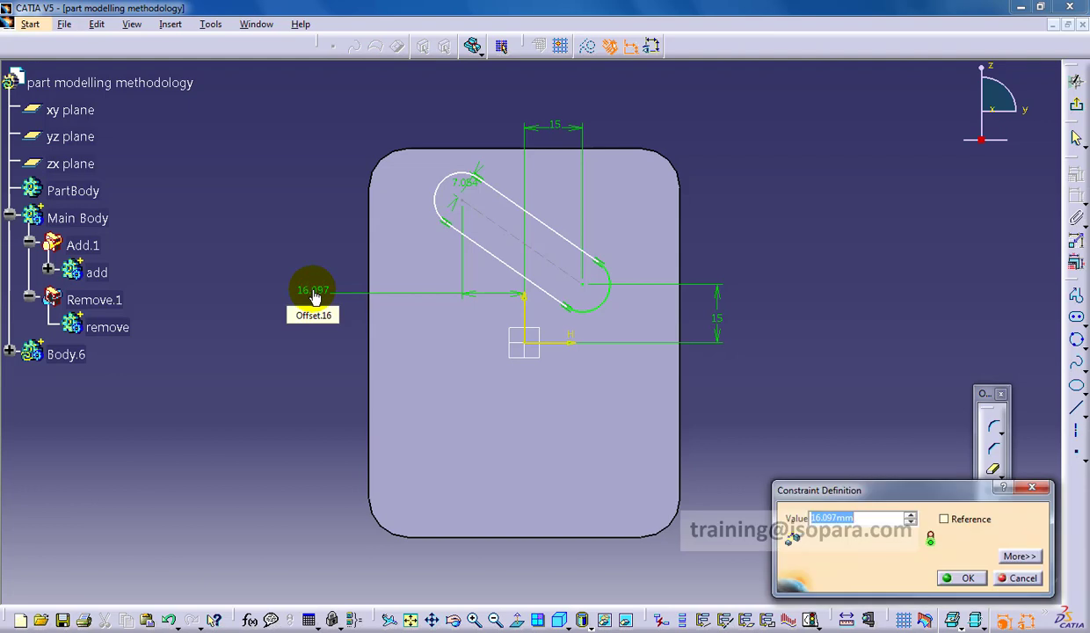
pyautogui.click(967, 577)
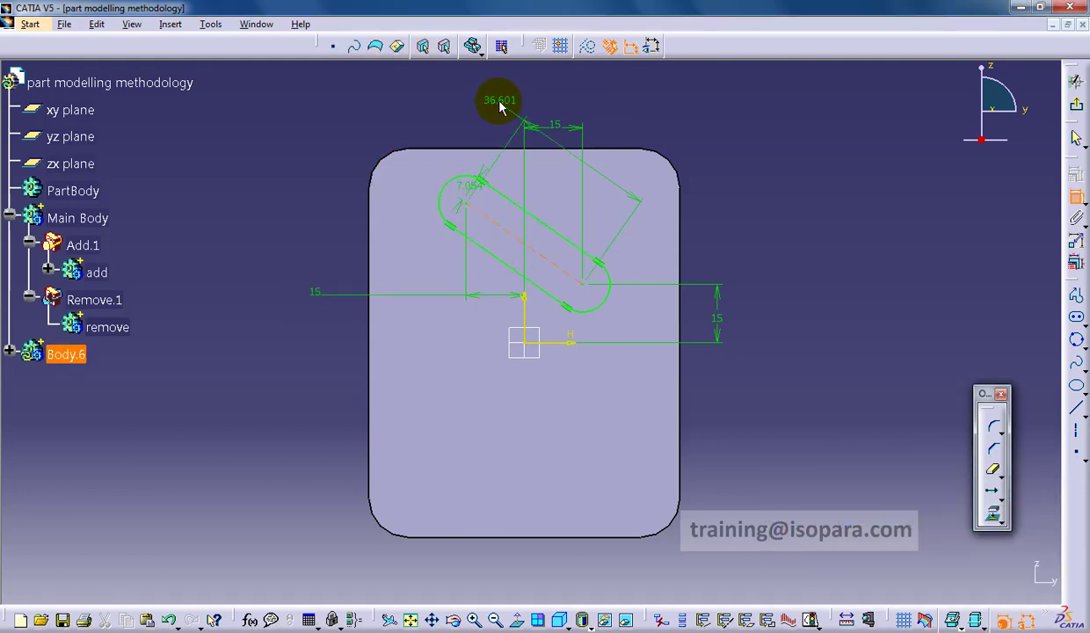
pyautogui.doubleClick(499, 100)
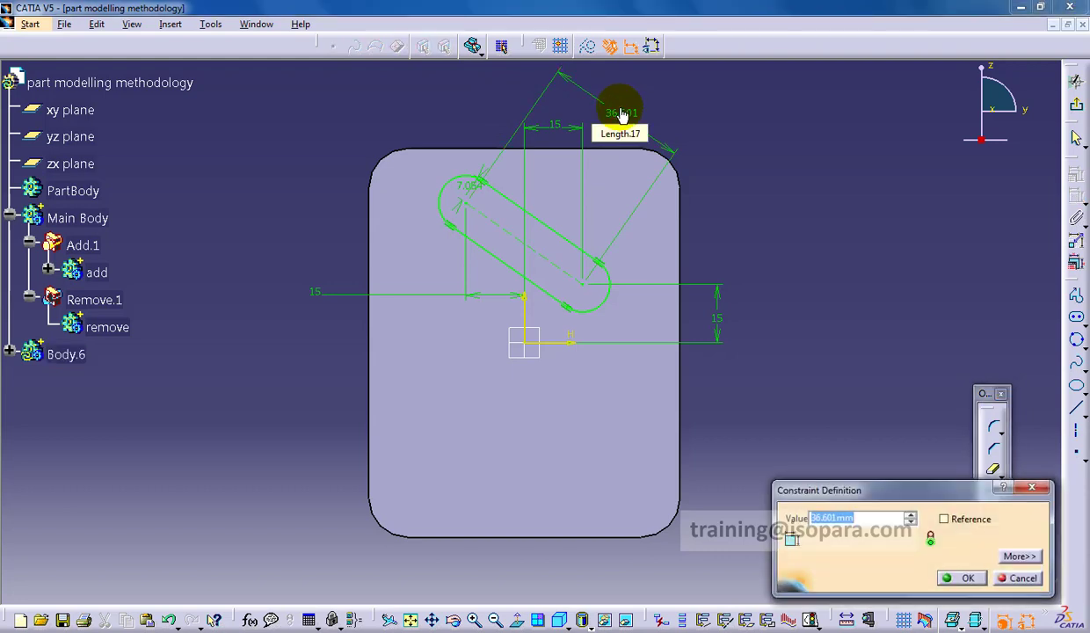
pyautogui.click(967, 577)
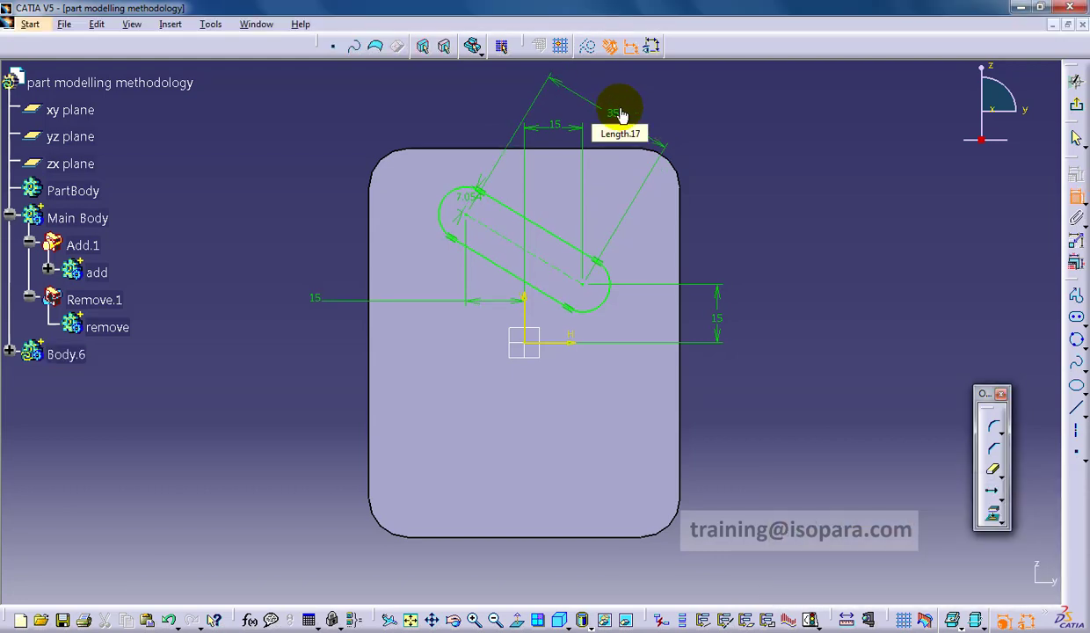
pyautogui.moveTo(756, 336)
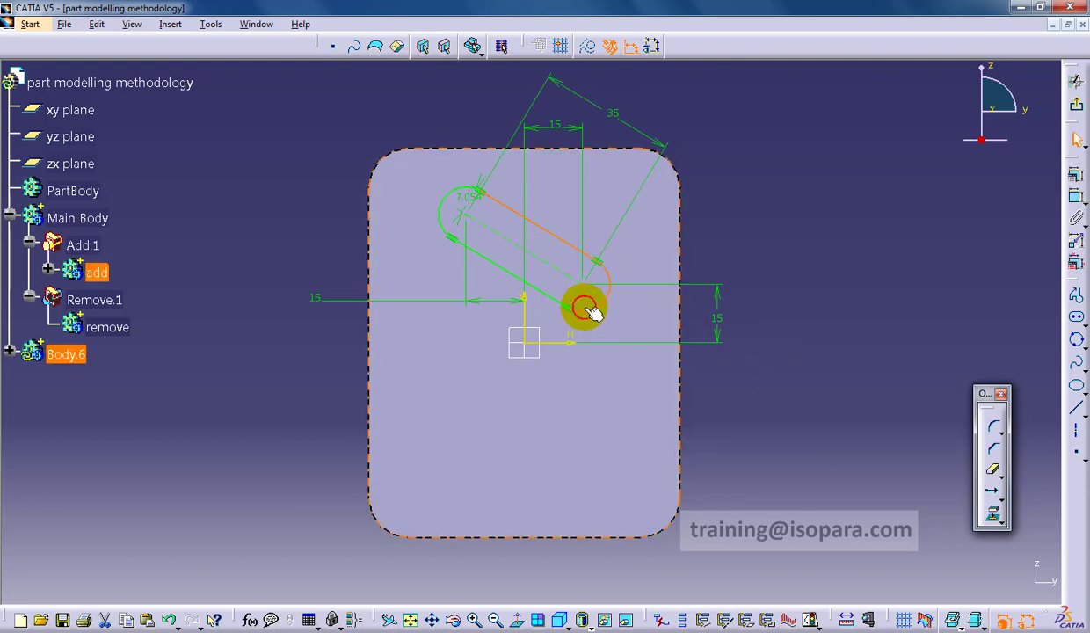
pyautogui.moveTo(948, 444)
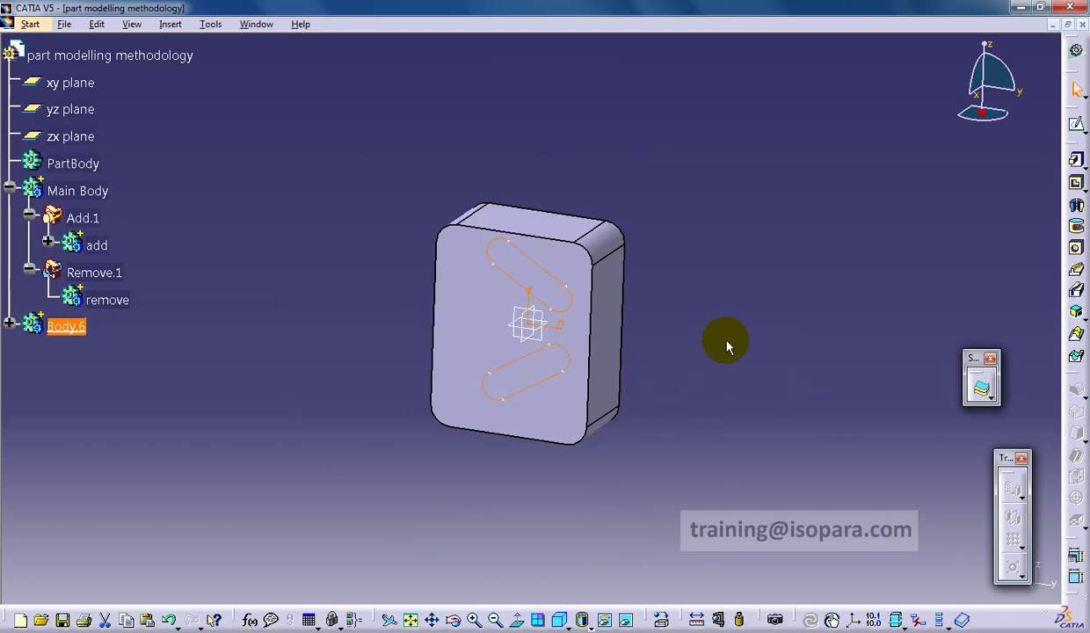
# Step: Pad Body.6's slots symmetrically and add Body.6 into the remove body
pyautogui.rightClick(107, 300)
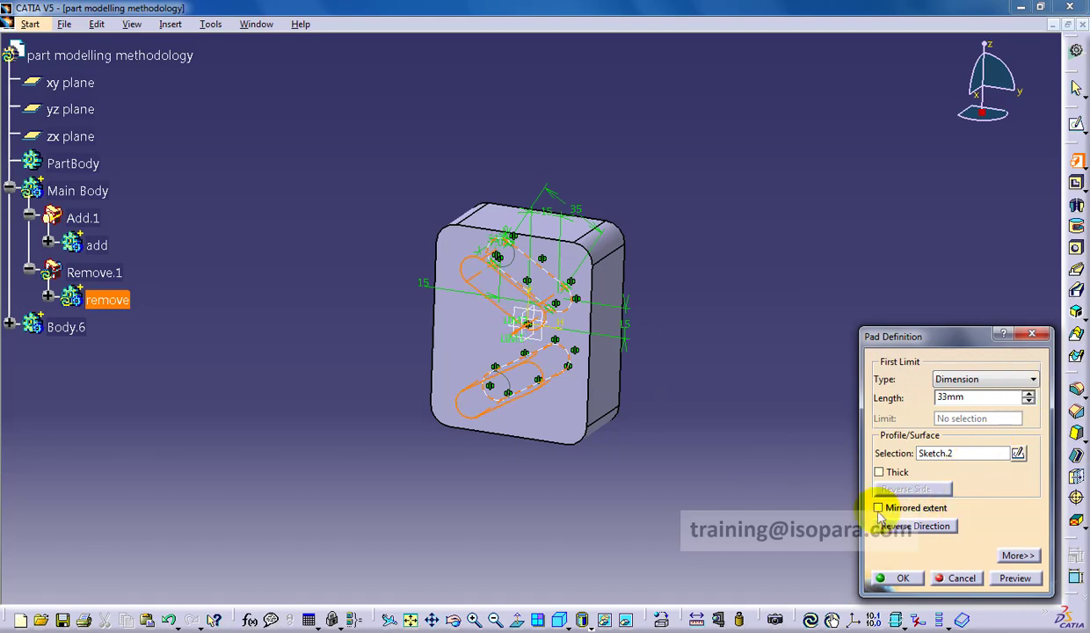
pyautogui.click(902, 578)
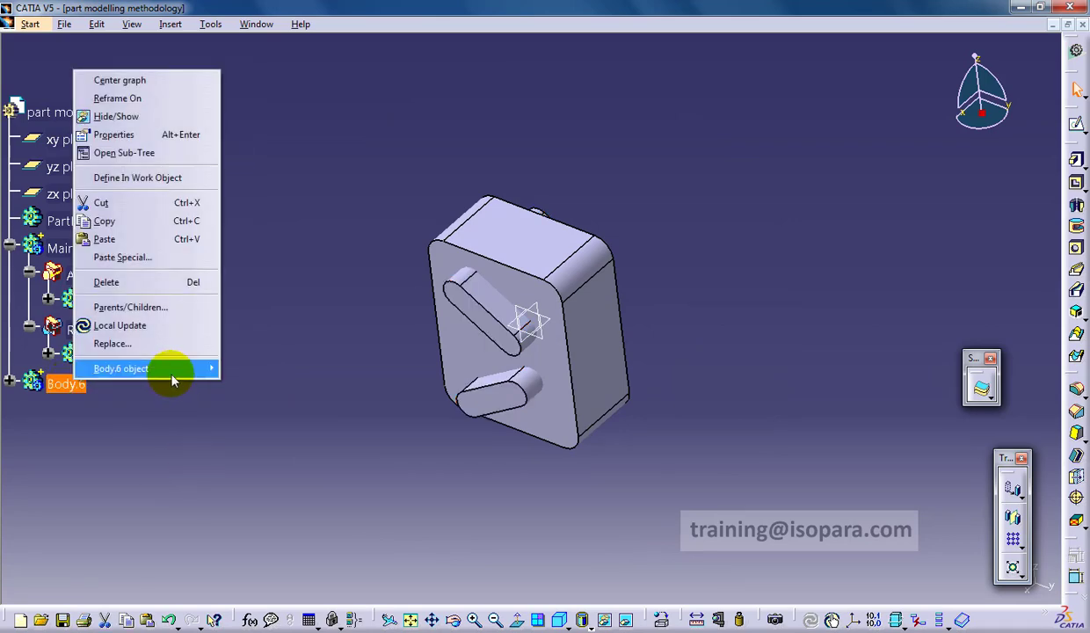
pyautogui.click(121, 368)
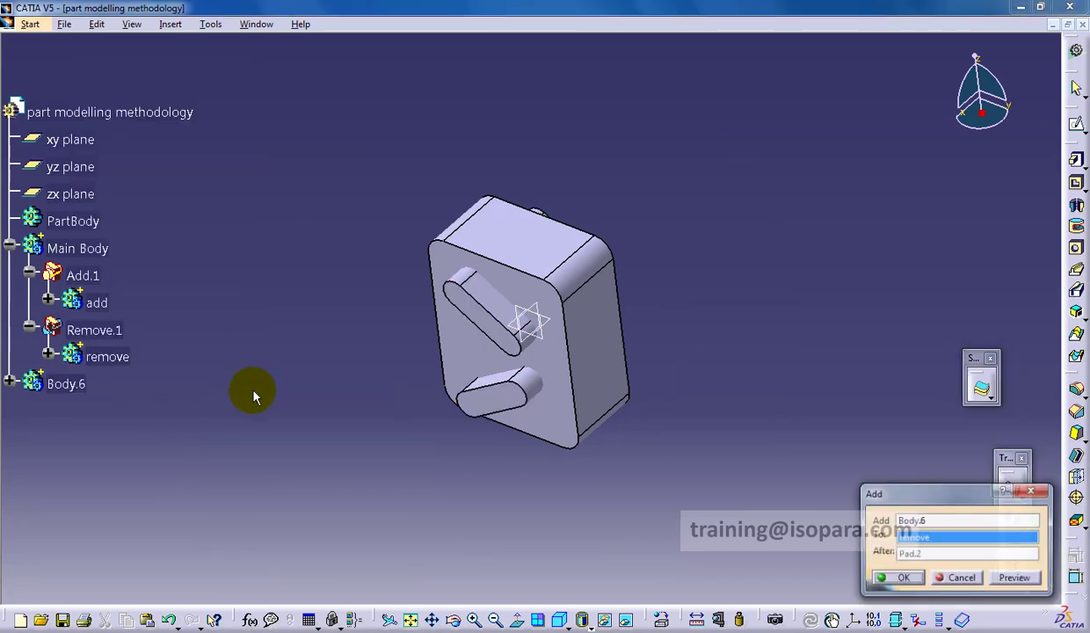
pyautogui.click(898, 578)
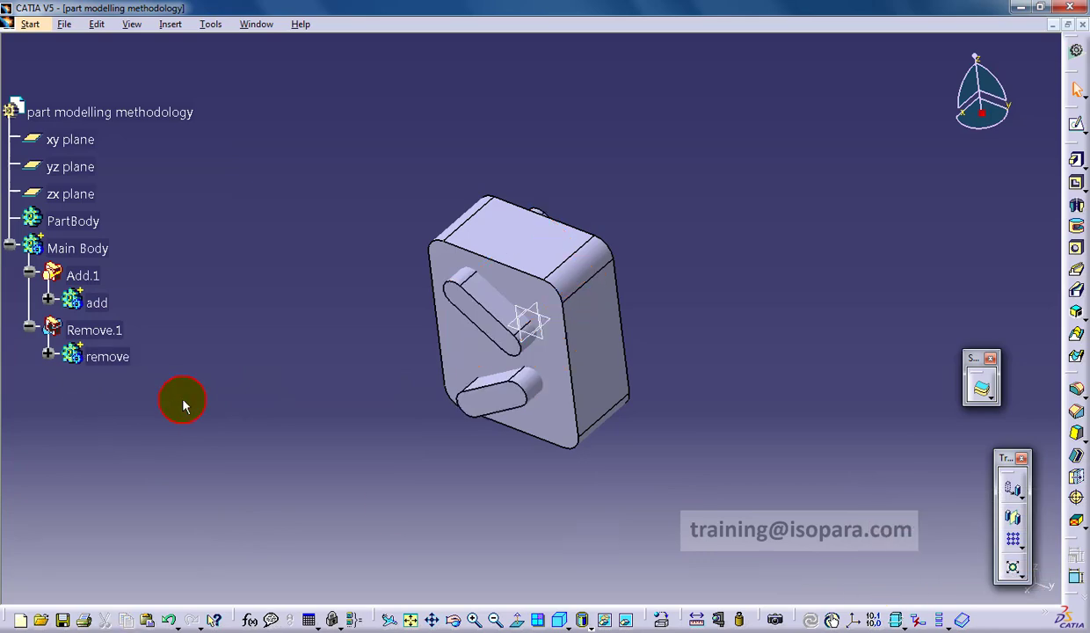
pyautogui.rightClick(78, 248)
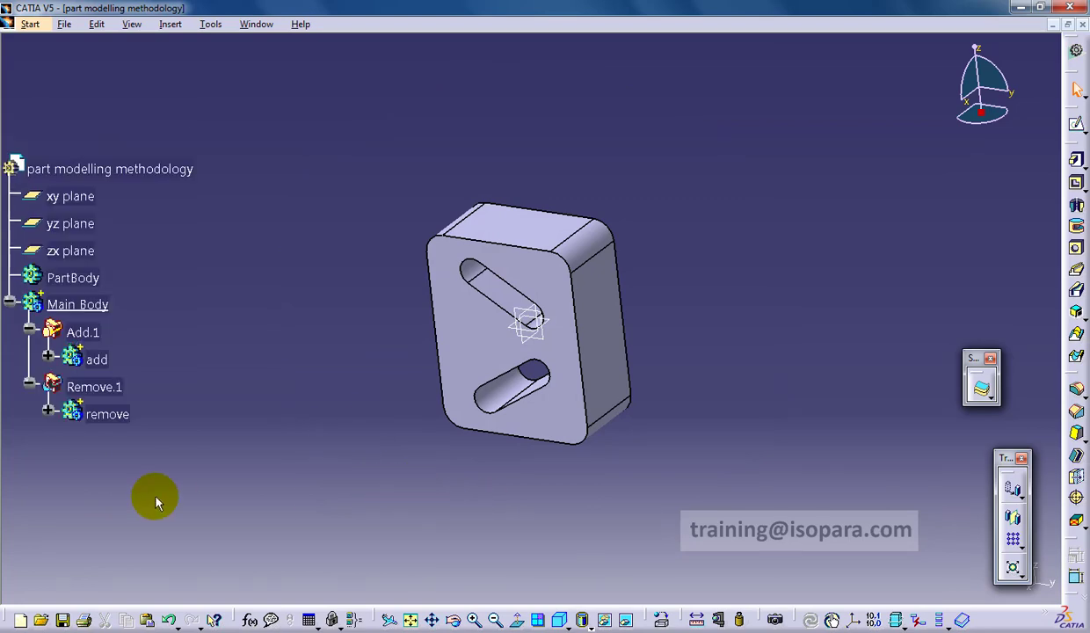
# Step: Insert a new body and sketch a rectangle over the block's side edge
pyautogui.click(171, 24)
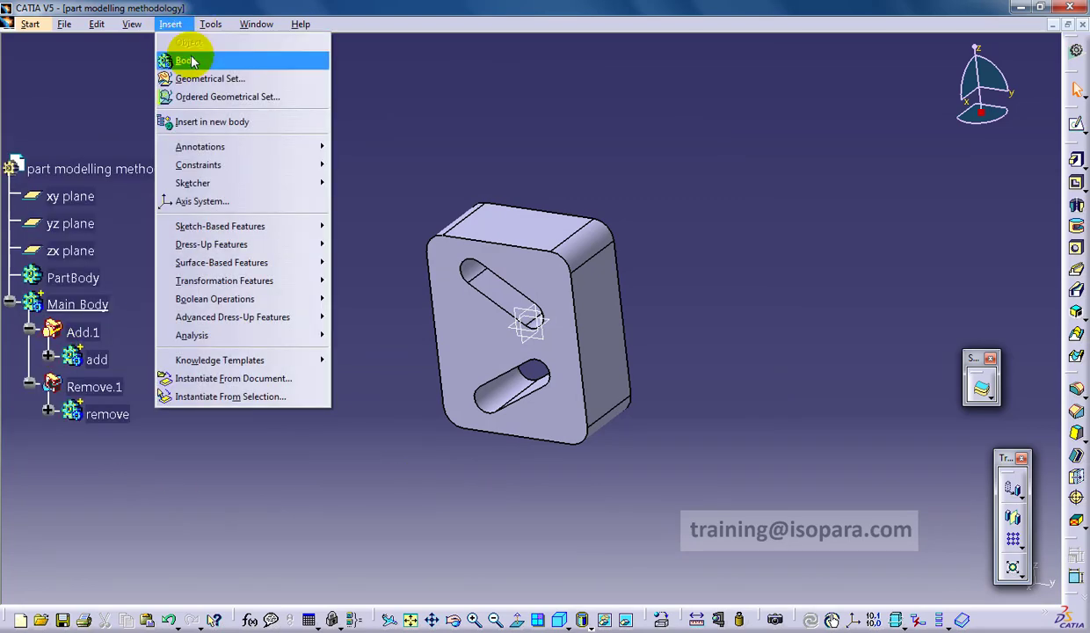
pyautogui.click(185, 60)
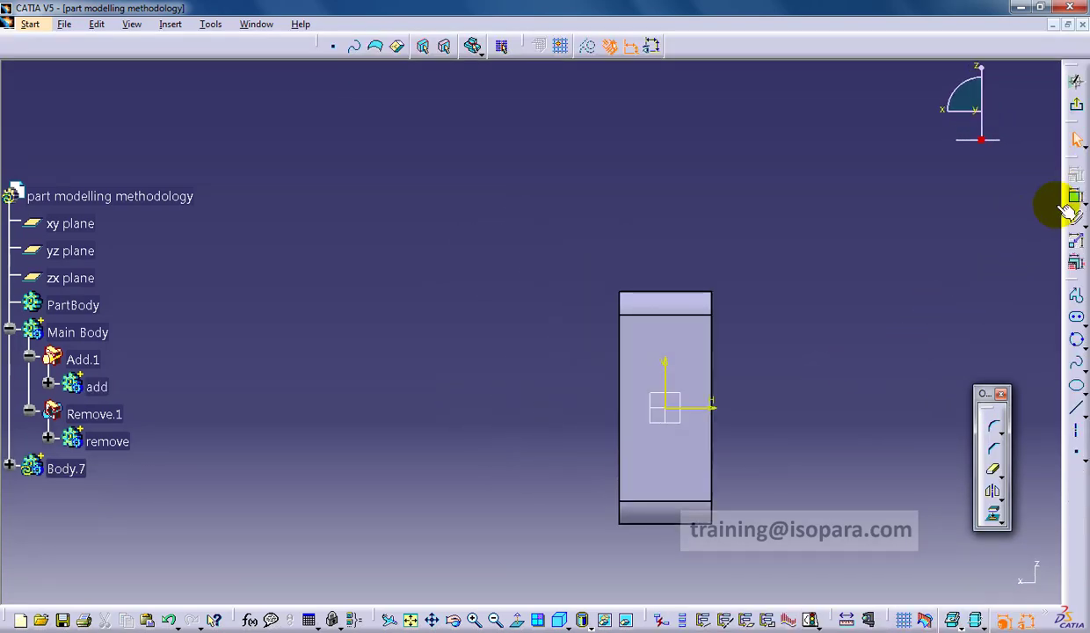
pyautogui.click(1076, 317)
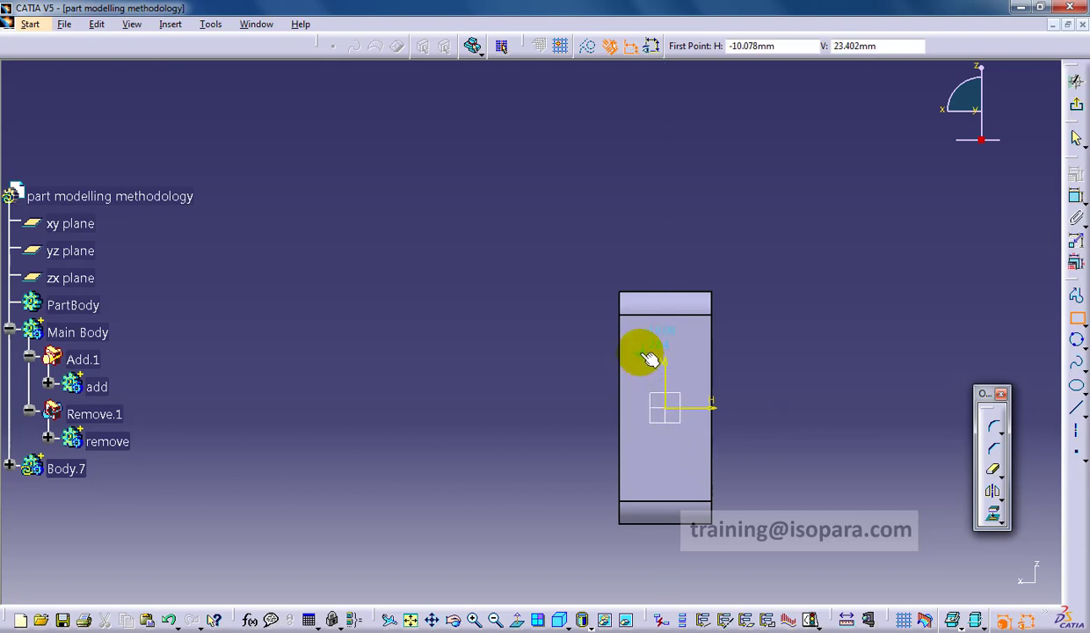
pyautogui.moveTo(650, 359); pyautogui.dragTo(758, 459)
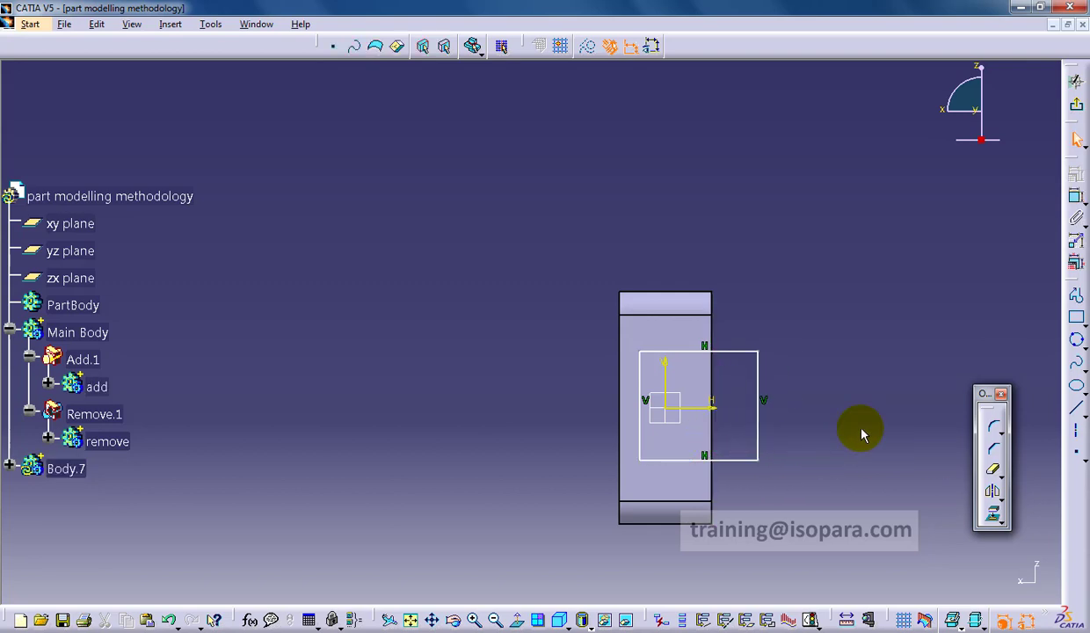
# Step: Make the rectangle edge coincide with the block edge and dimension it 40 by 30
pyautogui.click(719, 435)
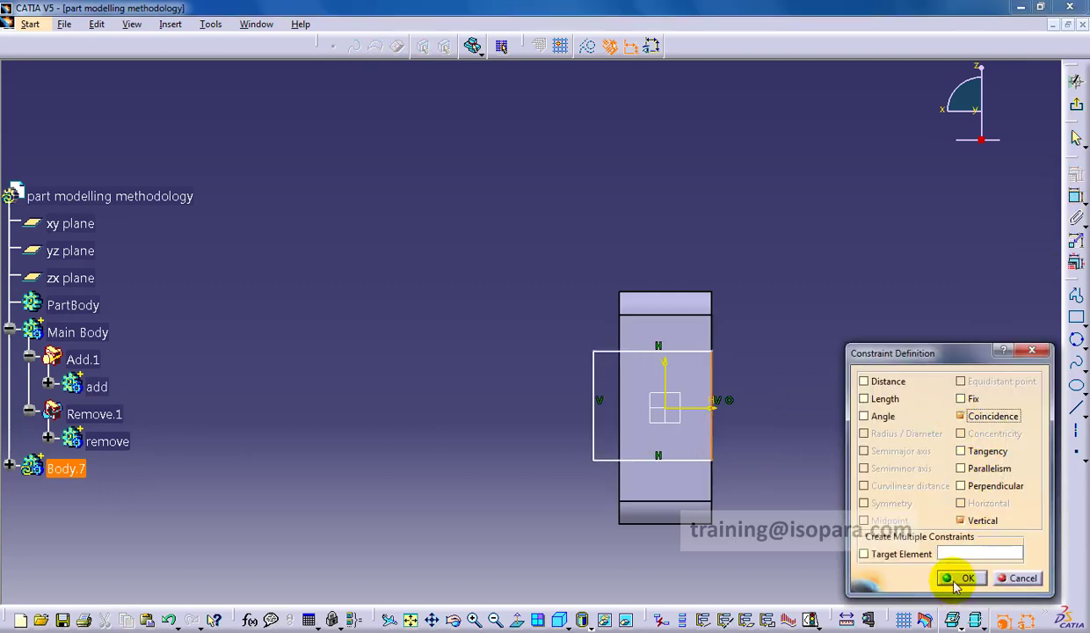
pyautogui.click(967, 578)
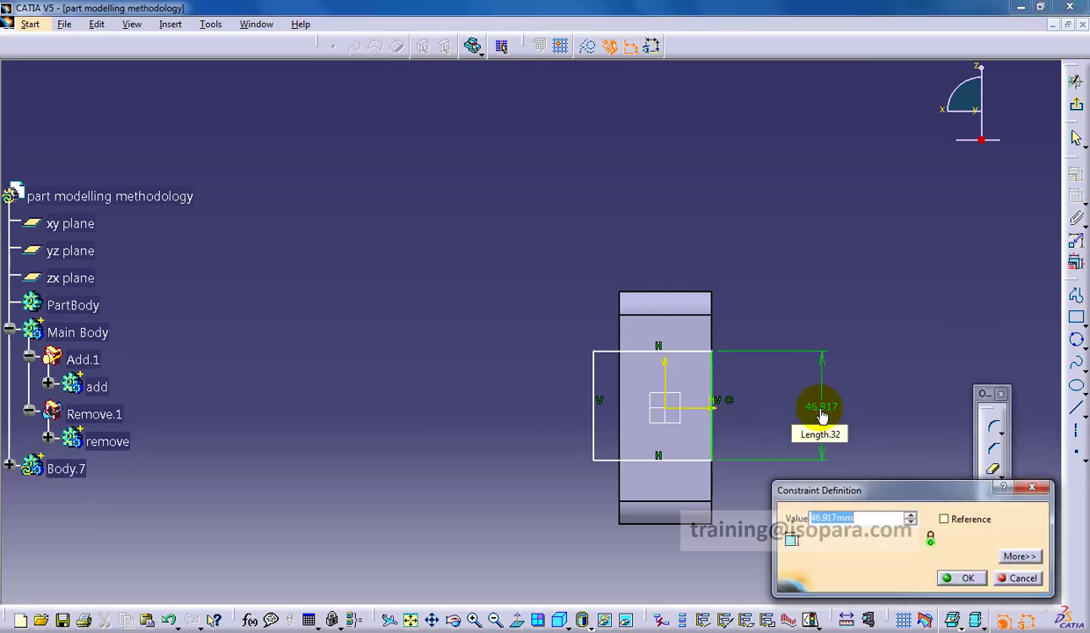
pyautogui.click(967, 577)
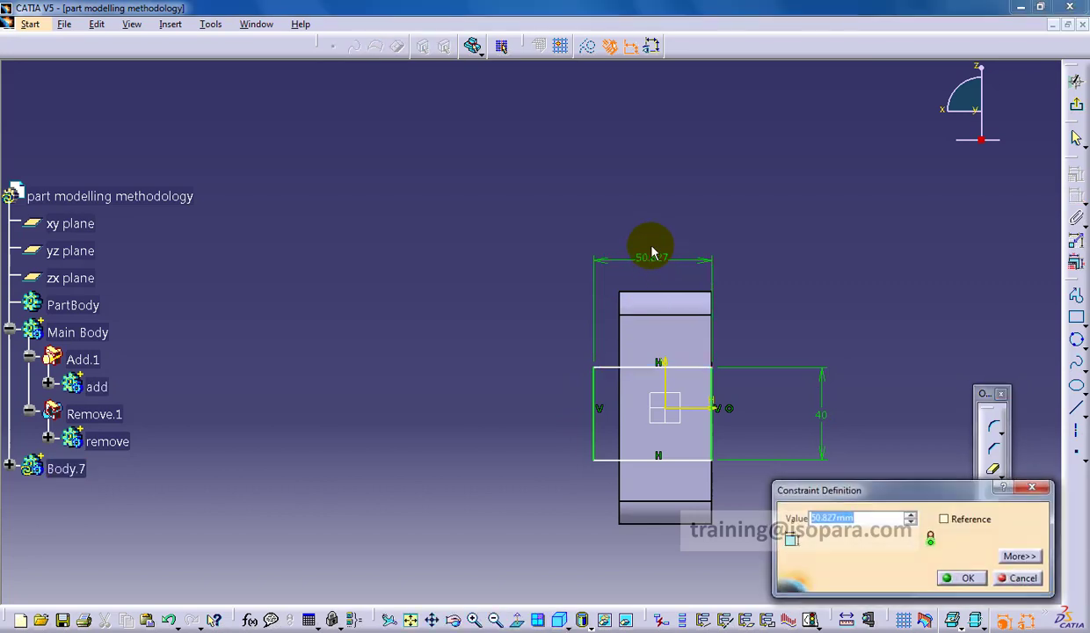
pyautogui.click(967, 577)
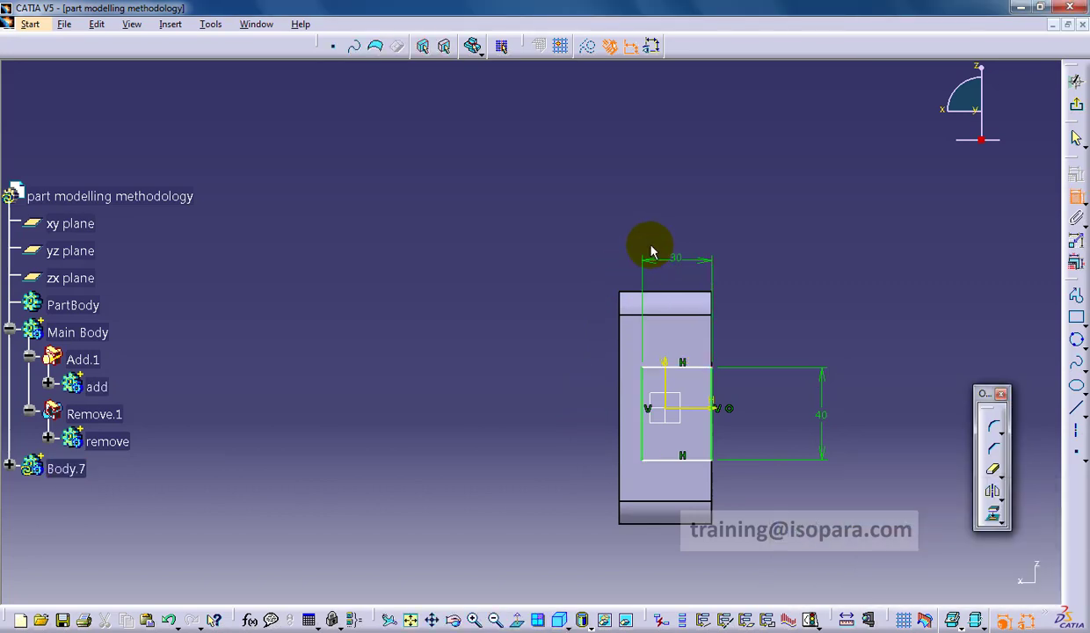
pyautogui.moveTo(835, 338)
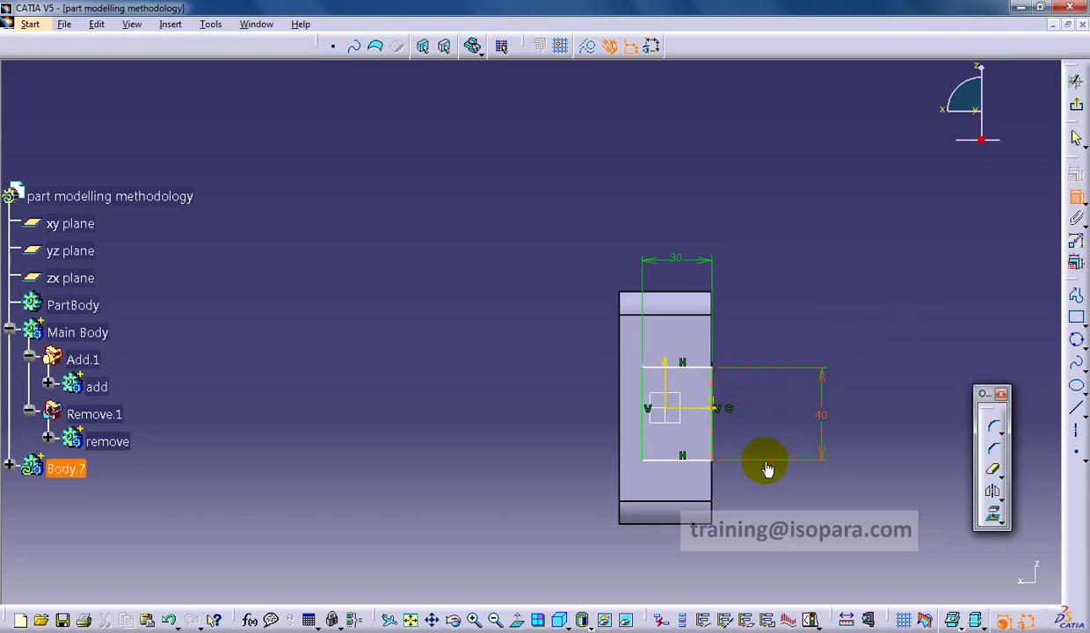
pyautogui.moveTo(718, 453)
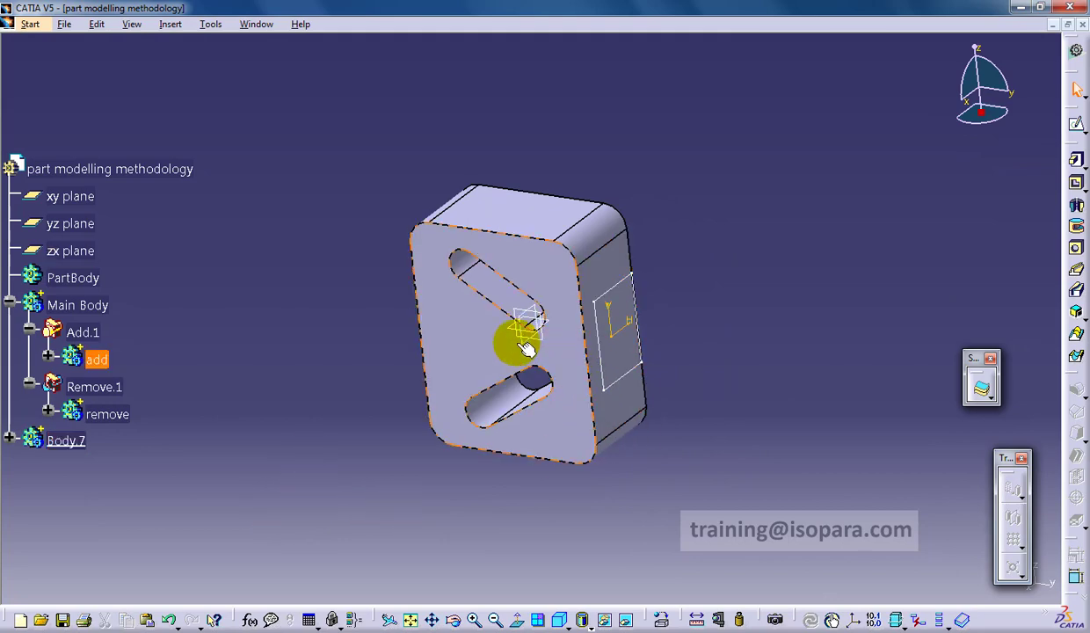
# Step: Sketch the arm path, setting the upper straight to 100 and the offset to 70
pyautogui.click(71, 196)
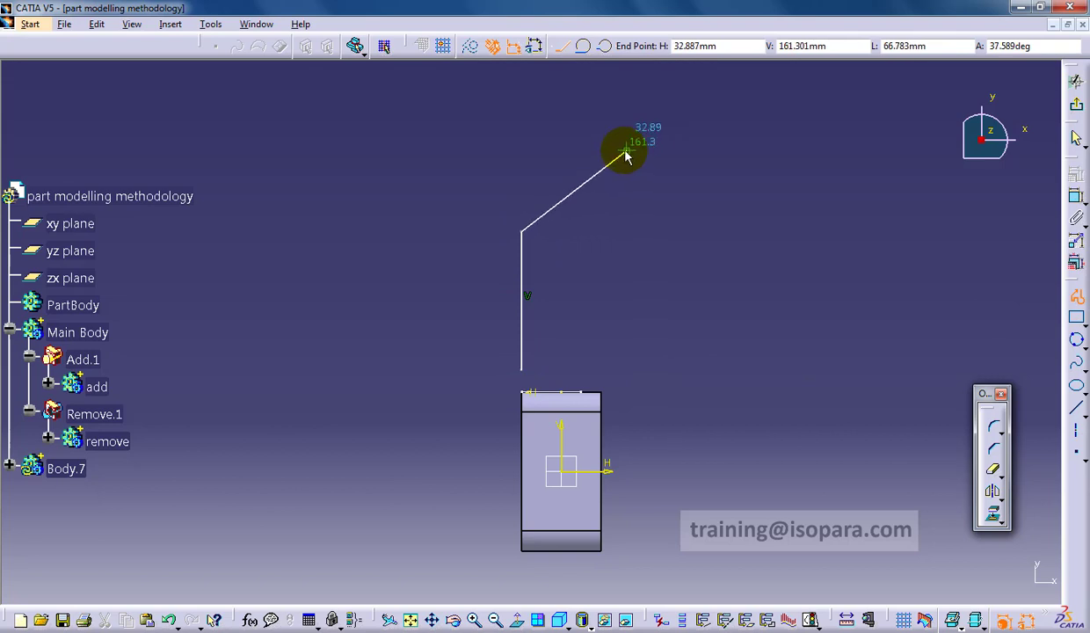
pyautogui.moveTo(664, 226)
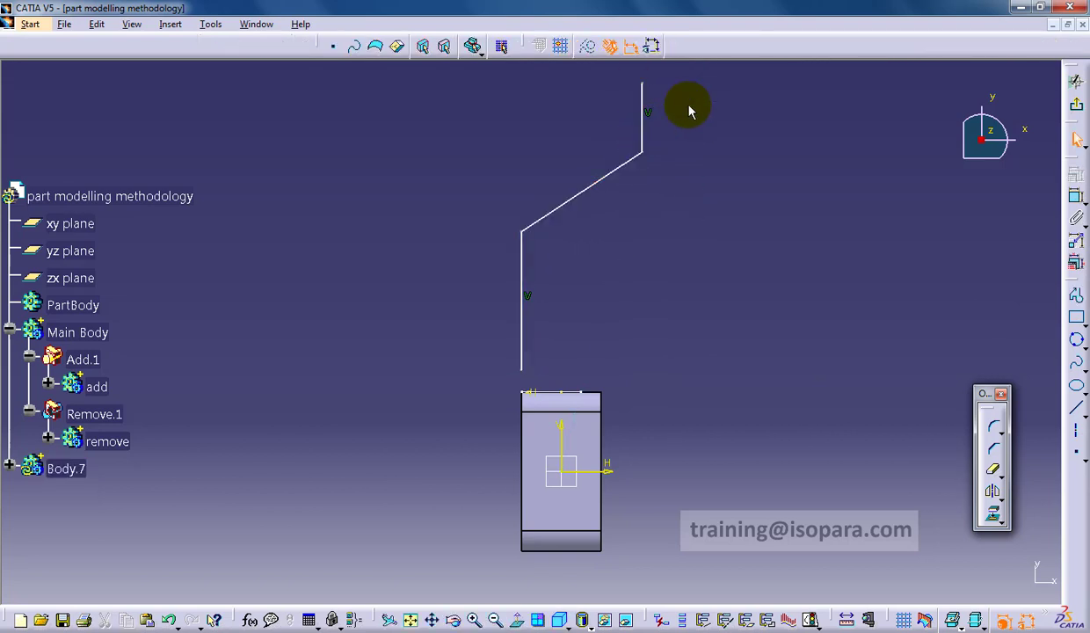
pyautogui.moveTo(1077, 201)
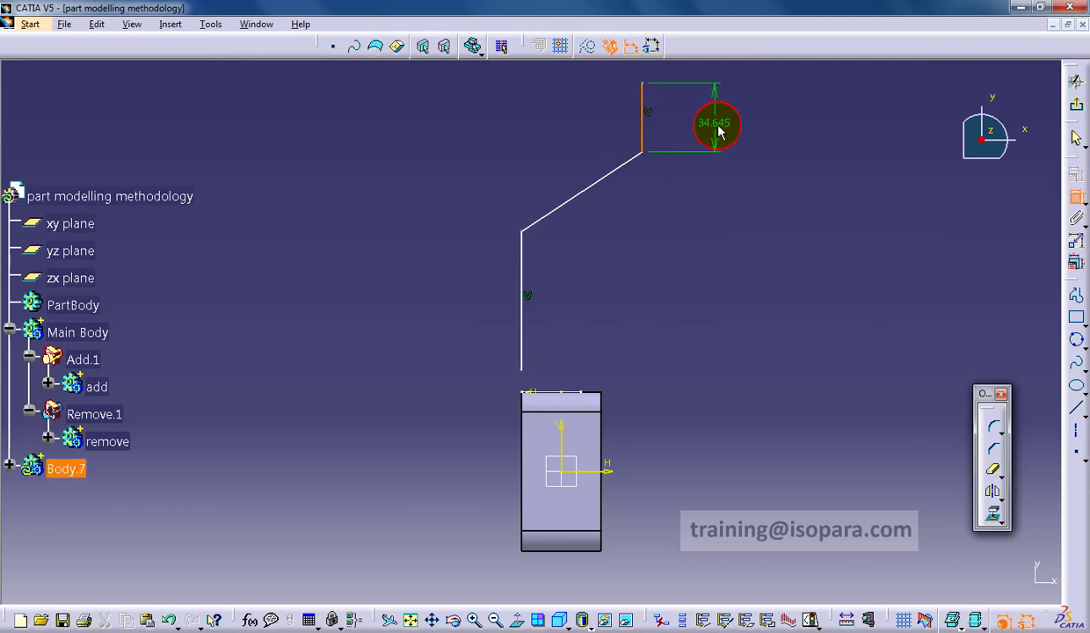
pyautogui.doubleClick(715, 123)
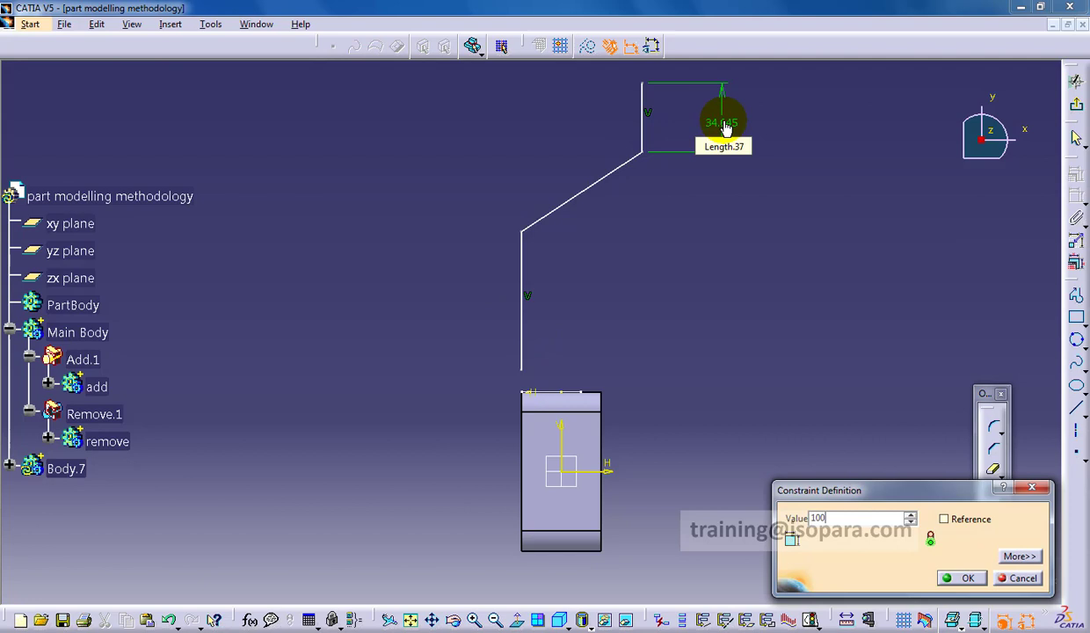
pyautogui.click(967, 578)
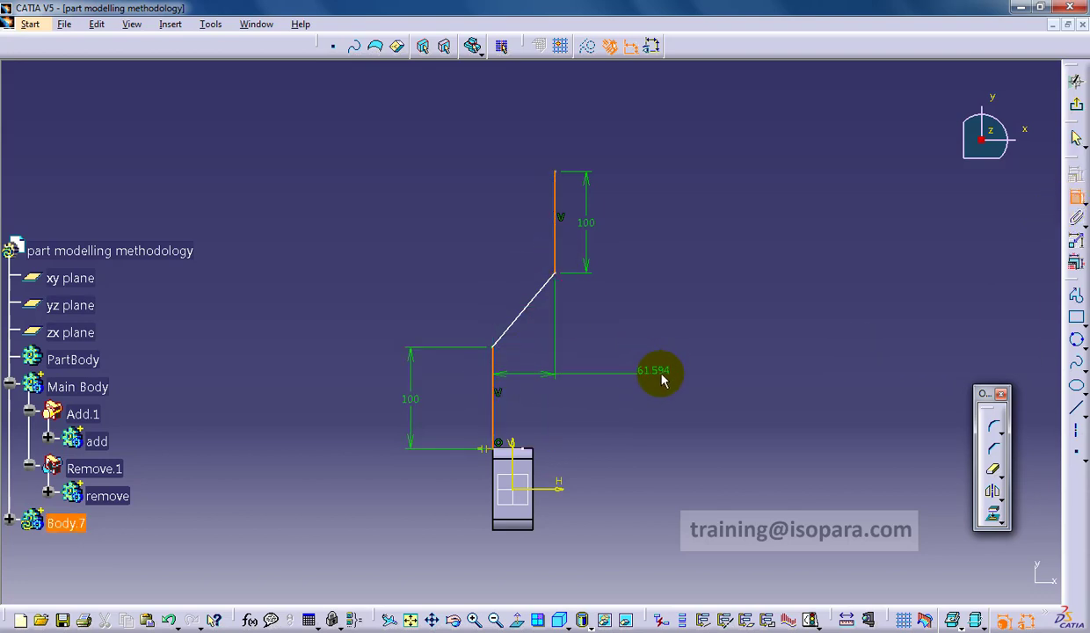
pyautogui.doubleClick(655, 369)
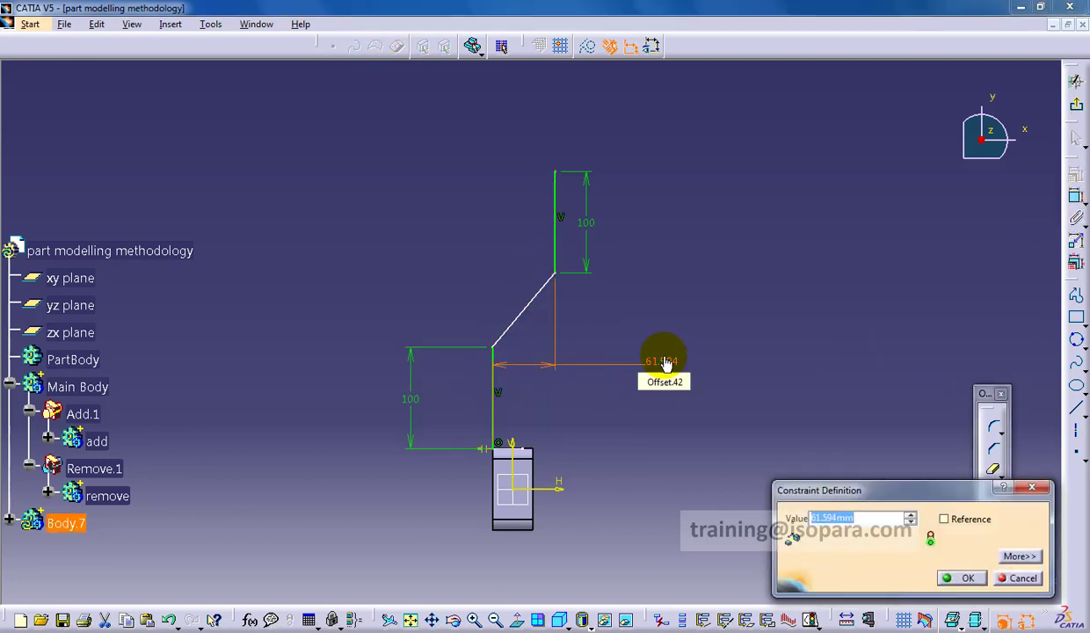
pyautogui.click(967, 578)
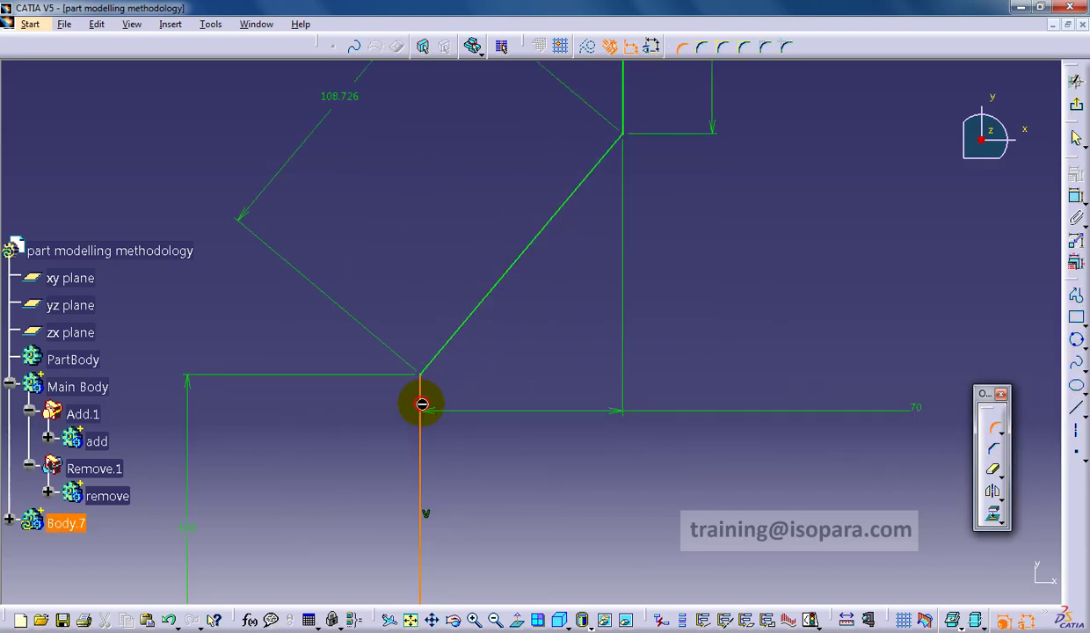
# Step: Round the path's lower and upper corners with 50 mm radius
pyautogui.click(422, 404)
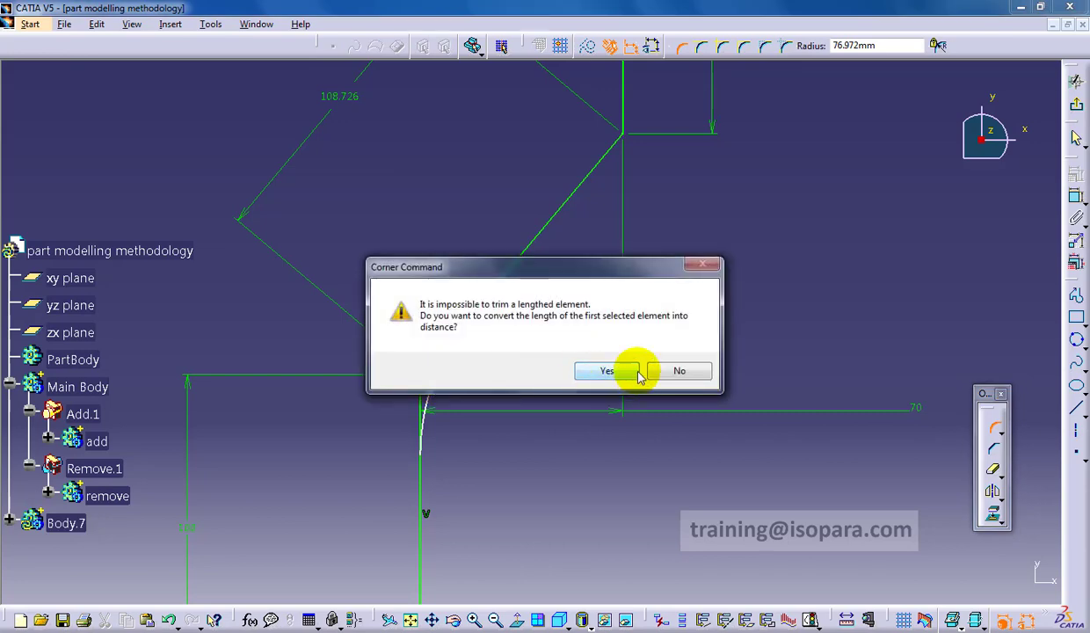
pyautogui.click(606, 370)
pyautogui.write('50')
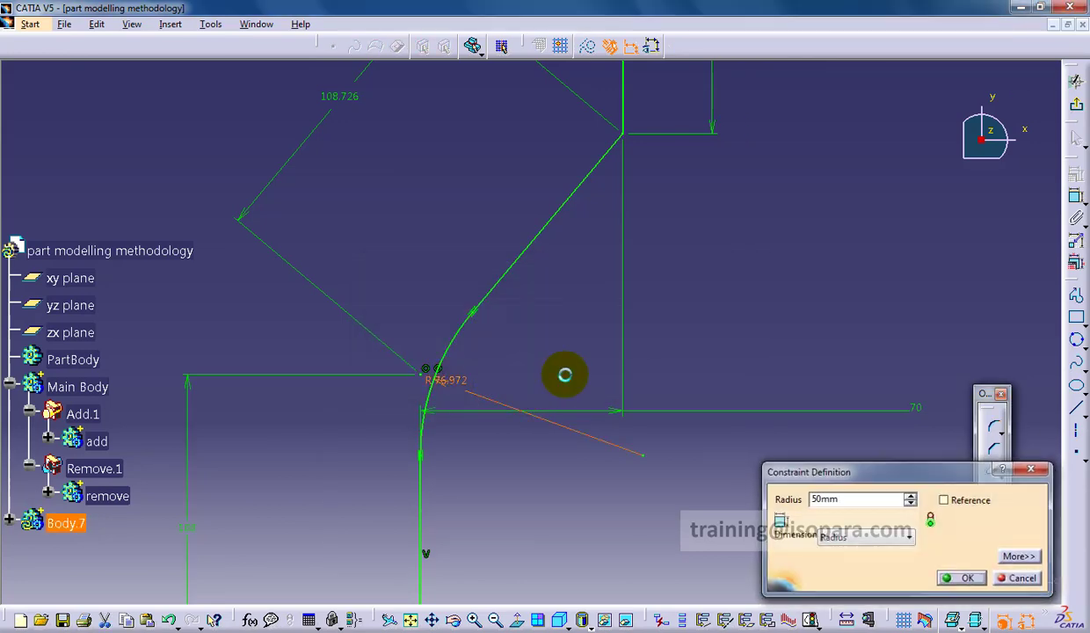
pyautogui.click(961, 577)
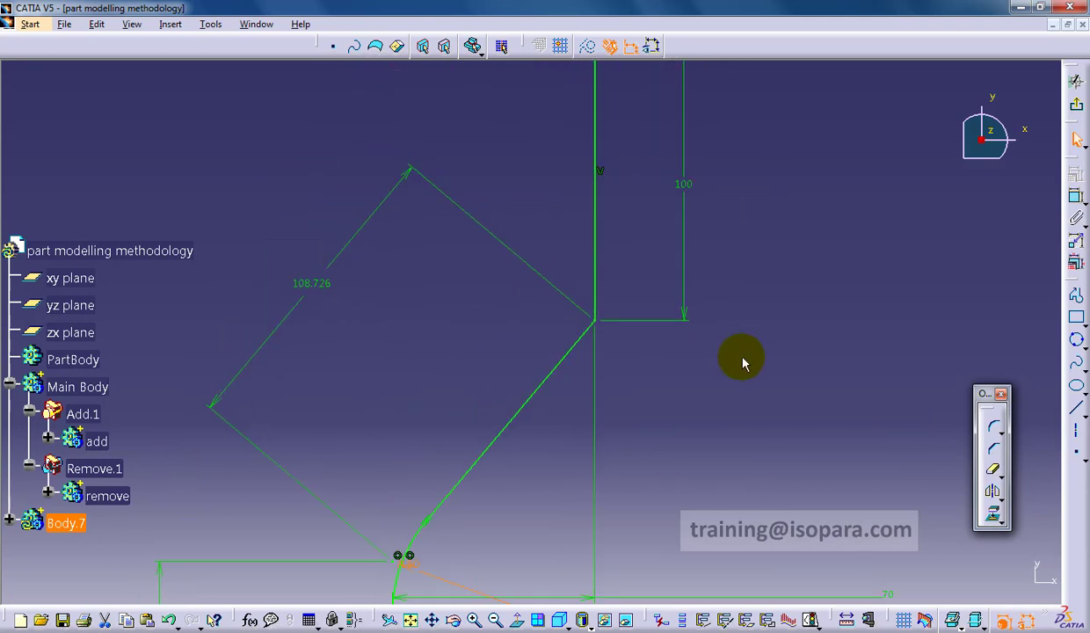
pyautogui.click(585, 339)
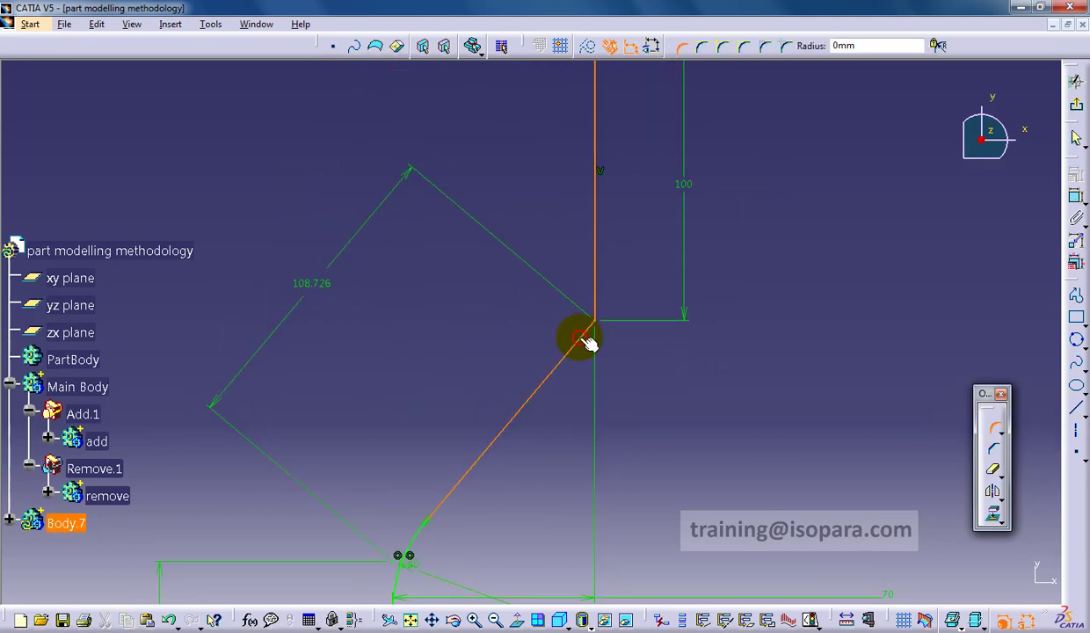
pyautogui.click(582, 327)
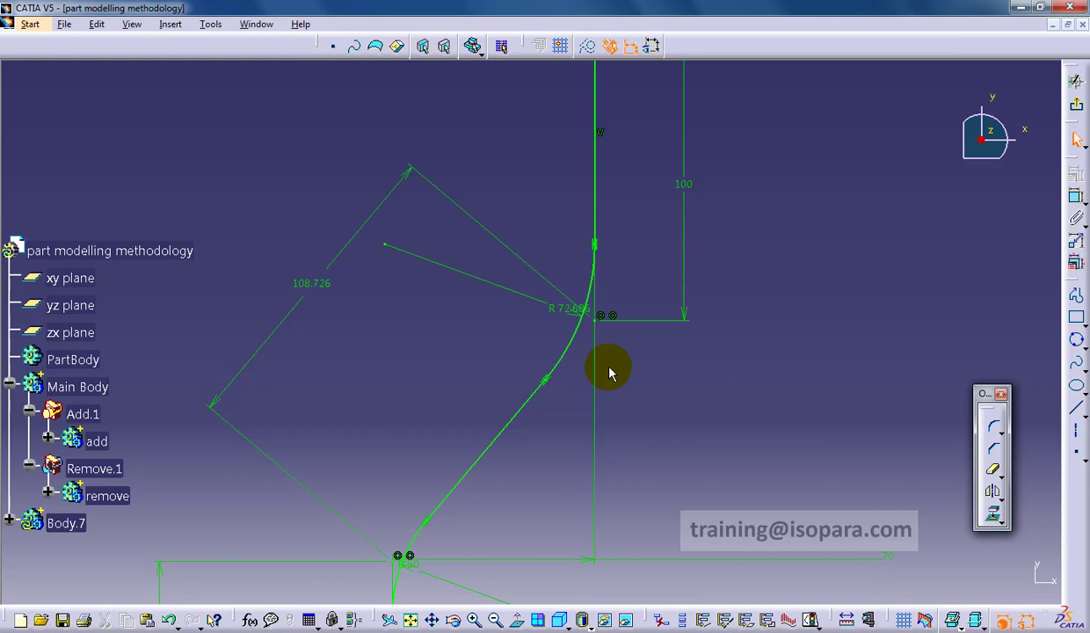
pyautogui.doubleClick(567, 309)
pyautogui.write('50')
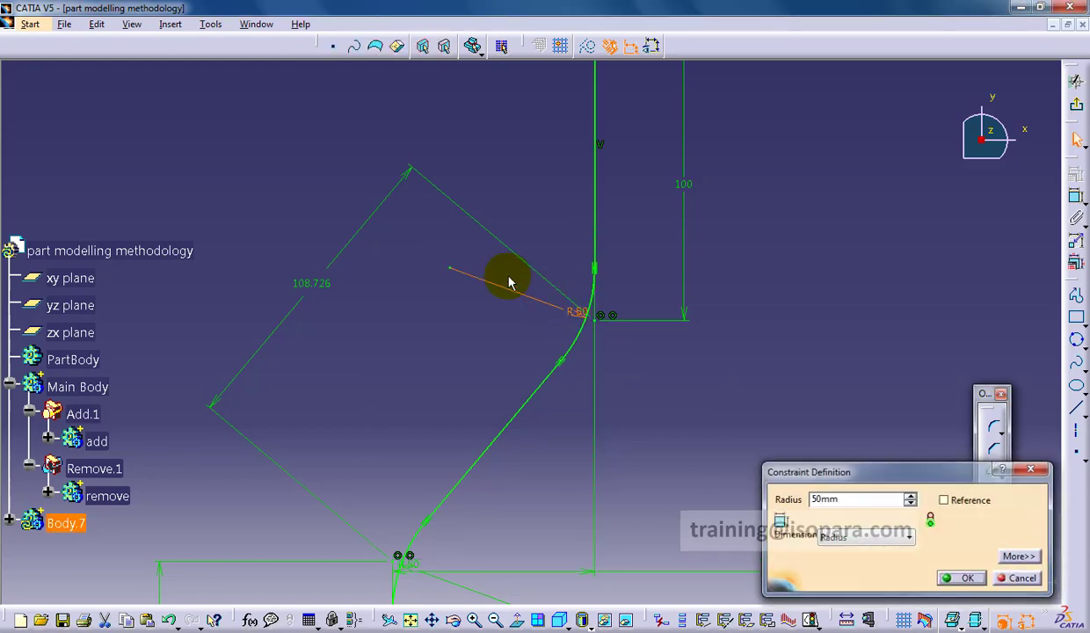
pyautogui.click(967, 577)
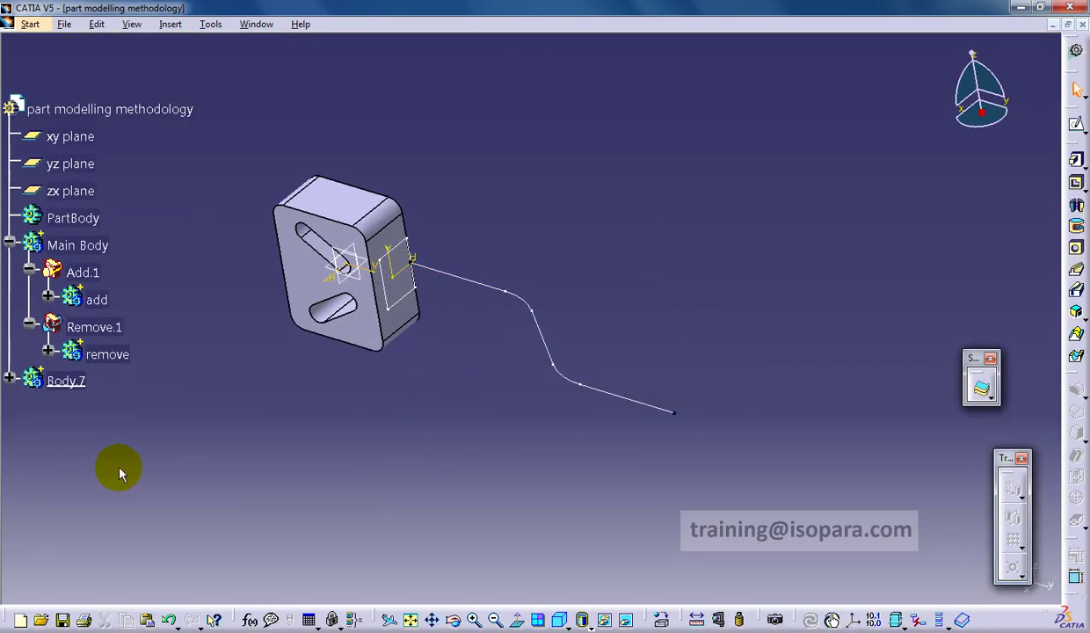
pyautogui.moveTo(1077, 272)
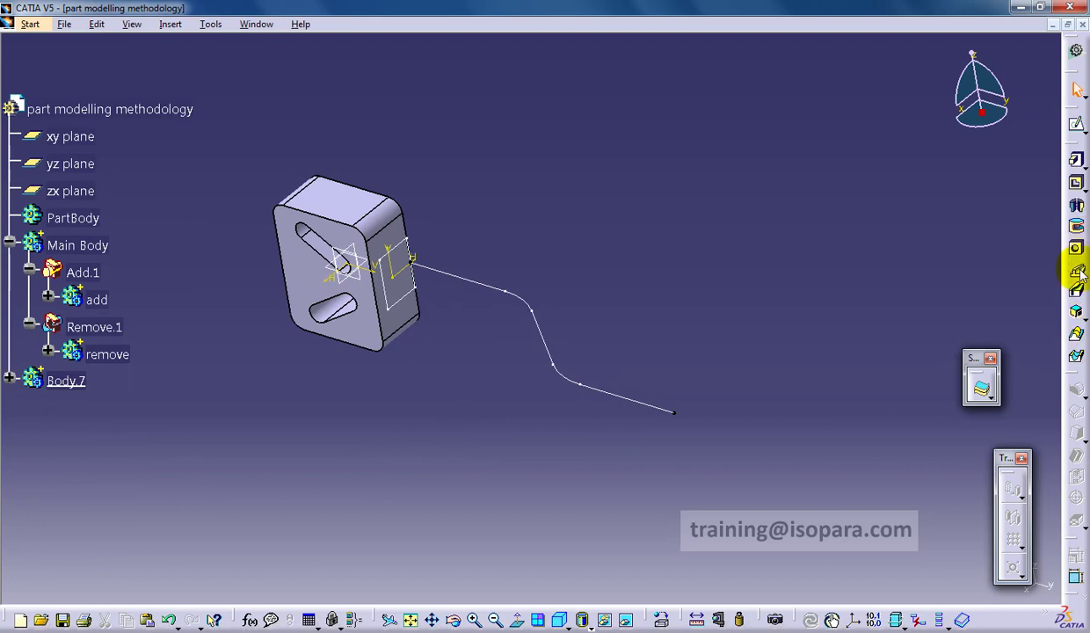
# Step: Sweep the rectangle profile along the bent center curve as a rib forming the arm
pyautogui.click(1076, 275)
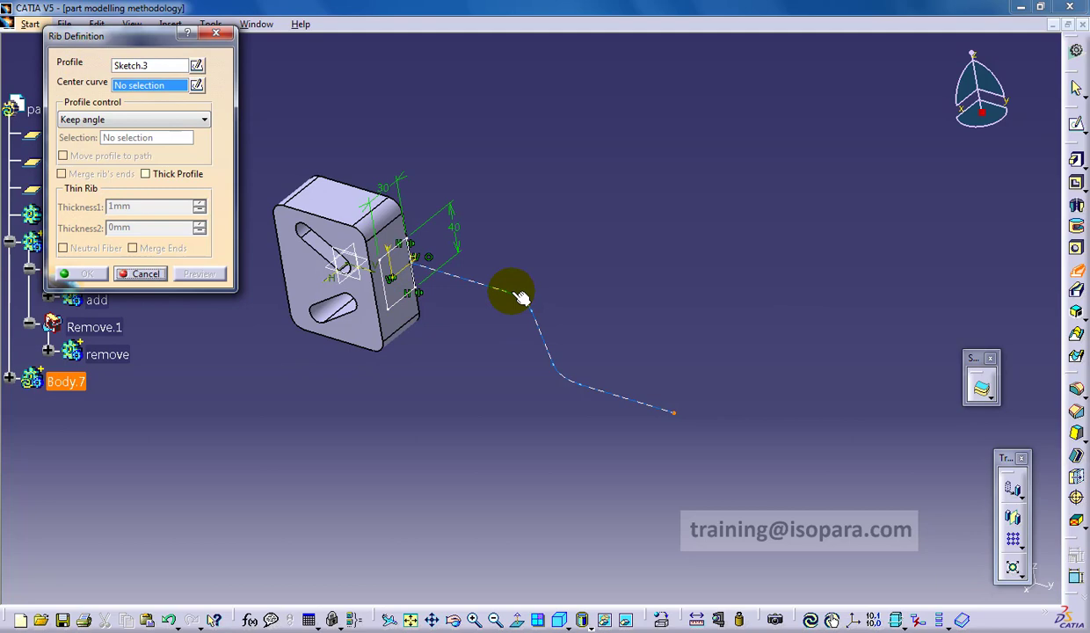
pyautogui.click(86, 273)
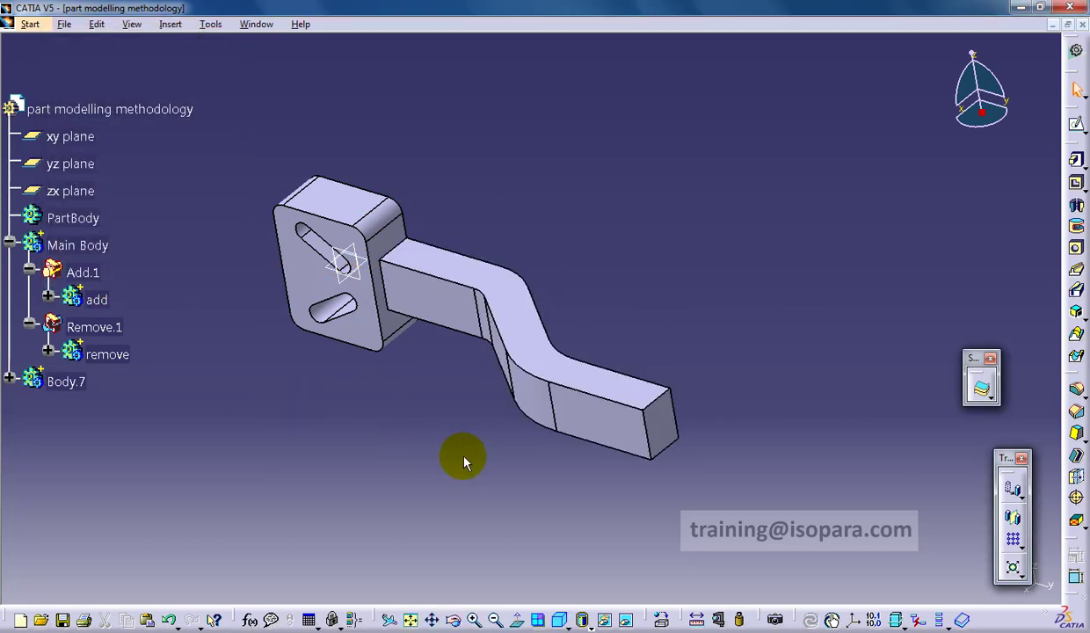
pyautogui.moveTo(466, 462); pyautogui.dragTo(185, 343)
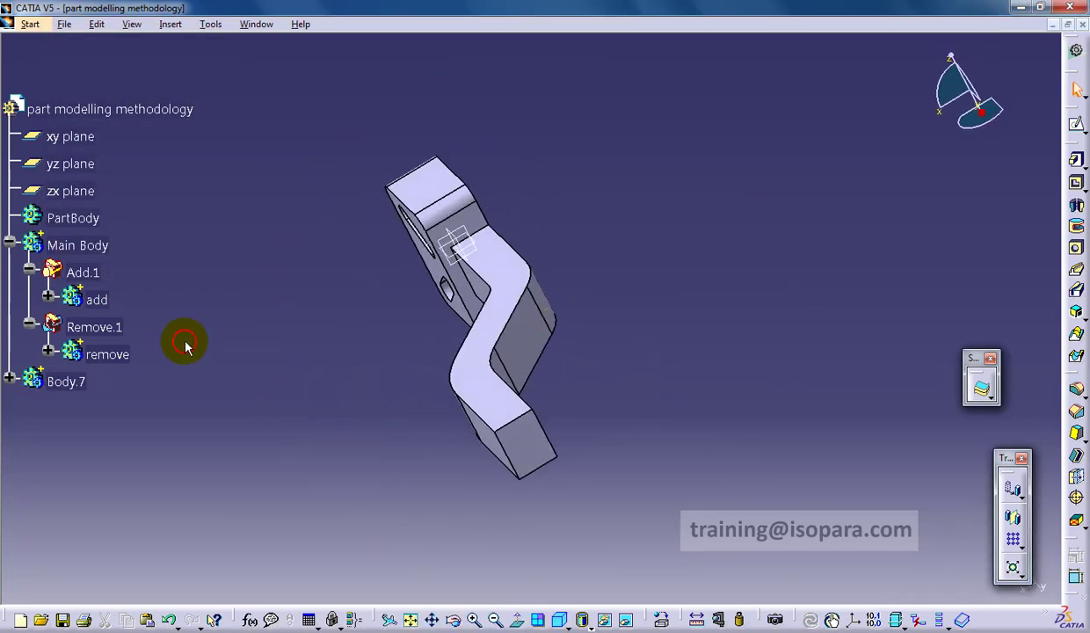
# Step: Merge Body.7 into the add body with a Boolean Add
pyautogui.rightClick(65, 381)
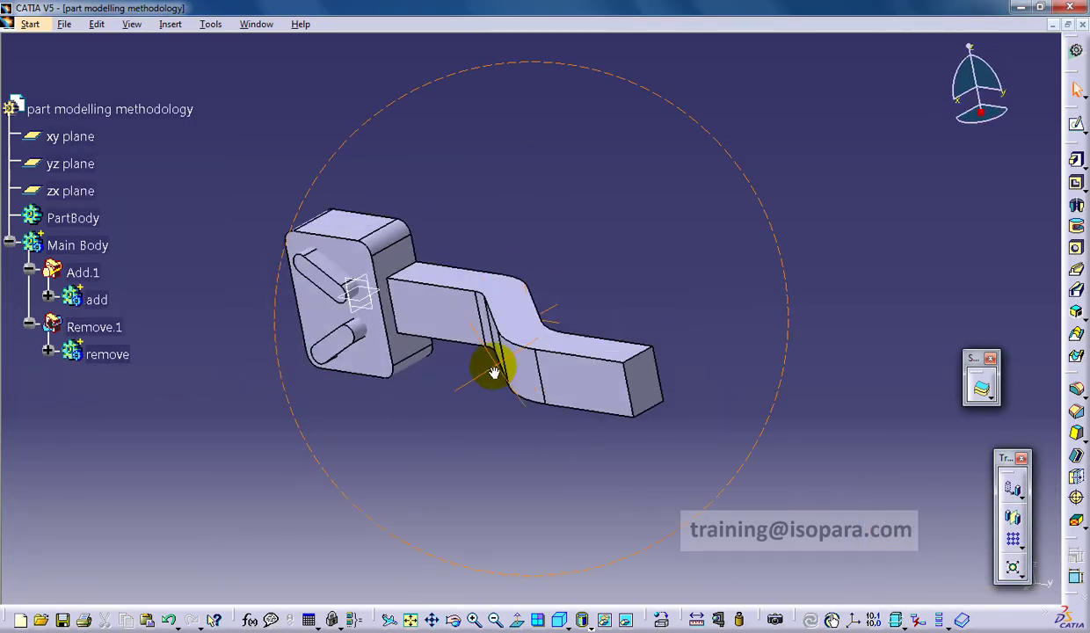
pyautogui.moveTo(494, 372); pyautogui.dragTo(384, 413)
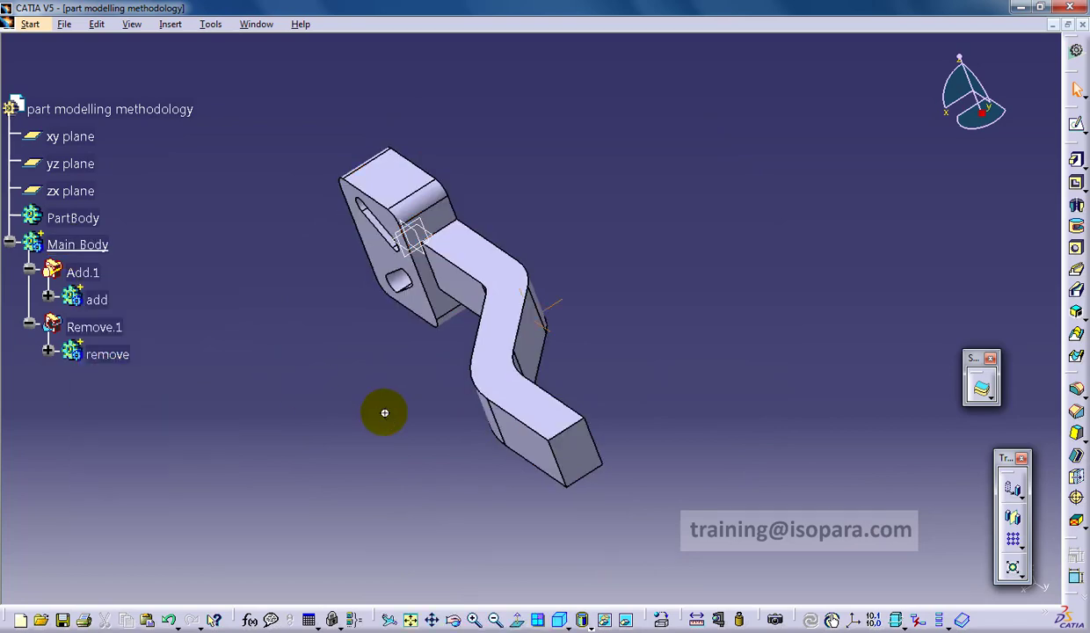
pyautogui.click(171, 24)
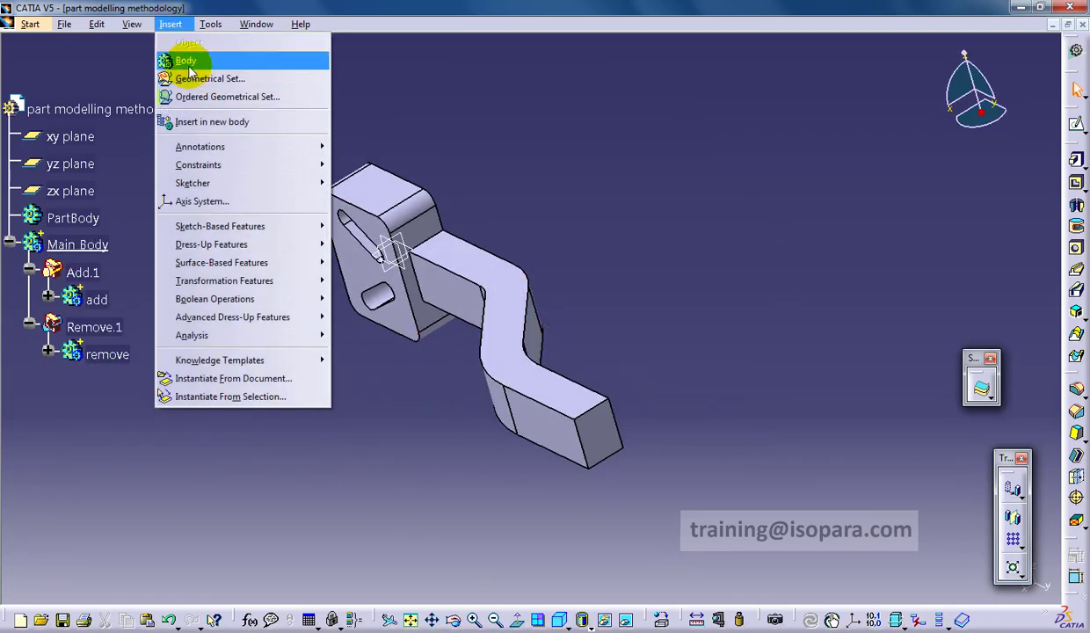
# Step: Insert Body.8 and paste a copy of the Sketch.4 center curve into it
pyautogui.click(185, 60)
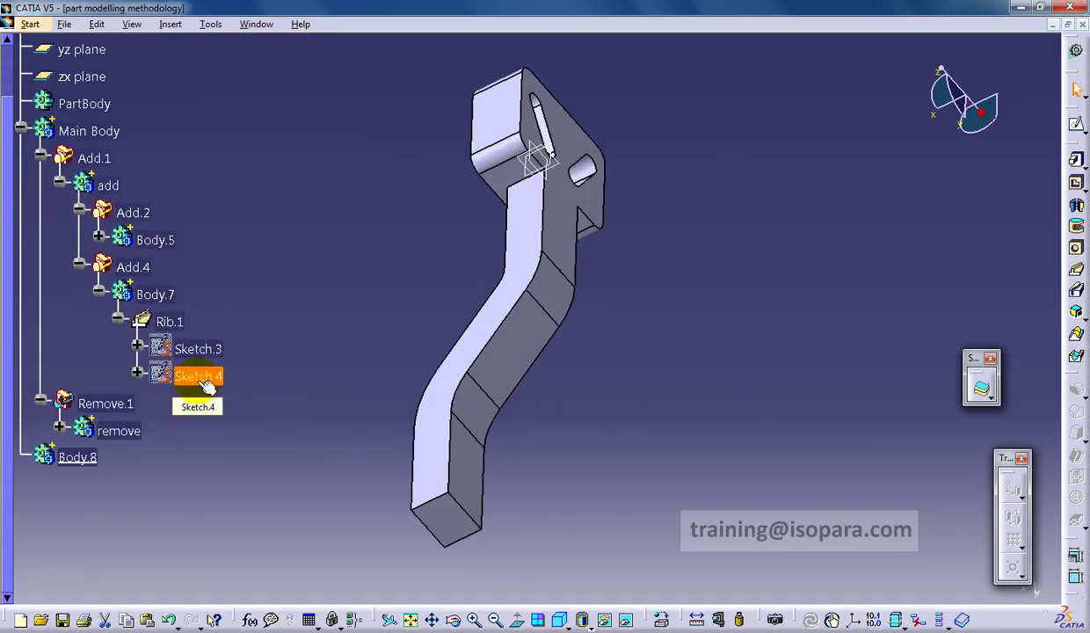
pyautogui.rightClick(198, 377)
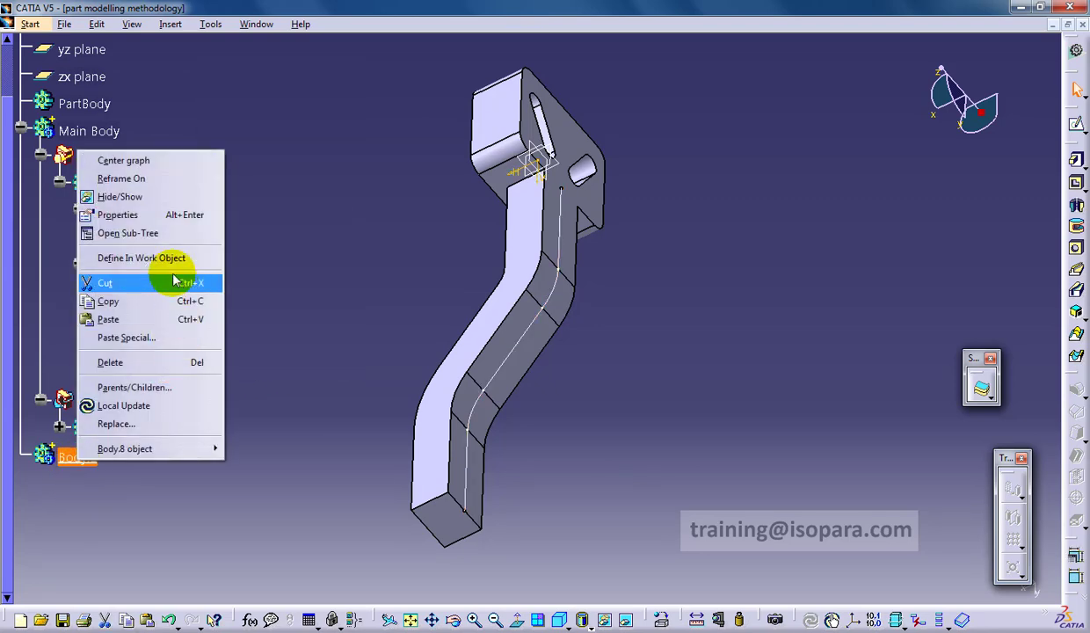
pyautogui.click(127, 233)
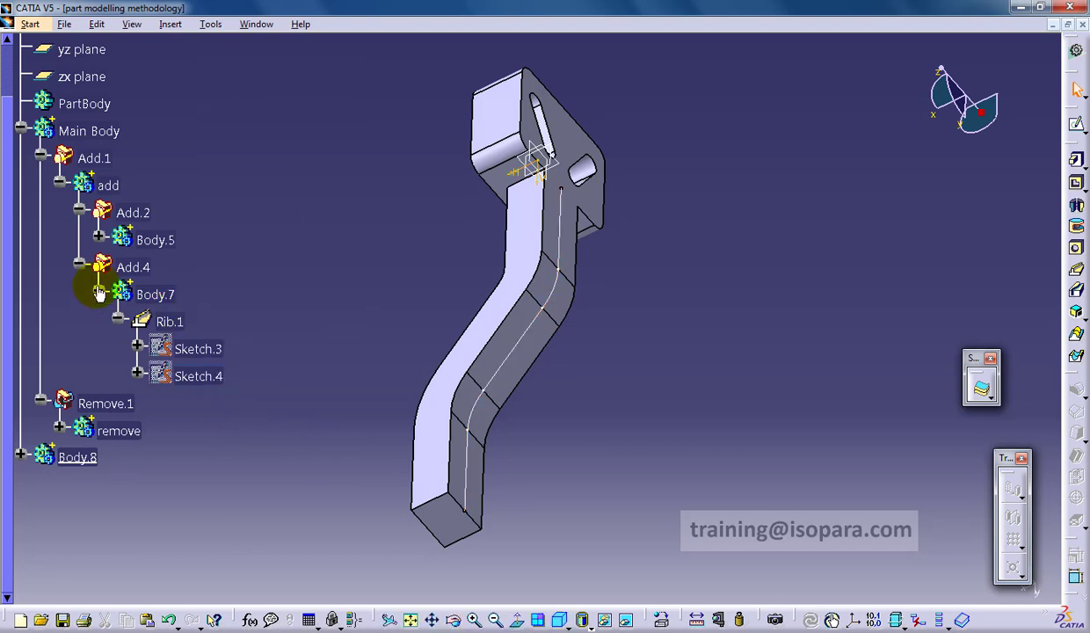
pyautogui.click(100, 294)
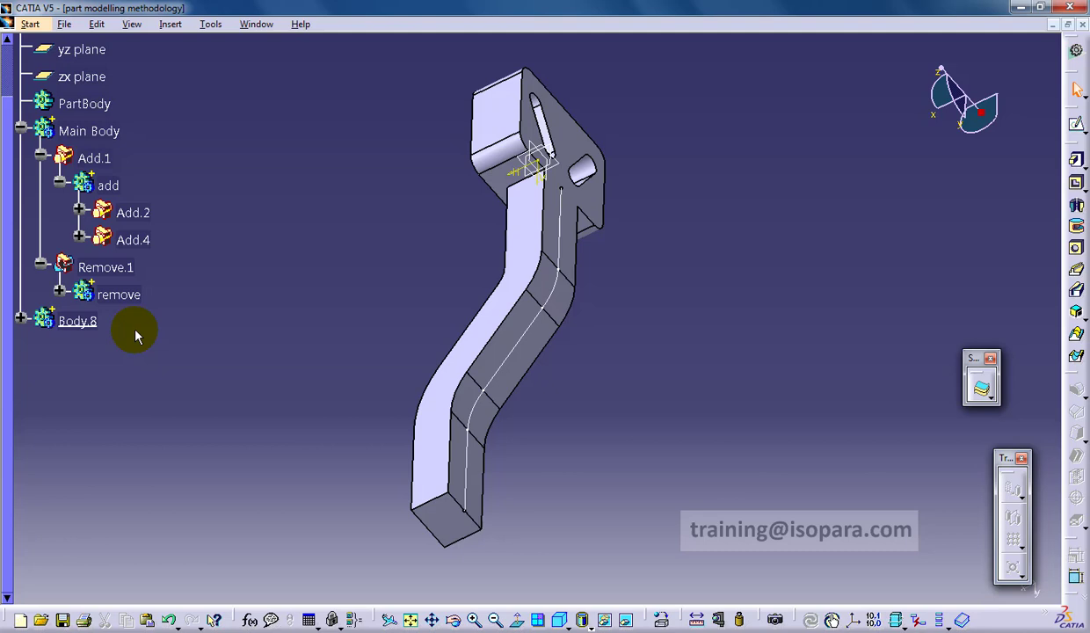
pyautogui.moveTo(90, 356)
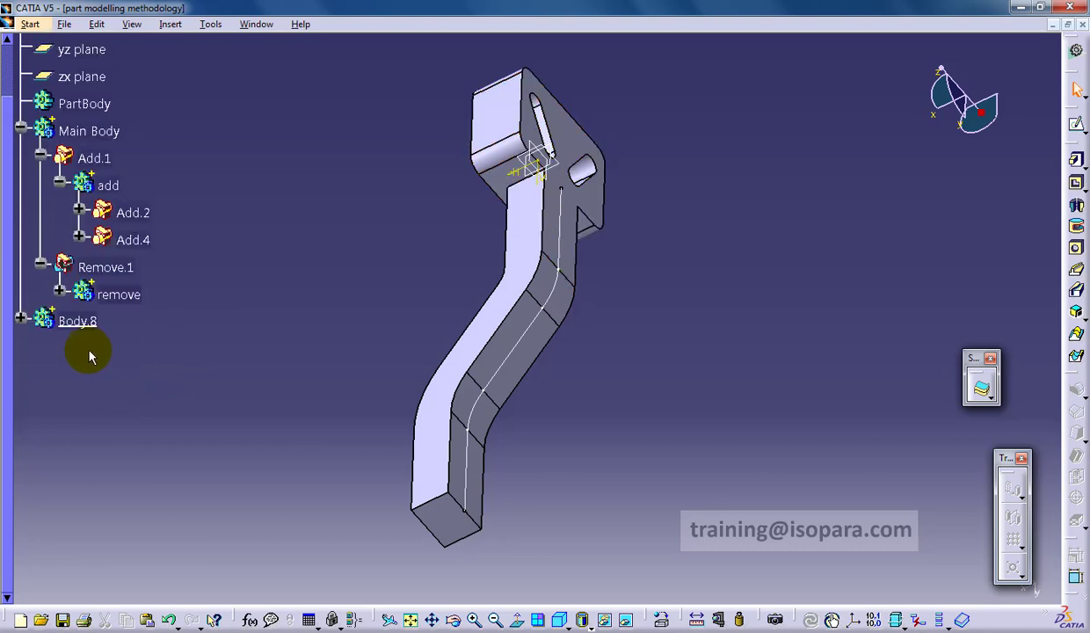
# Step: Pad Sketch.5 as a thick open profile with a 20 mm length
pyautogui.click(1075, 185)
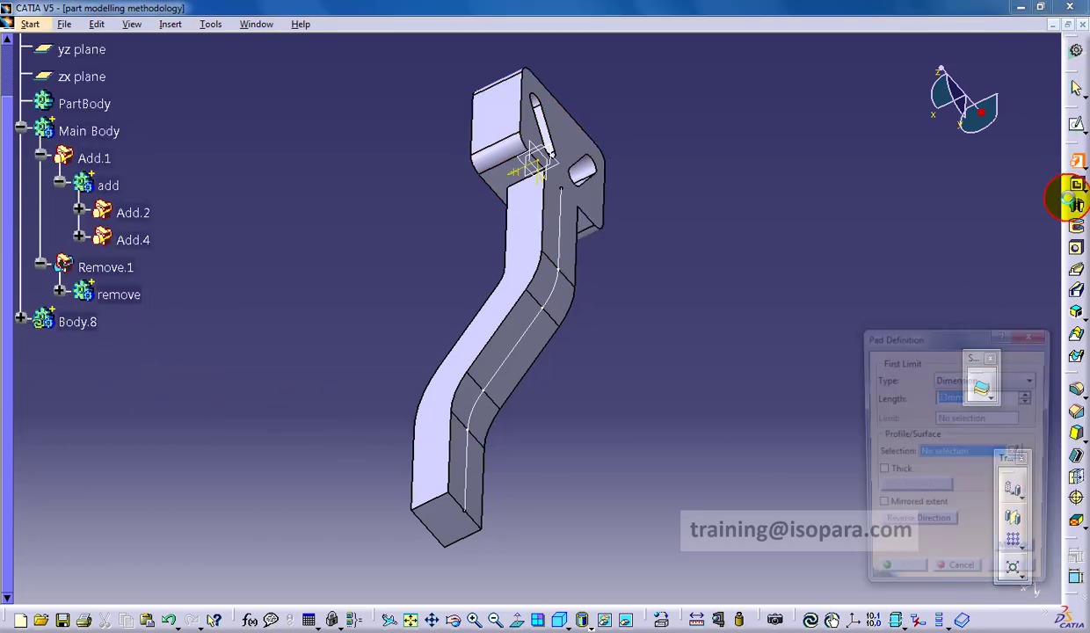
pyautogui.click(860, 555)
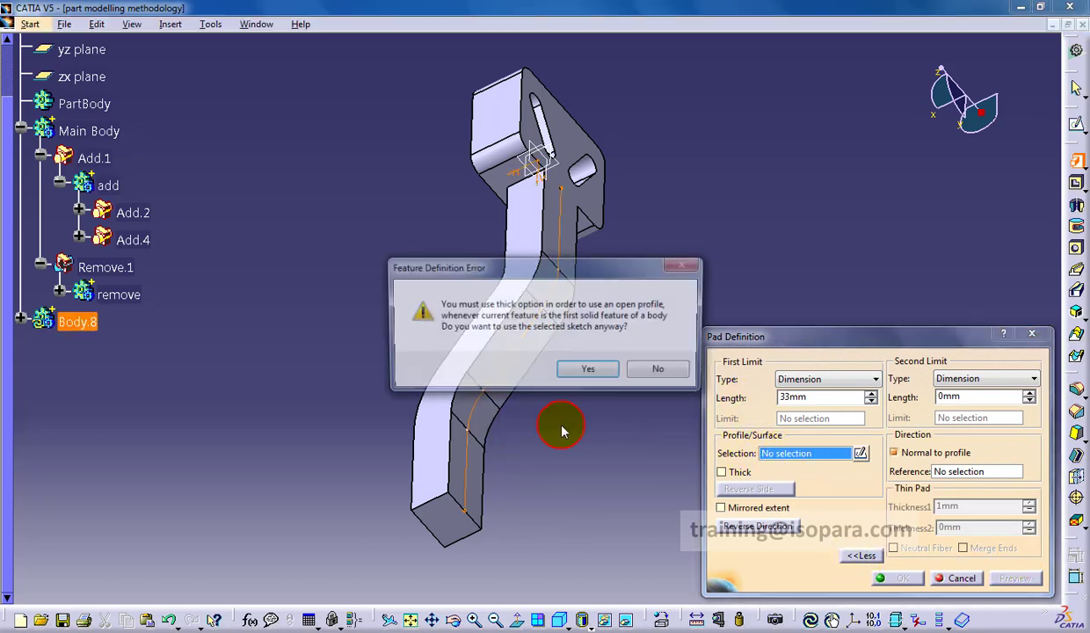
pyautogui.click(588, 368)
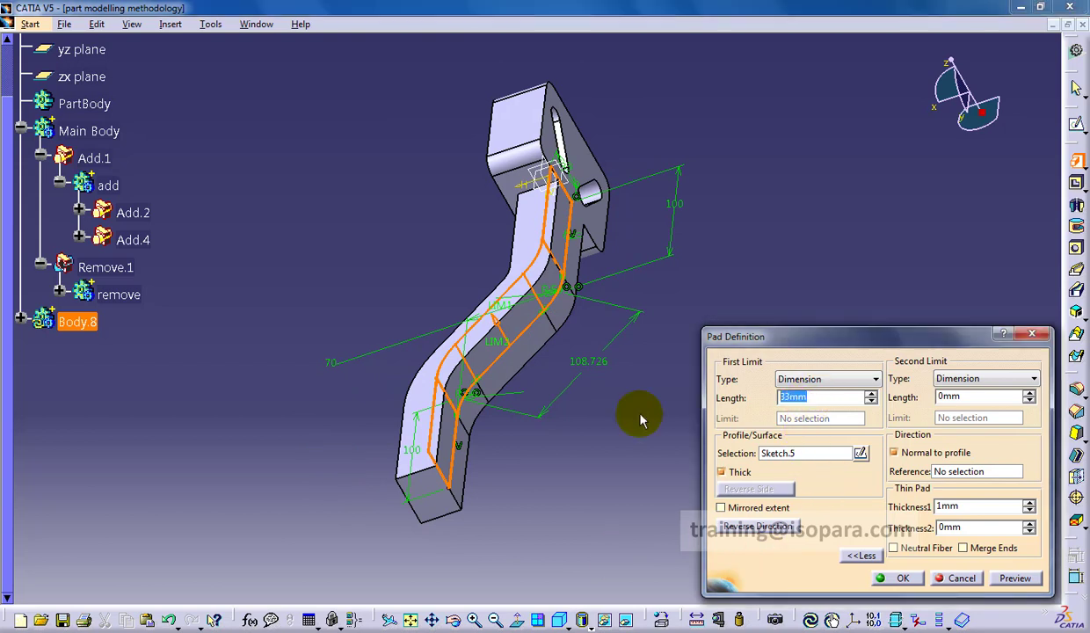
pyautogui.write('20')
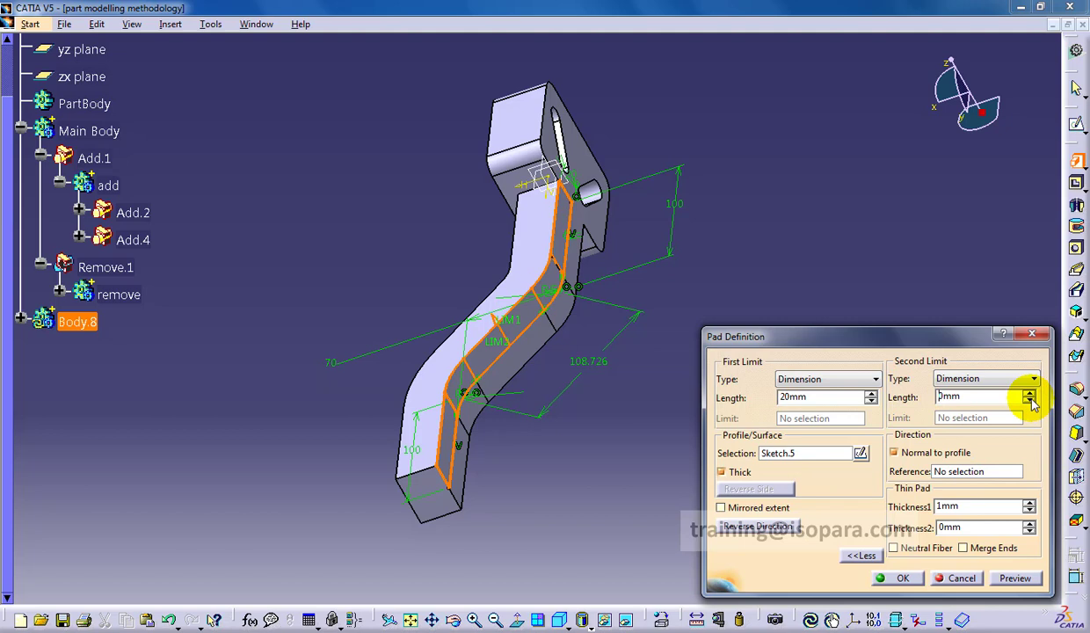
# Step: Set the second limit to -7 mm and thicknesses -5 mm and 25 mm
pyautogui.click(1032, 401)
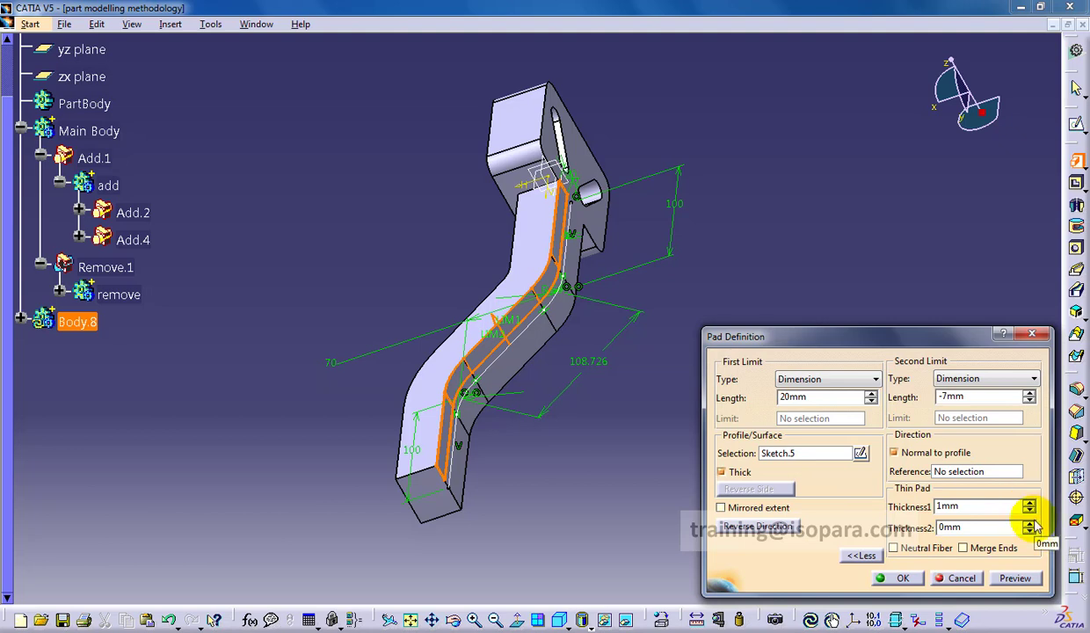
pyautogui.click(1029, 524)
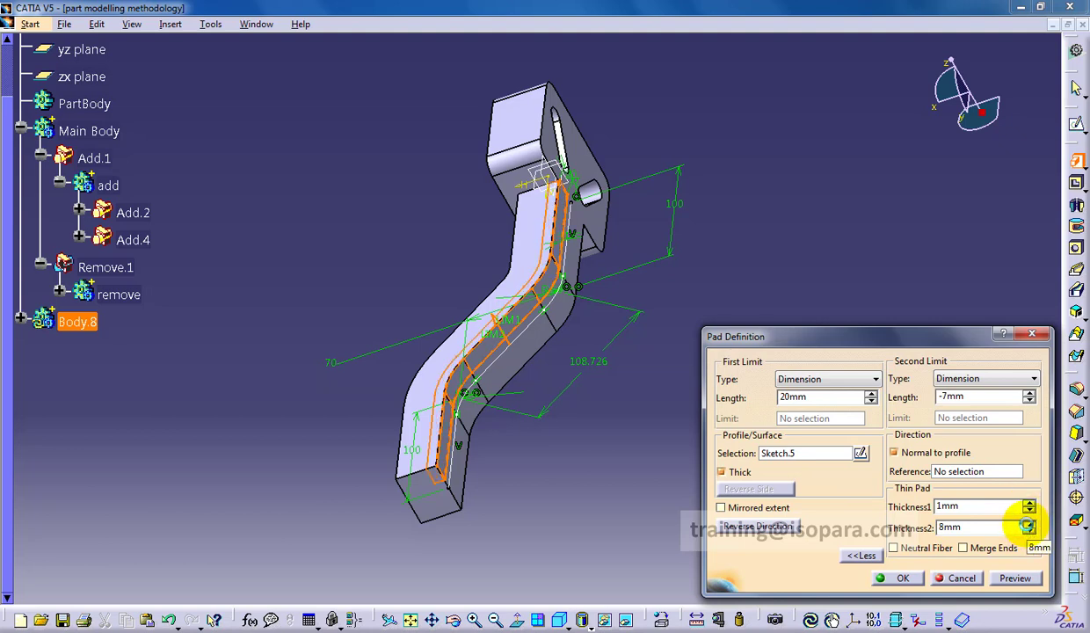
pyautogui.click(1029, 523)
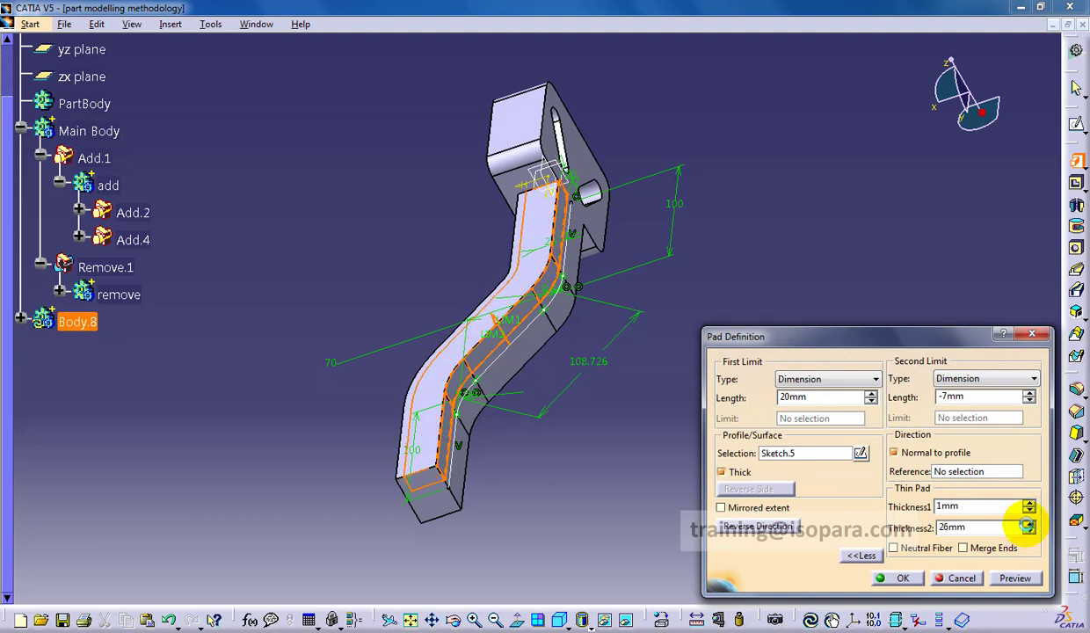
pyautogui.click(1029, 531)
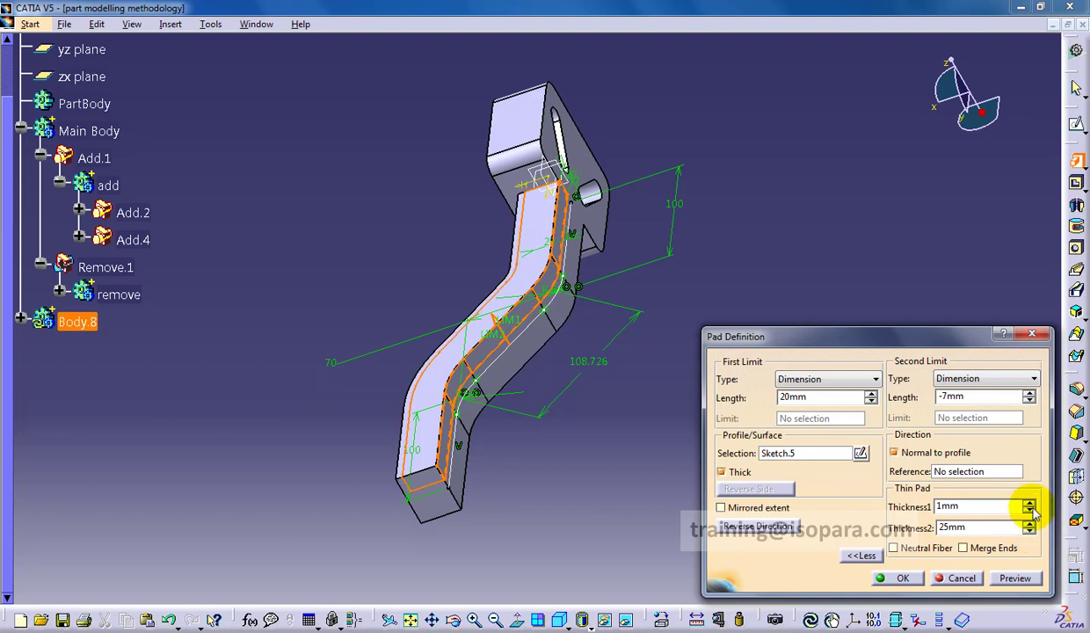
pyautogui.click(1029, 511)
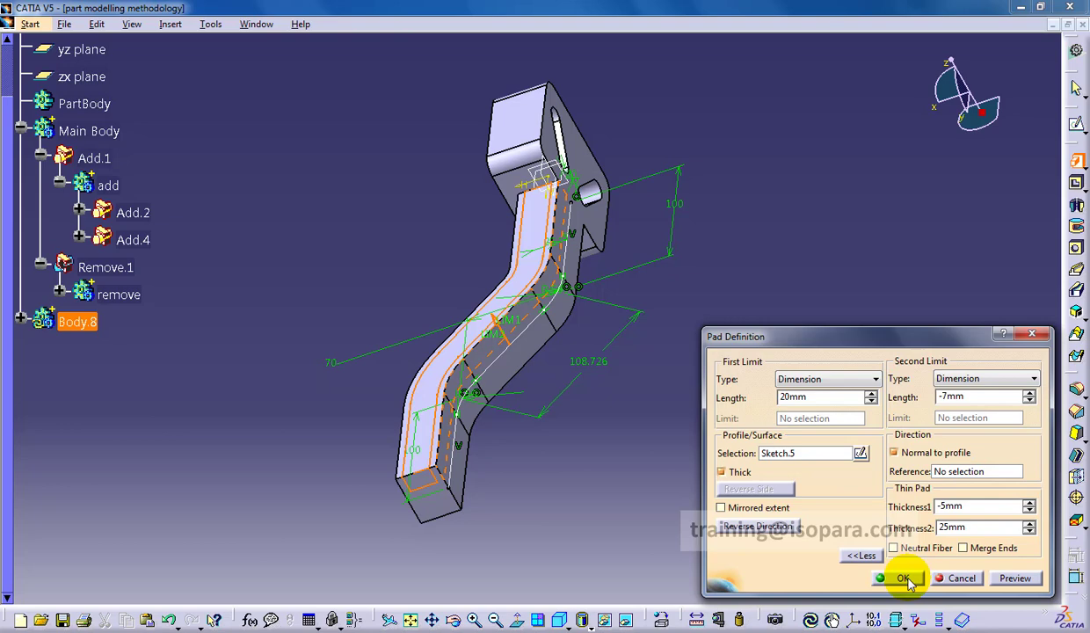
pyautogui.click(900, 578)
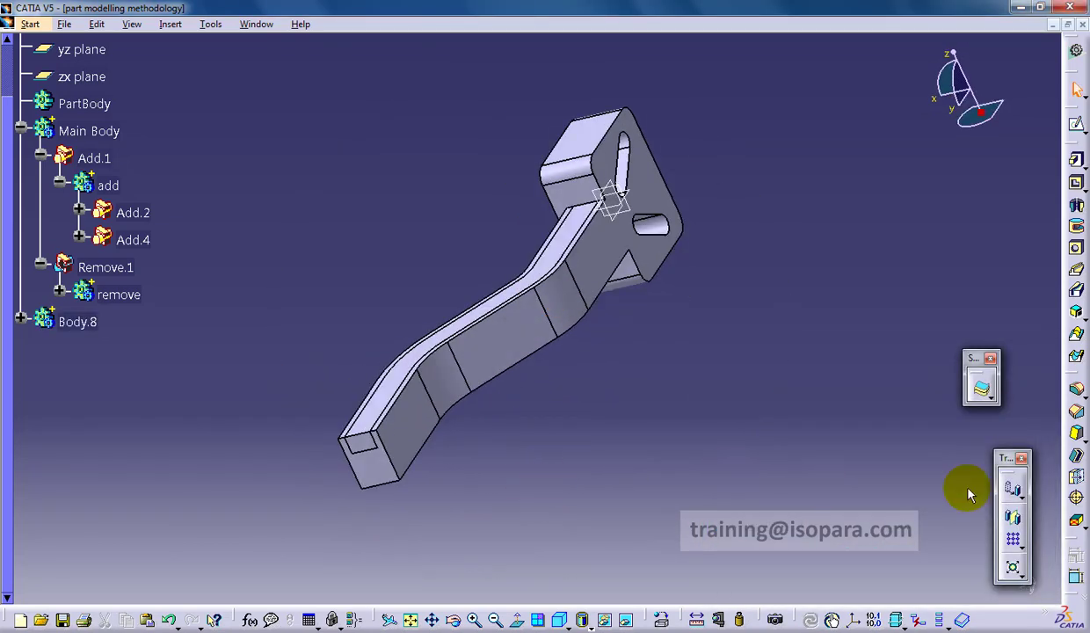
pyautogui.click(1012, 517)
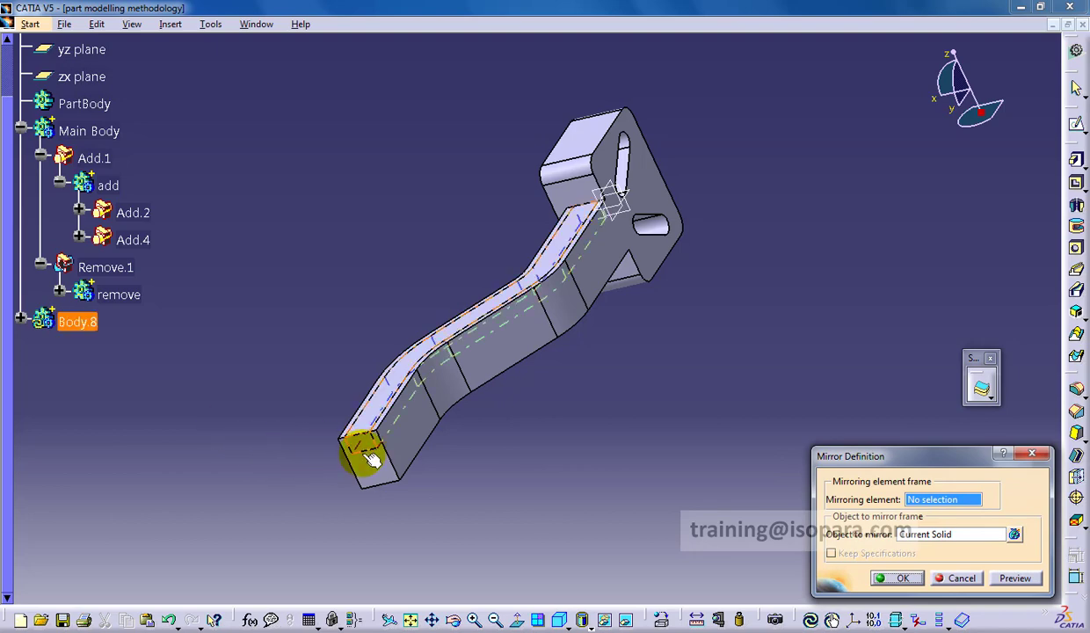
# Step: Mirror the wall about the arm's end face and combine Body.8 with the Main Body
pyautogui.click(82, 49)
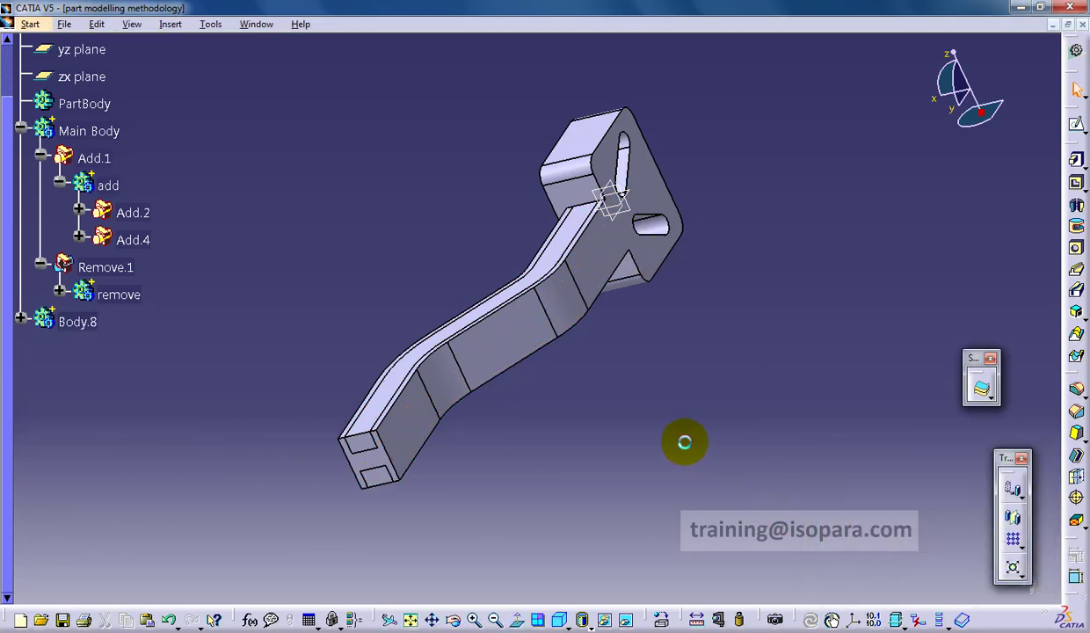
pyautogui.rightClick(105, 266)
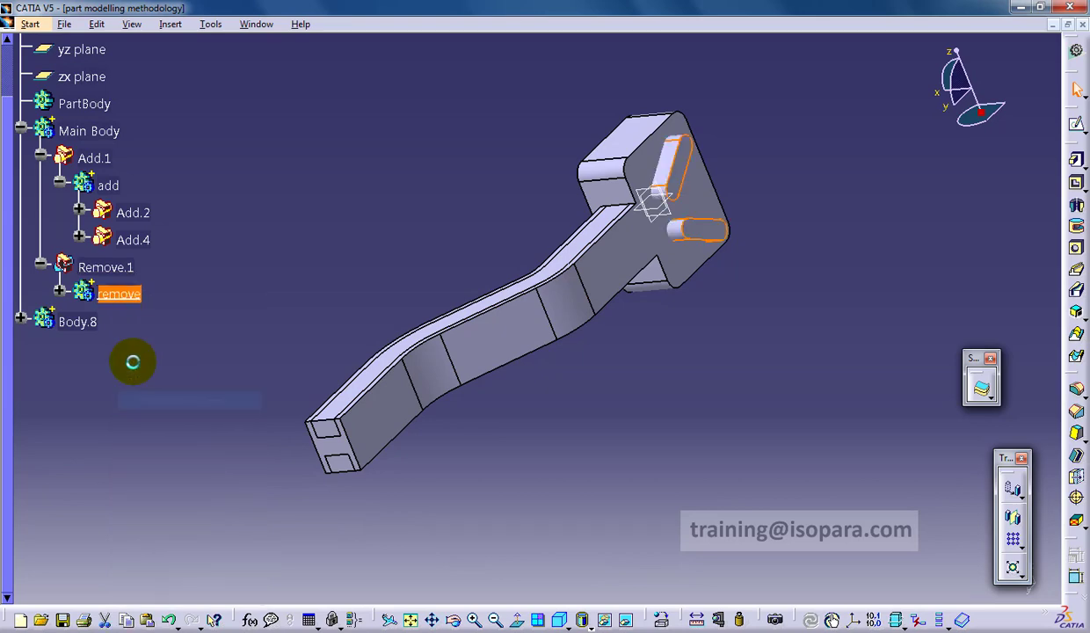
pyautogui.rightClick(78, 321)
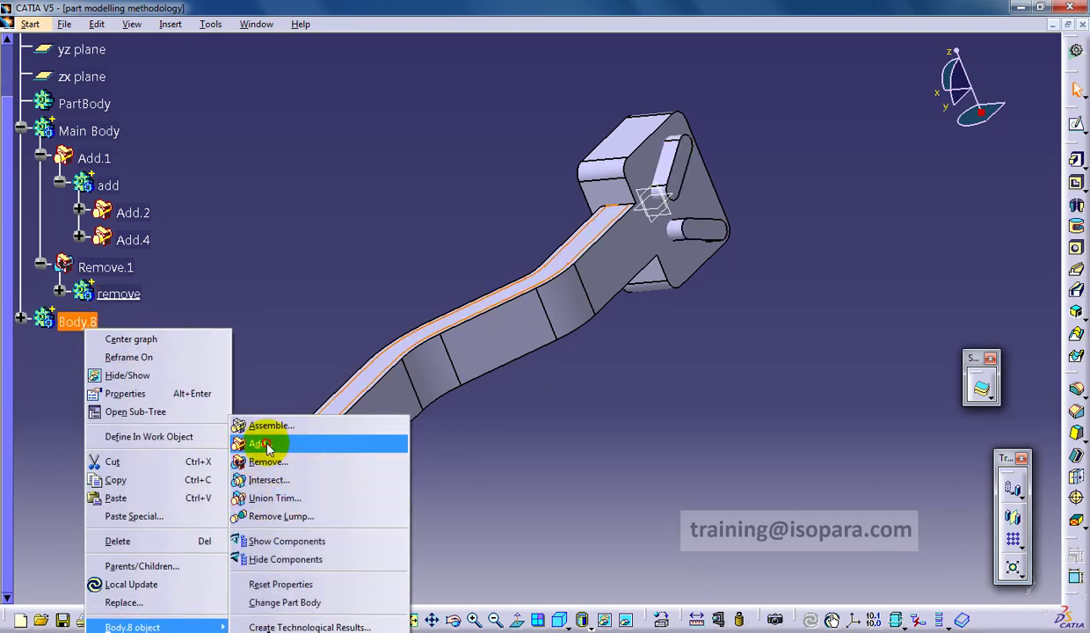
pyautogui.click(256, 443)
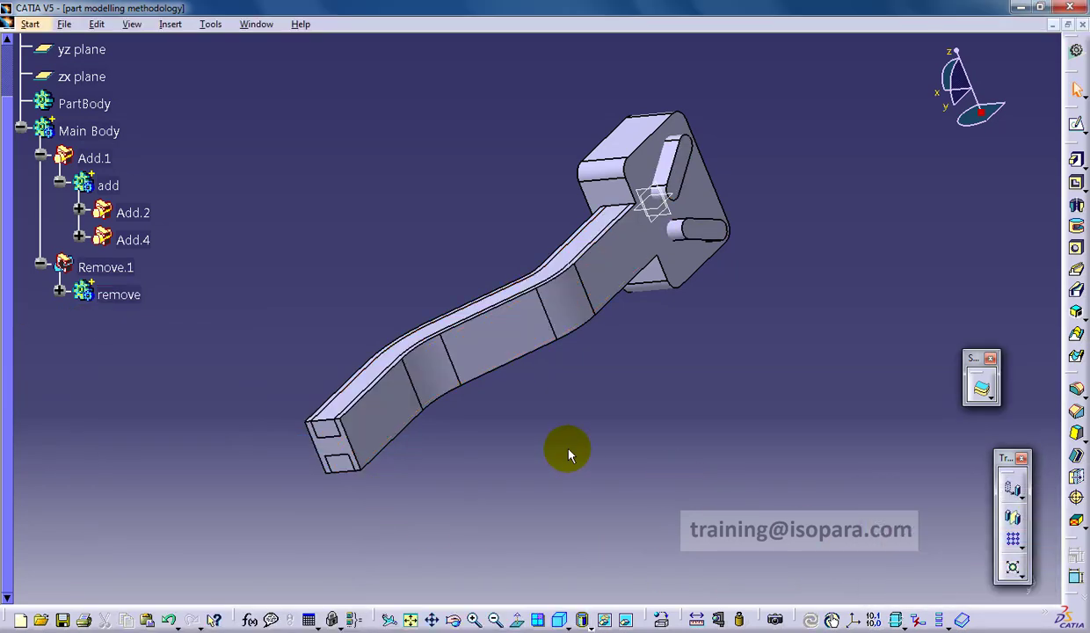
pyautogui.click(88, 130)
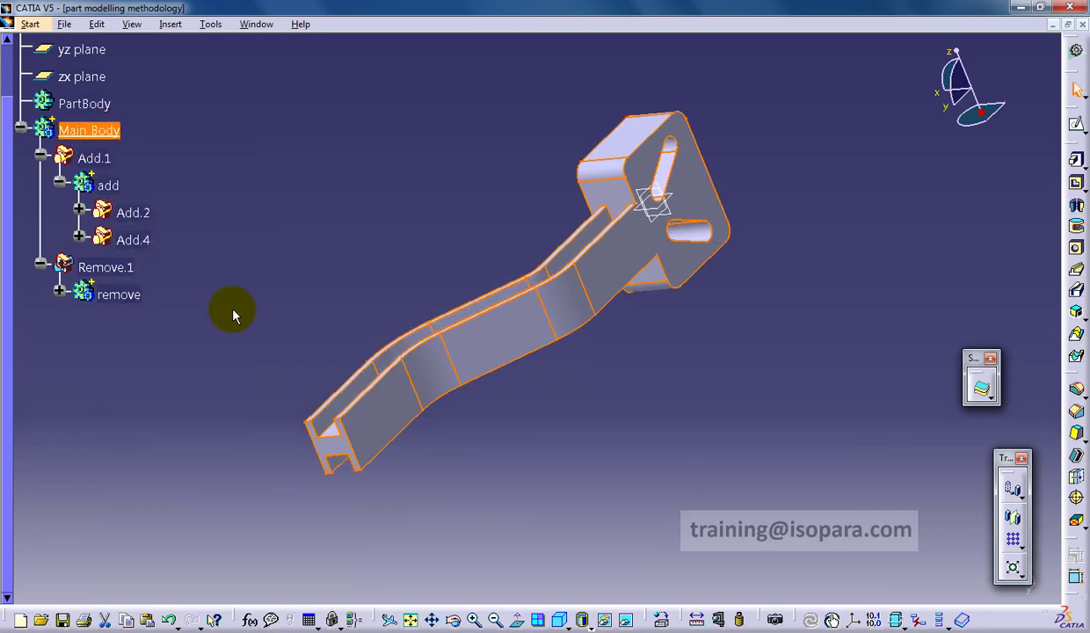
# Step: Inspect the channel arm and start a new sketch for Body.9
pyautogui.moveTo(233, 313); pyautogui.dragTo(358, 455)
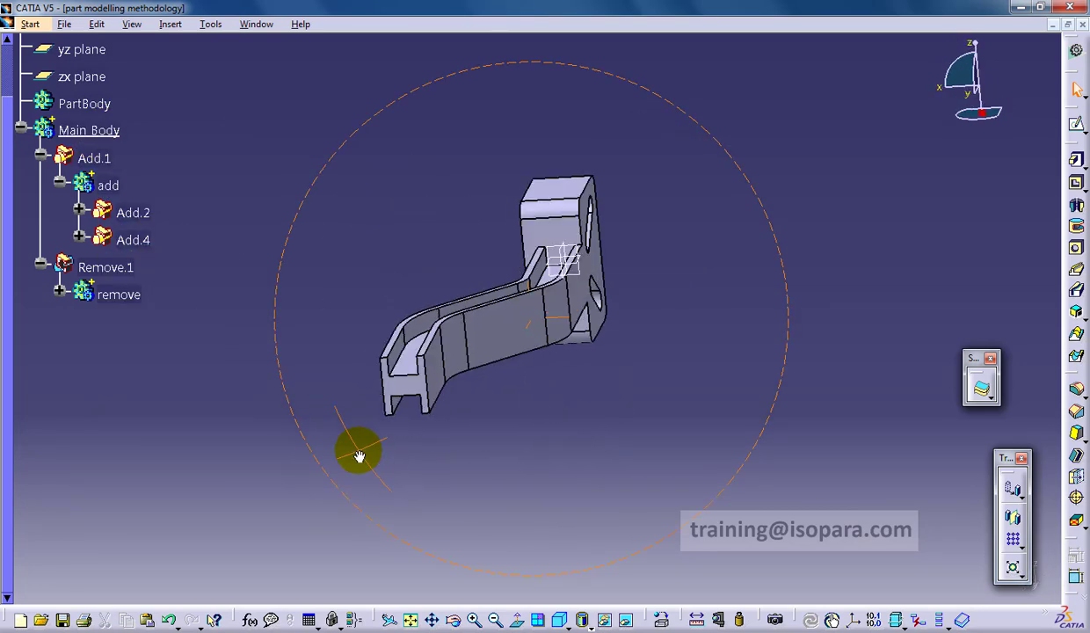
pyautogui.moveTo(358, 451); pyautogui.dragTo(413, 443)
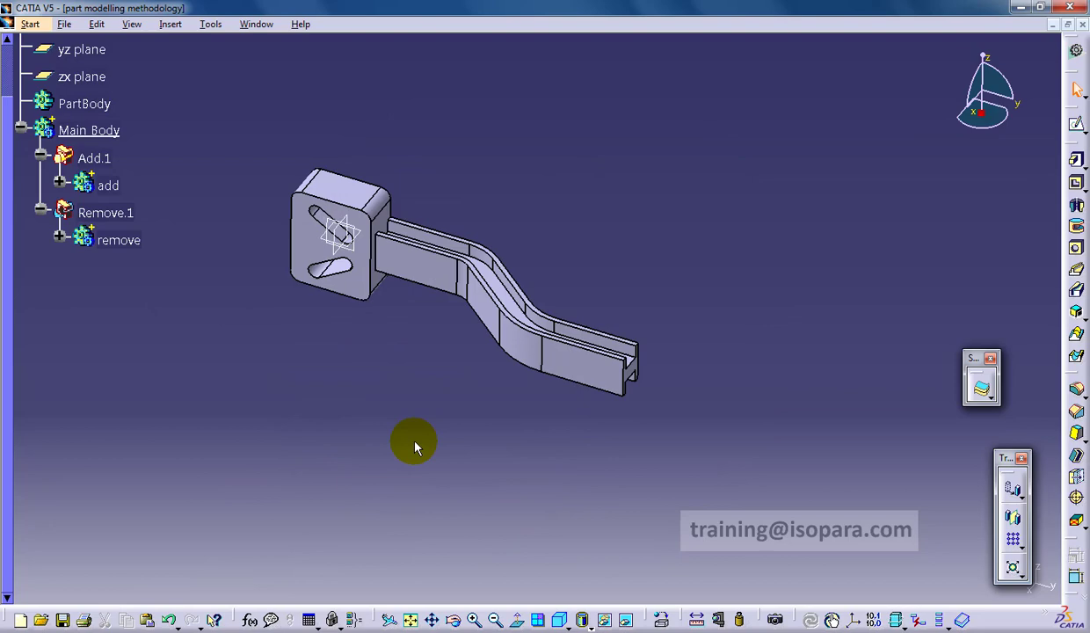
pyautogui.moveTo(414, 443); pyautogui.dragTo(475, 431)
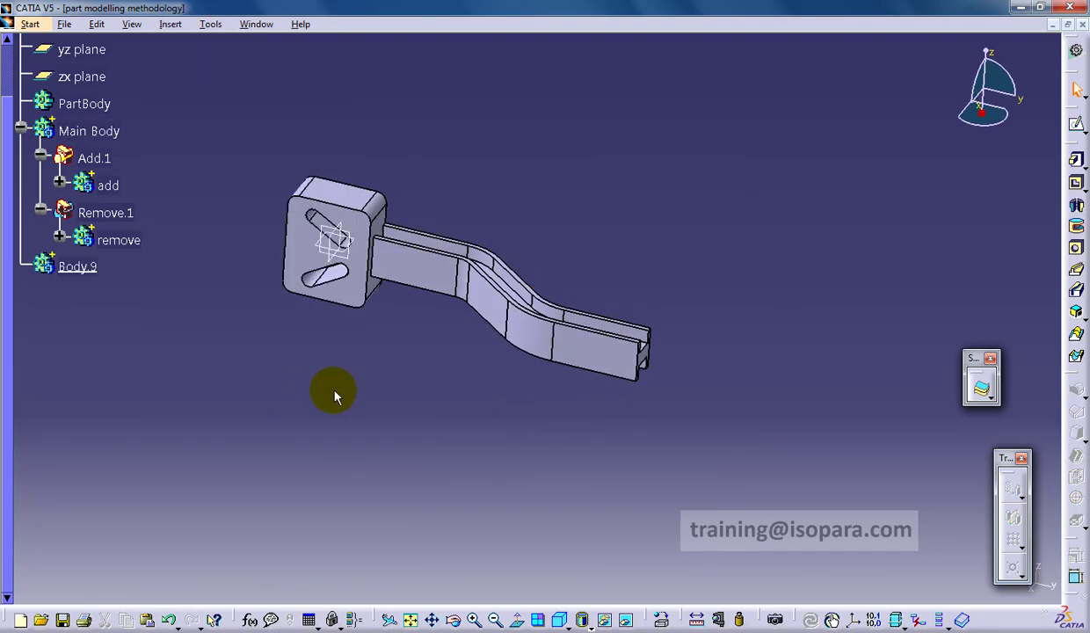
pyautogui.click(81, 50)
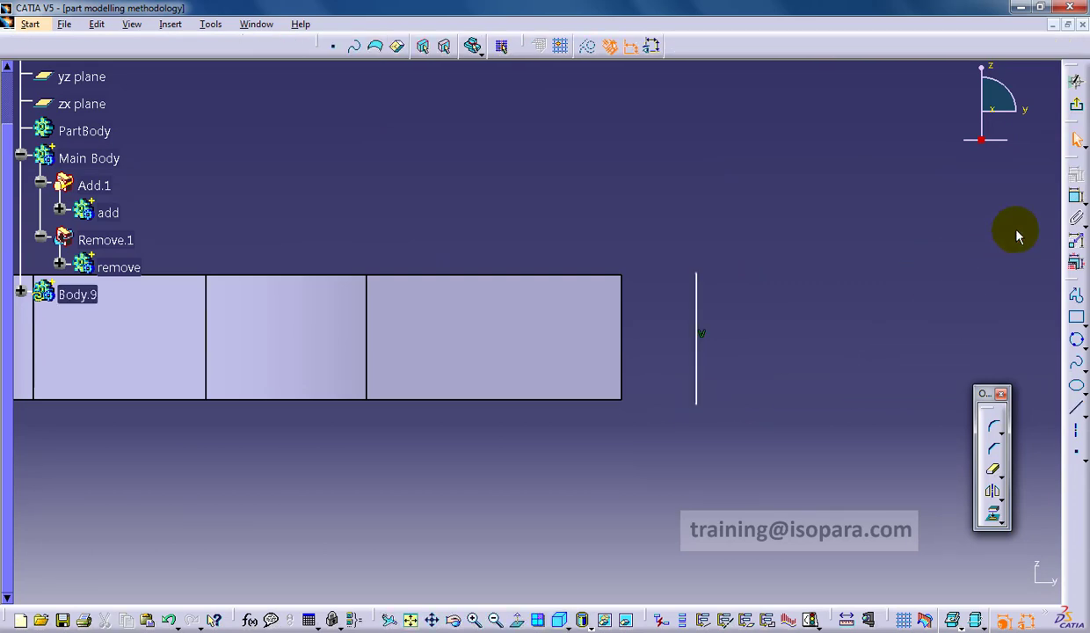
pyautogui.moveTo(1038, 193)
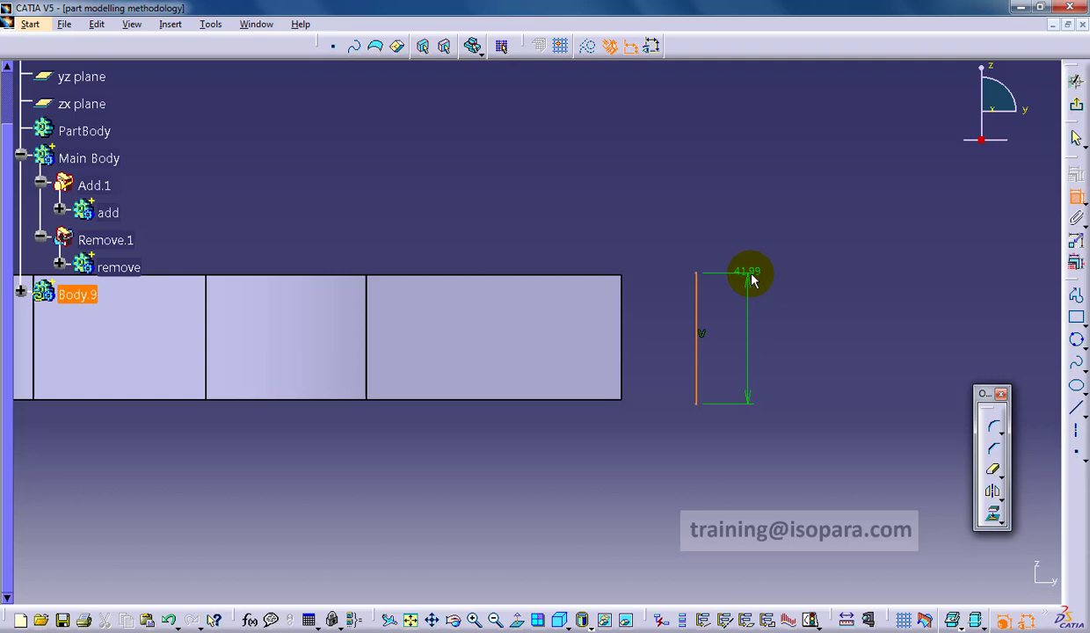
# Step: Constrain the vertical line to 40 mm, coincident with the arm end, and draw the circle
pyautogui.doubleClick(747, 270)
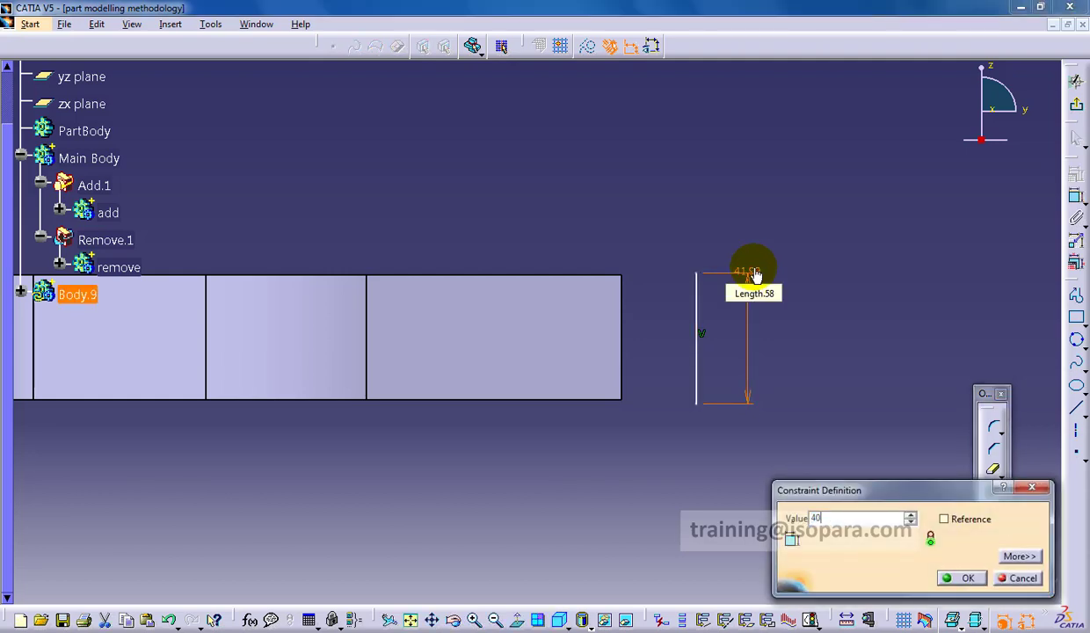
pyautogui.click(967, 578)
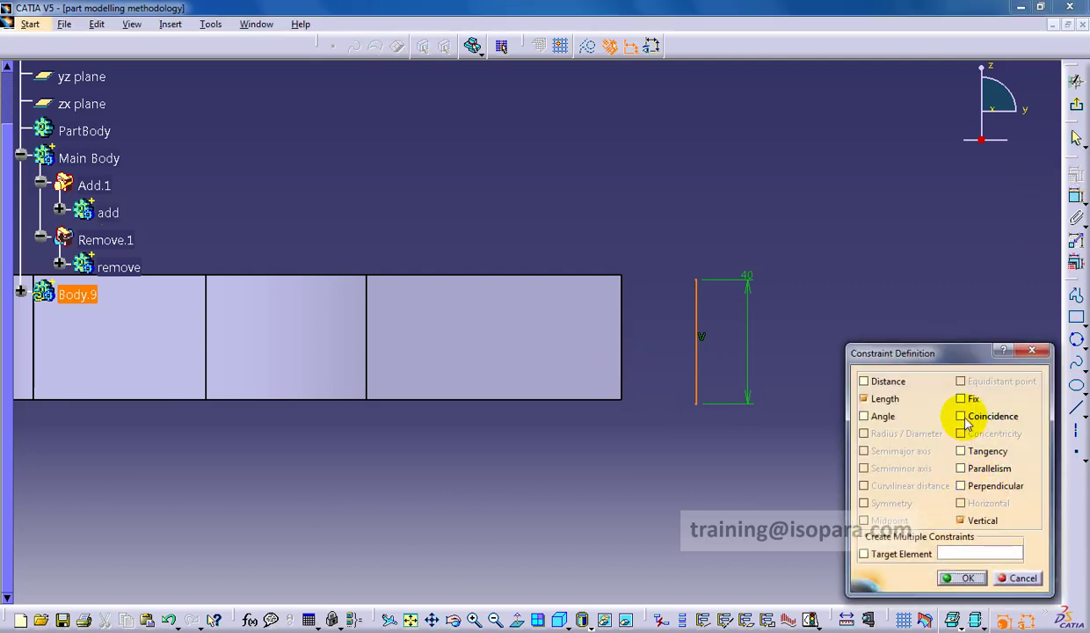
pyautogui.click(962, 577)
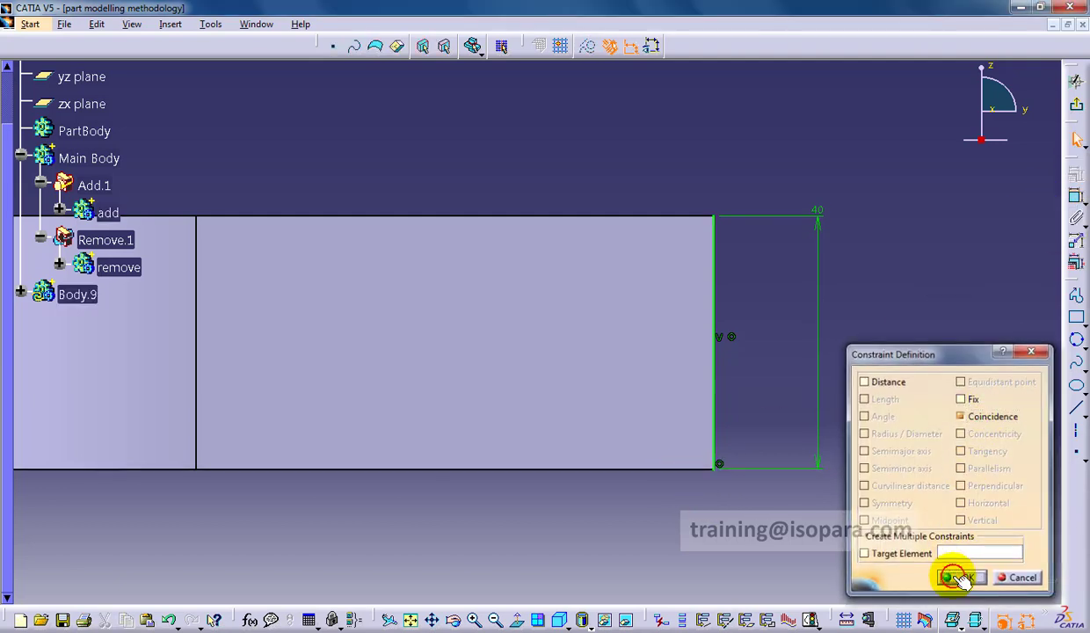
pyautogui.click(959, 577)
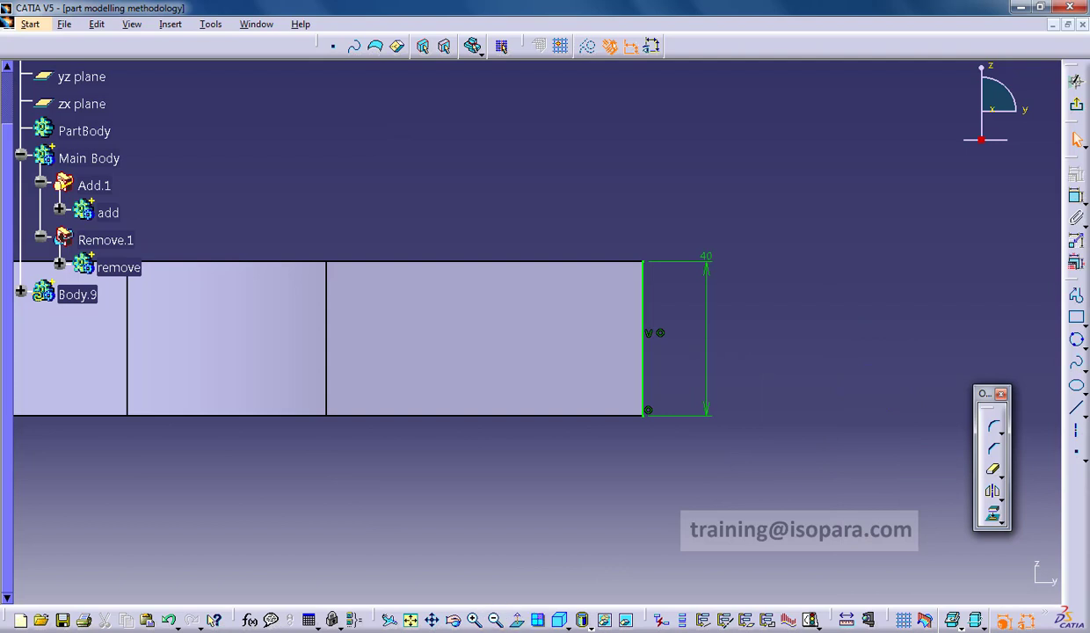
pyautogui.moveTo(677, 504)
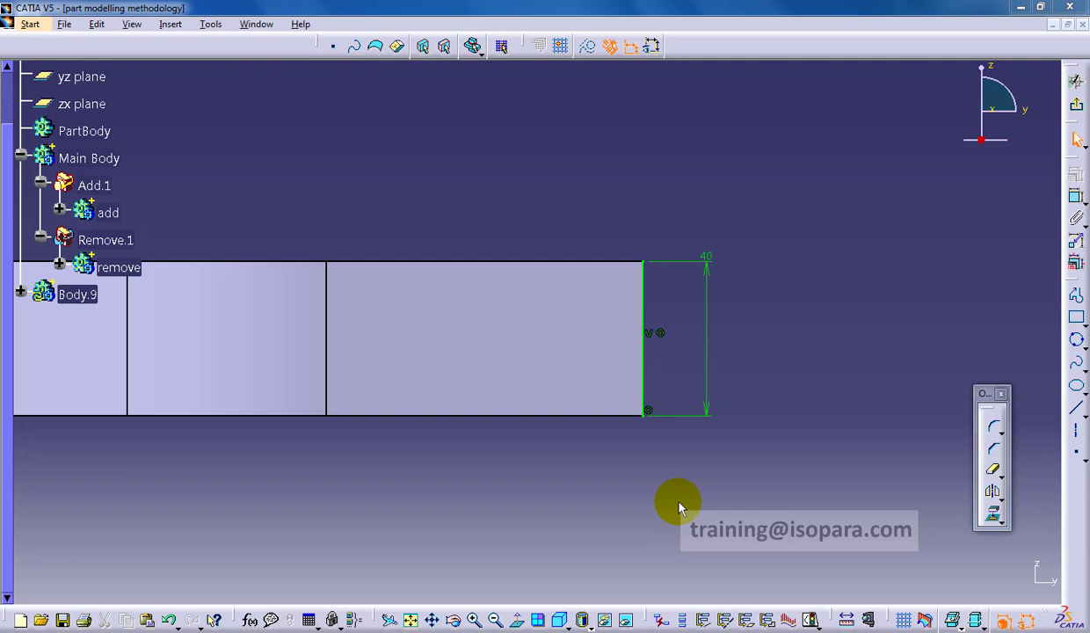
pyautogui.moveTo(128, 559)
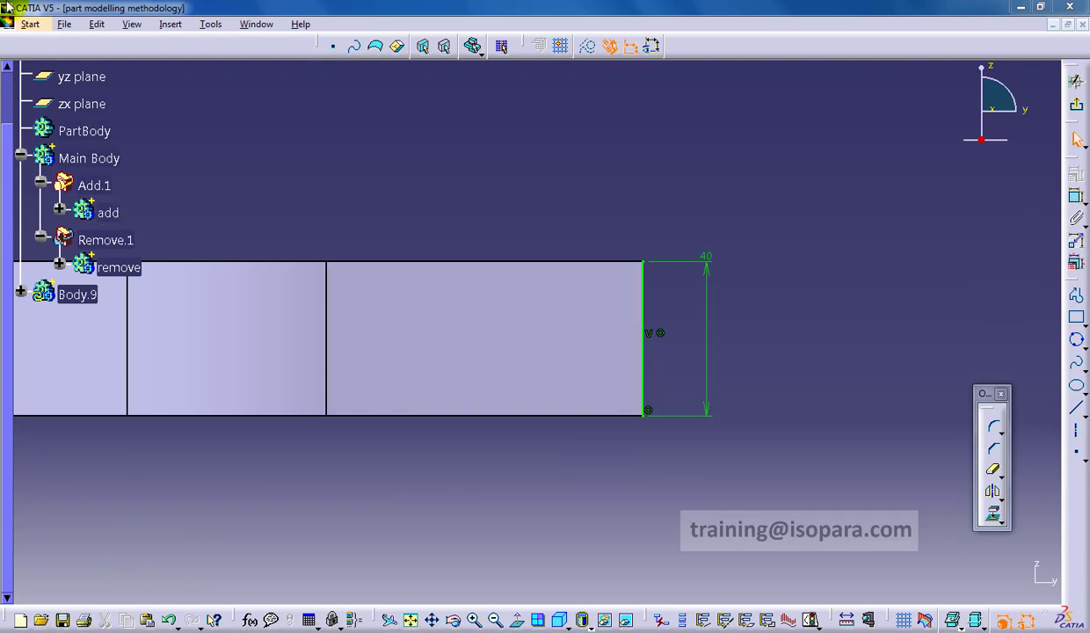
pyautogui.moveTo(751, 464)
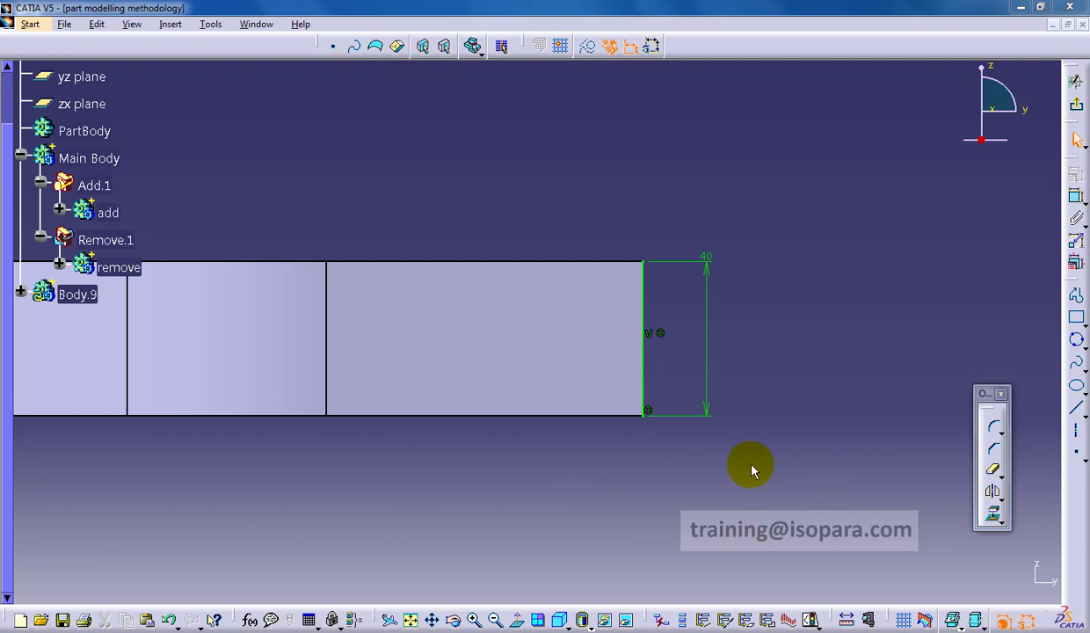
pyautogui.moveTo(332, 513)
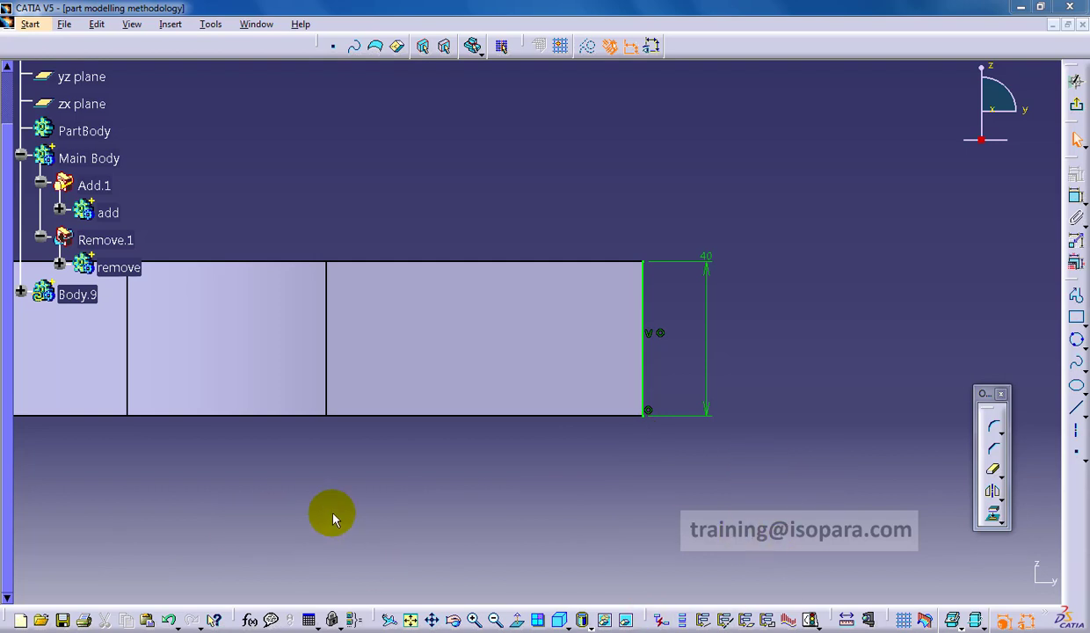
pyautogui.moveTo(836, 495)
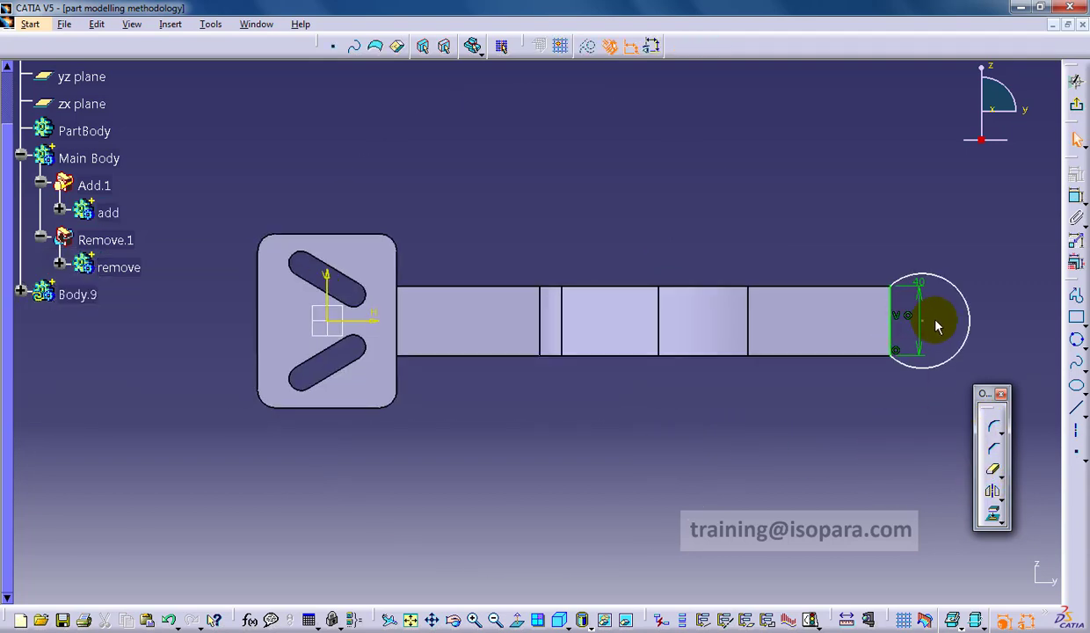
pyautogui.click(339, 321)
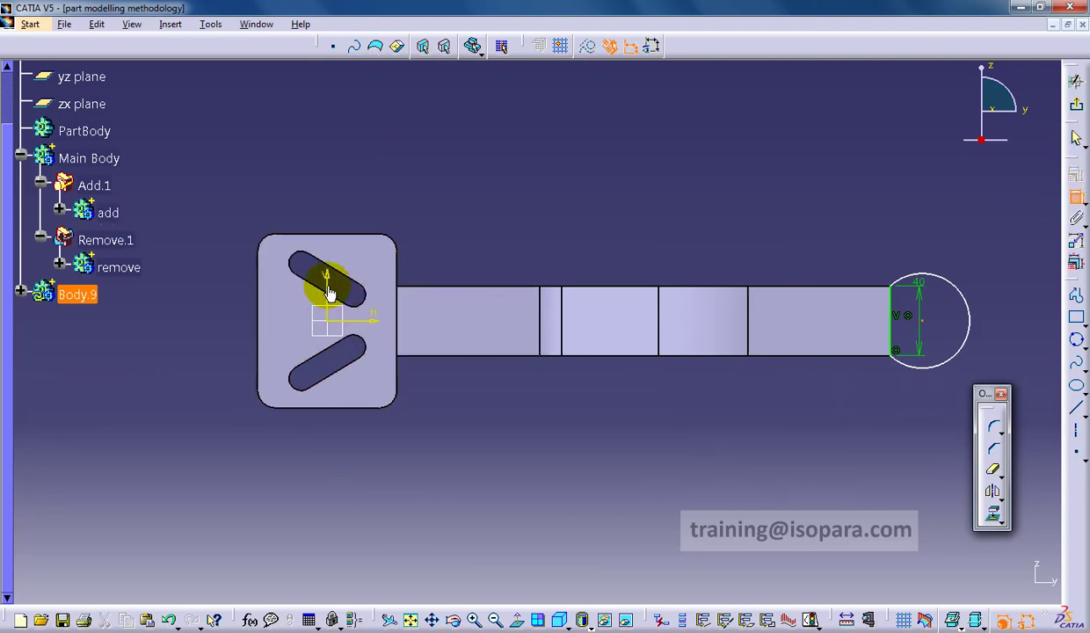
# Step: Pad Body.9's sketch with its first limit up to the rib face
pyautogui.click(1077, 107)
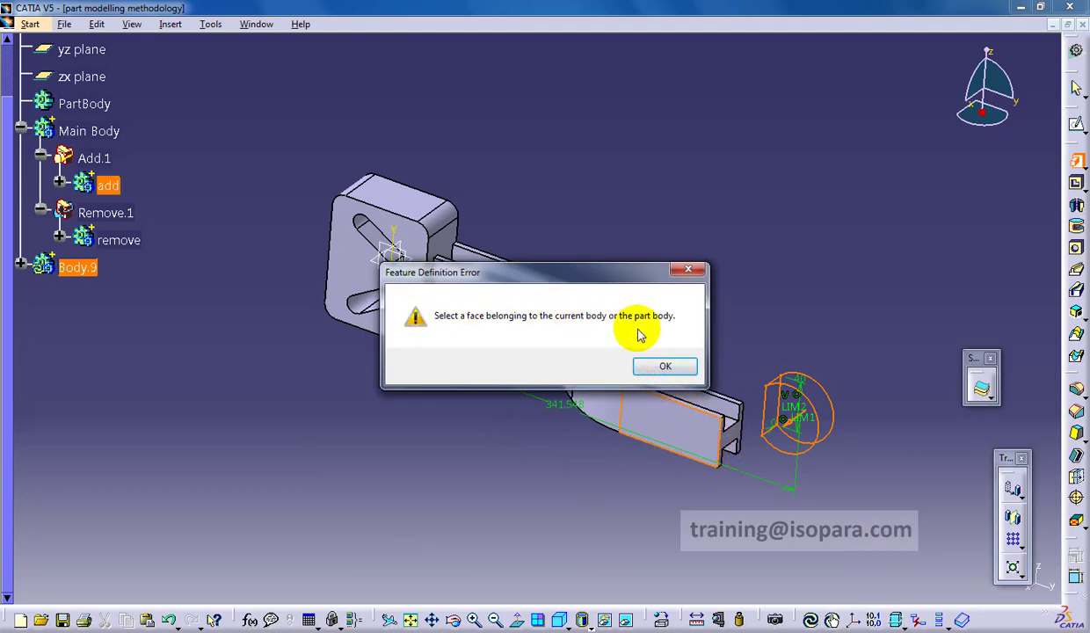
pyautogui.click(664, 366)
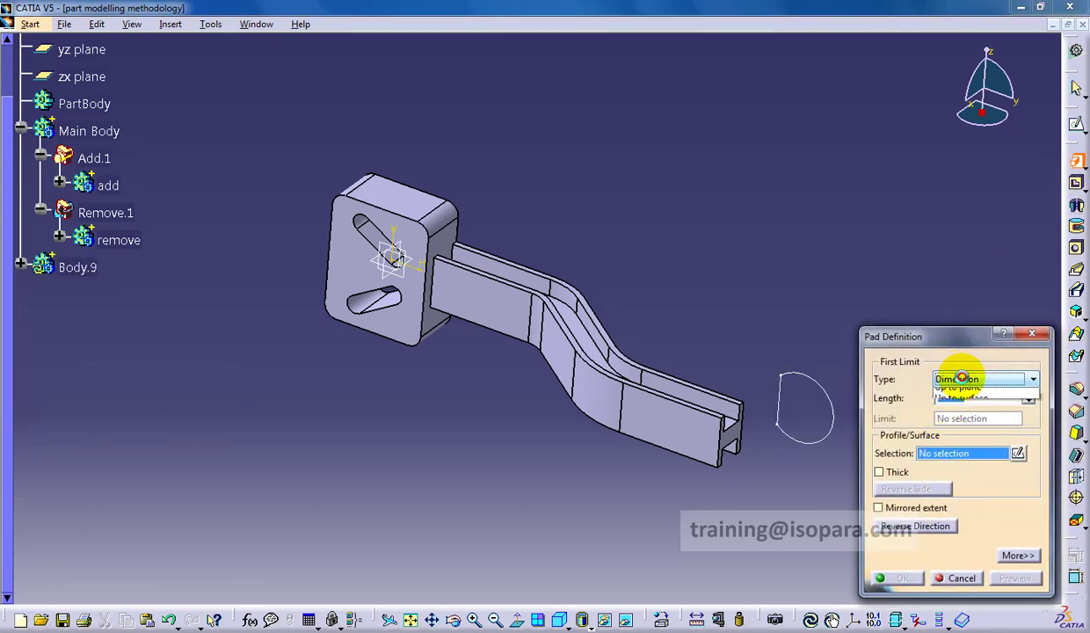
pyautogui.click(957, 384)
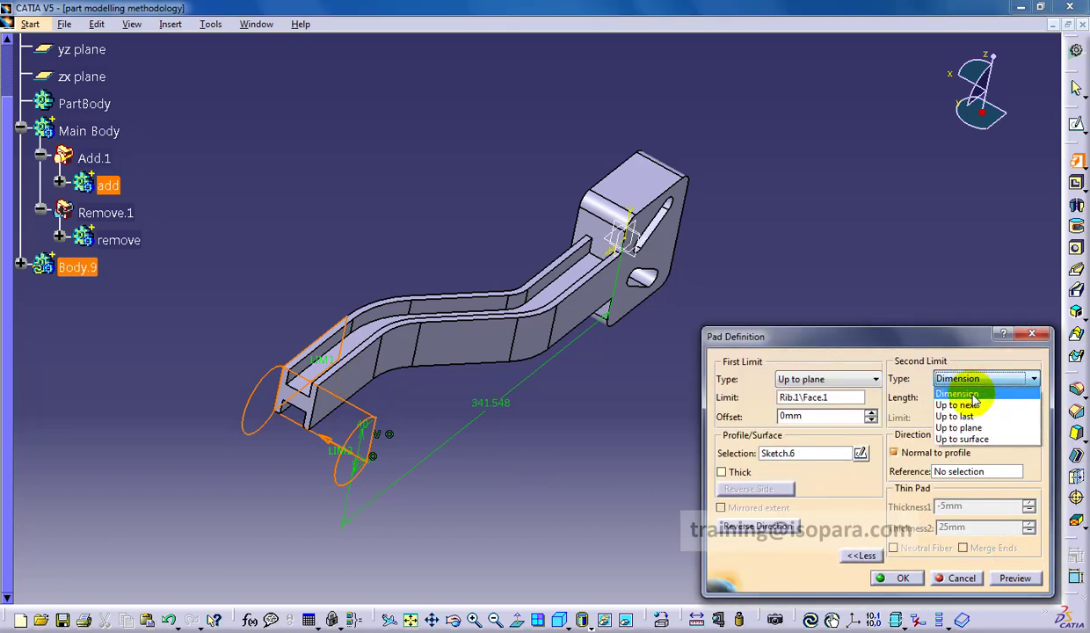
pyautogui.click(959, 427)
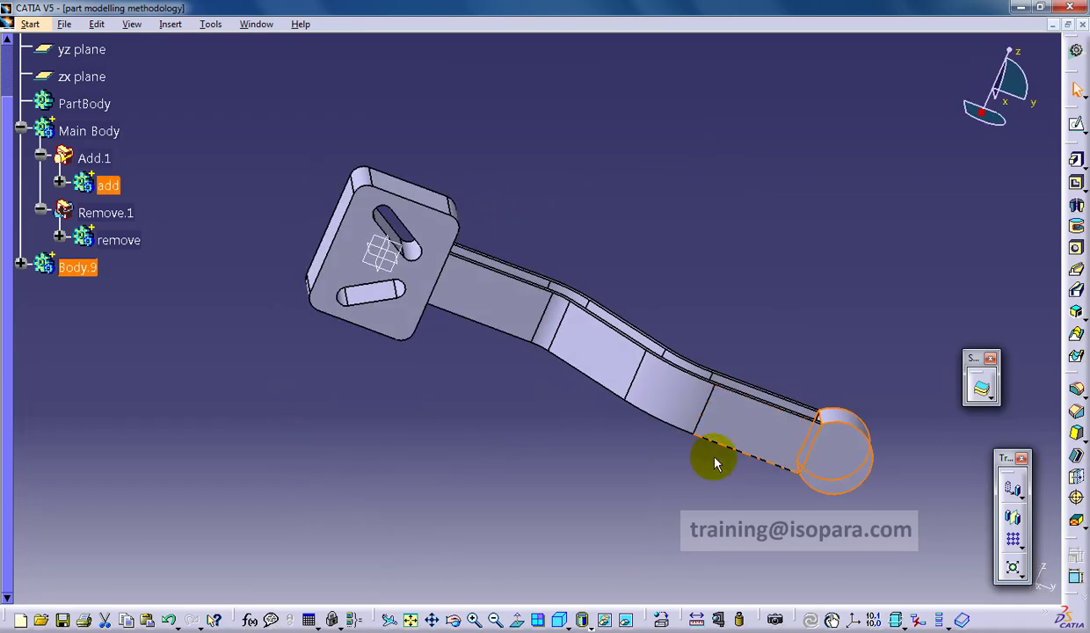
# Step: Merge the padded boss into the Main Body and inspect the rounded end
pyautogui.click(89, 130)
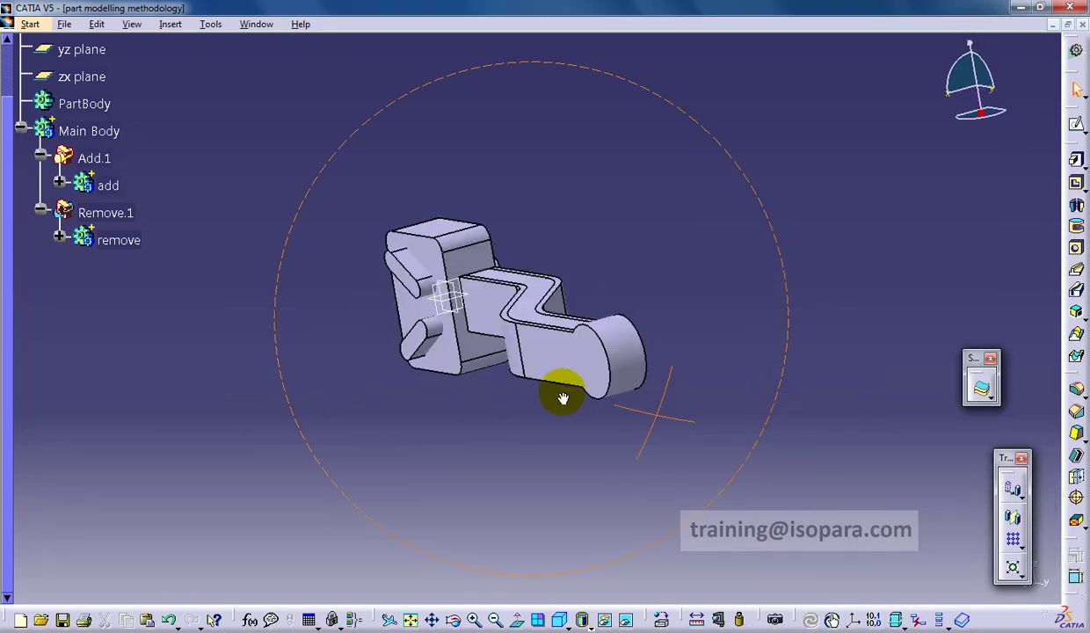
pyautogui.moveTo(563, 399); pyautogui.dragTo(519, 457)
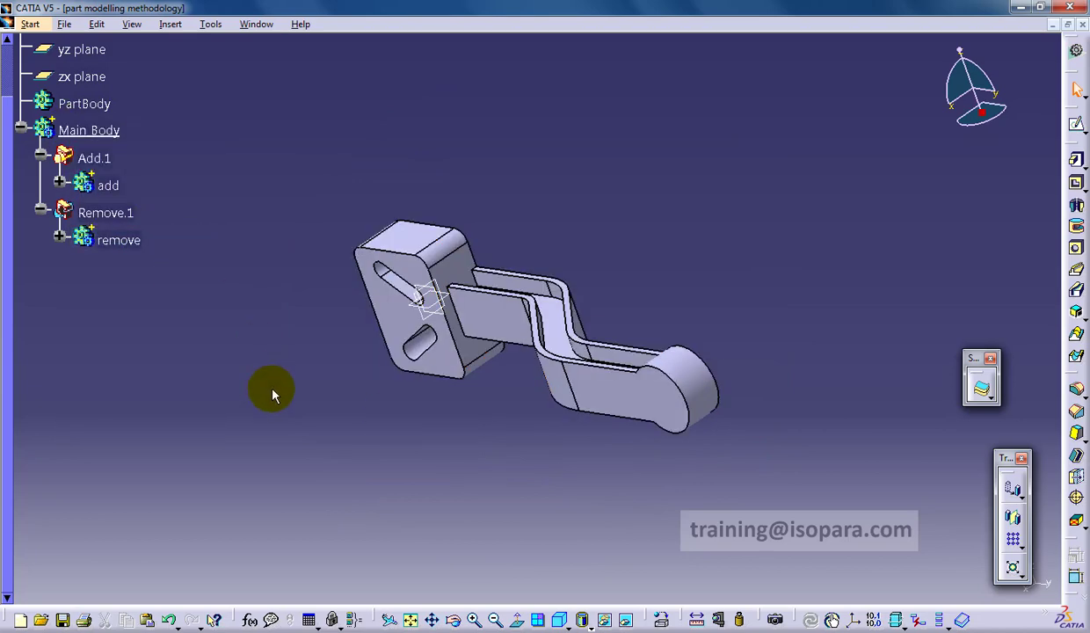
pyautogui.click(171, 24)
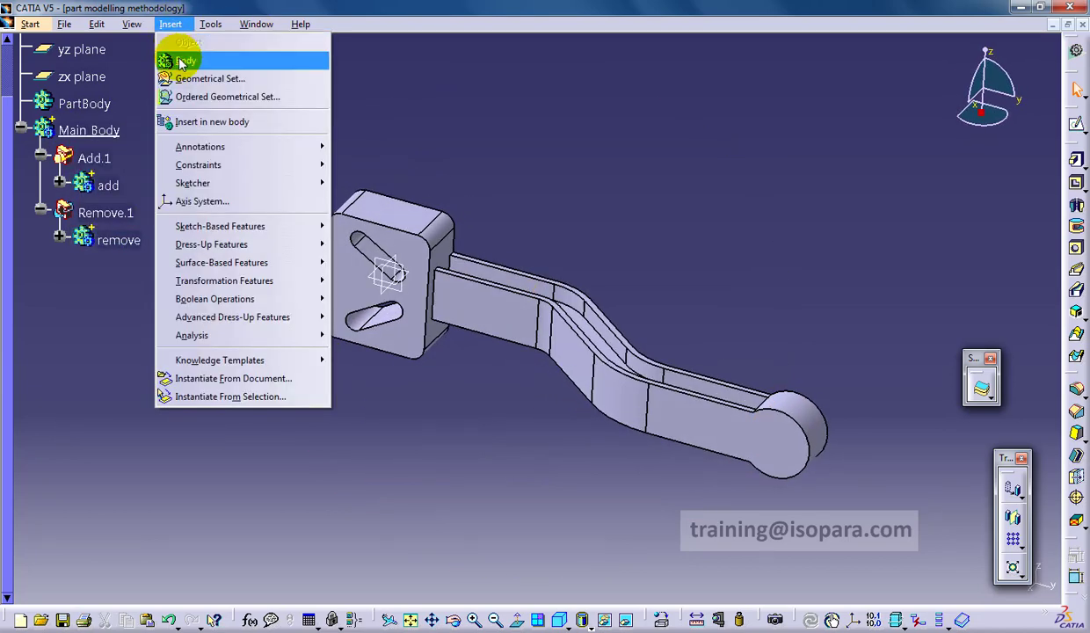
# Step: Insert Body.10 and sketch a circle concentric with the boss edge for the pin
pyautogui.click(185, 60)
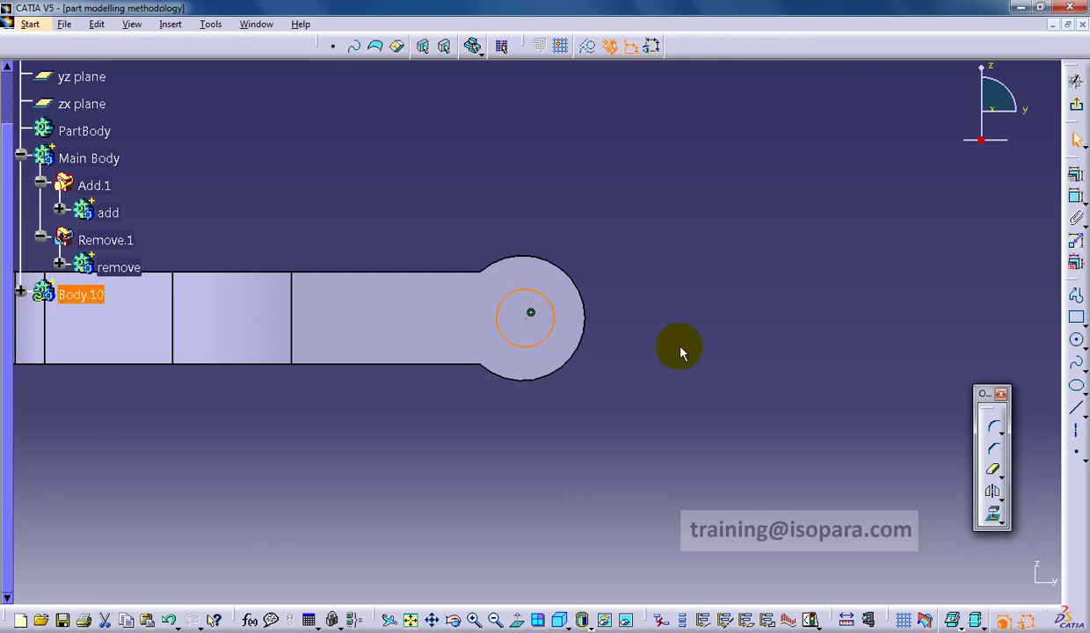
pyautogui.click(545, 338)
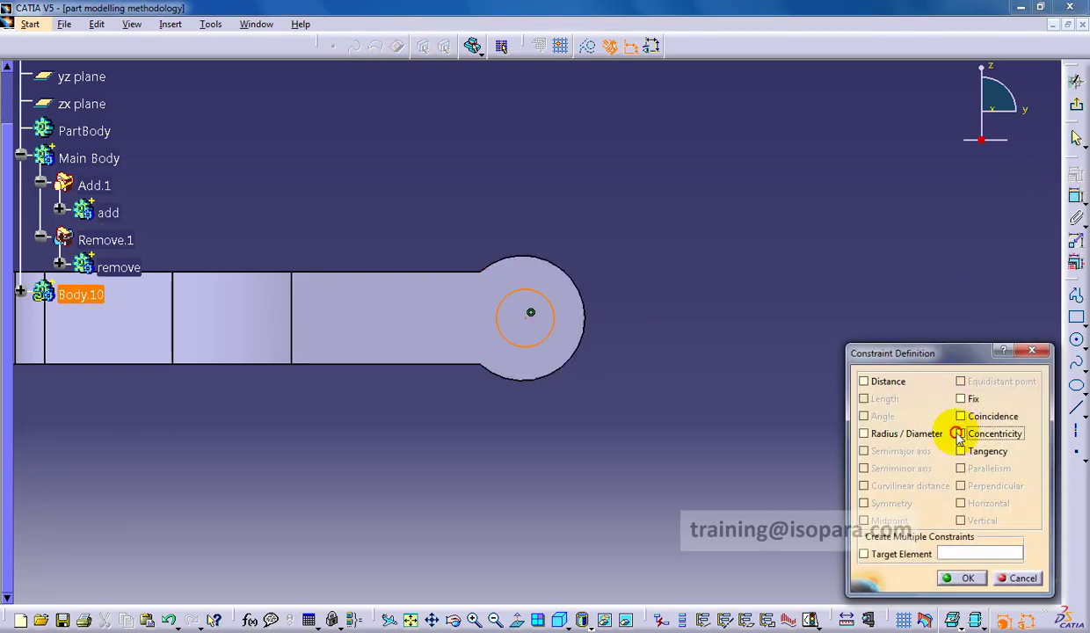
pyautogui.click(961, 578)
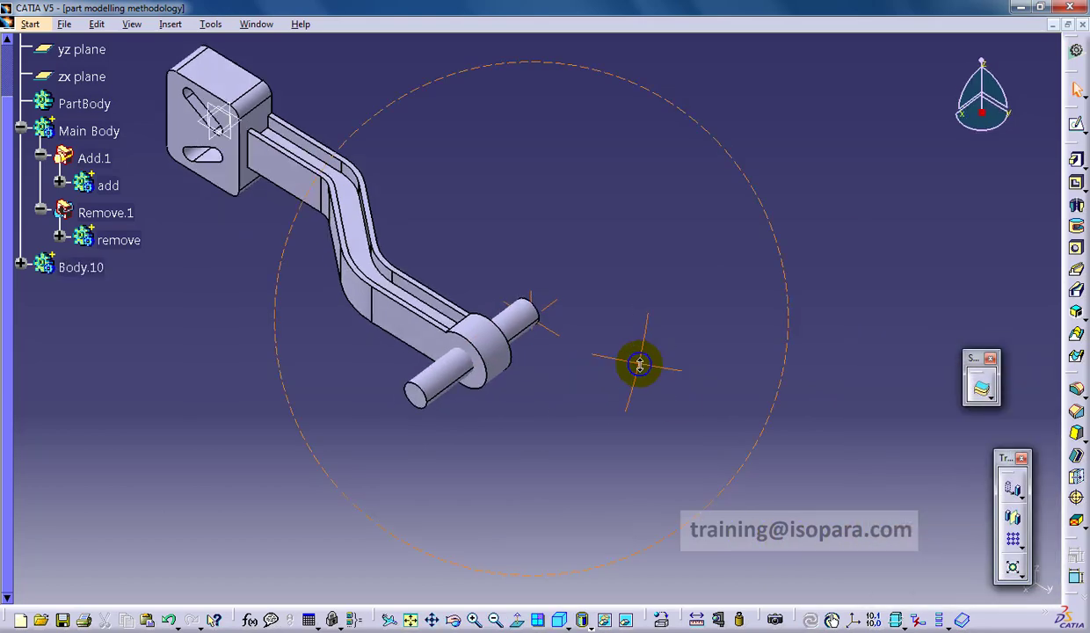
pyautogui.rightClick(118, 240)
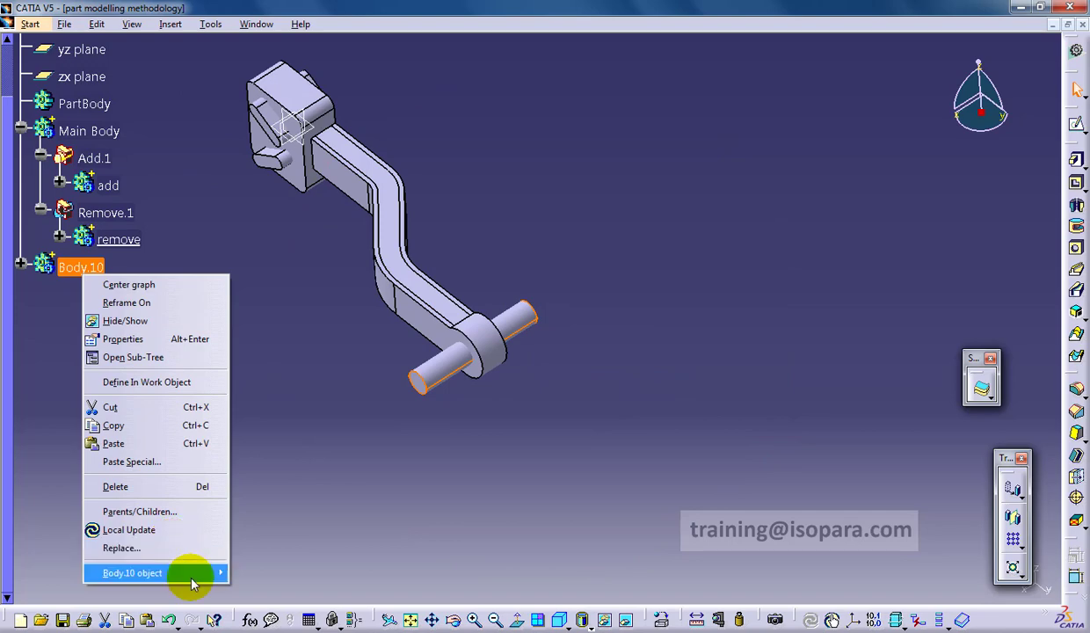
# Step: Remove Body.10 from the Main Body and check the hole through the boss
pyautogui.click(132, 572)
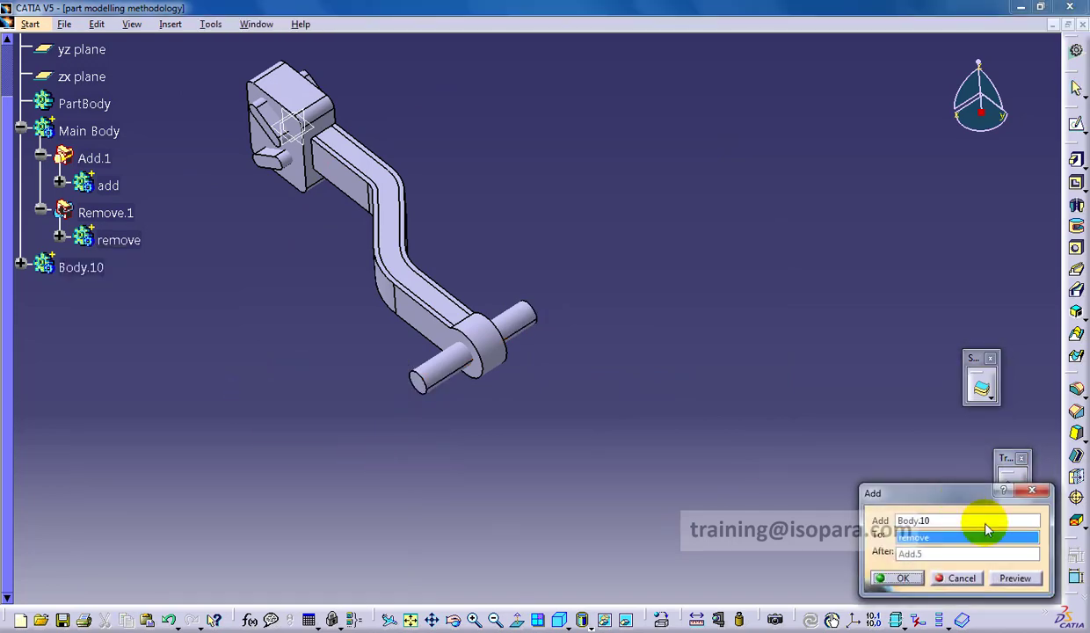
pyautogui.rightClick(89, 130)
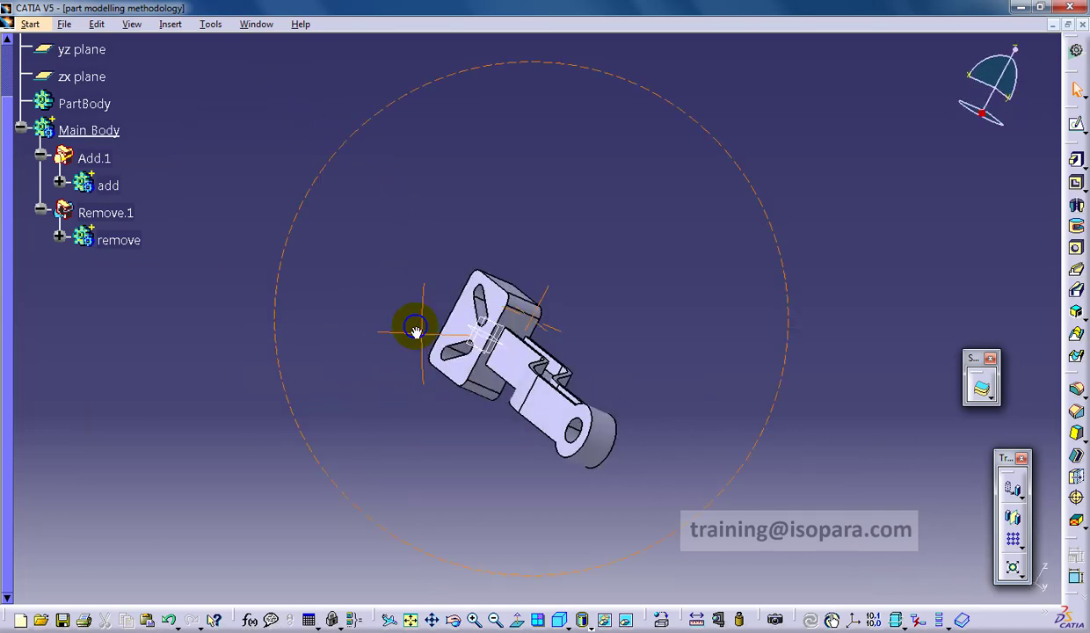
pyautogui.moveTo(415, 329); pyautogui.dragTo(468, 299)
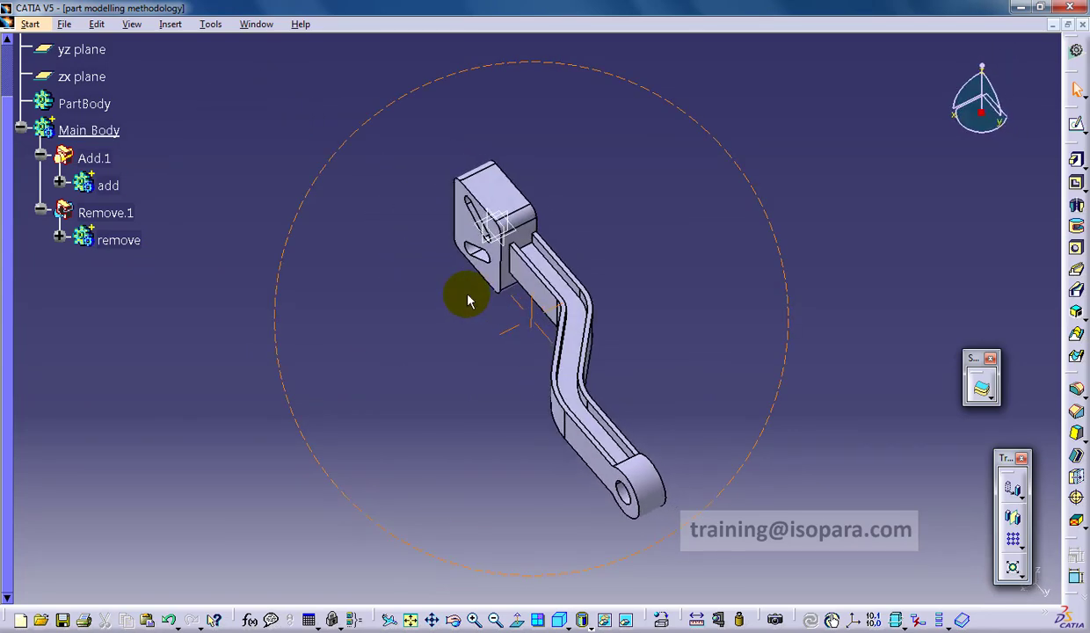
pyautogui.moveTo(466, 299); pyautogui.dragTo(482, 437)
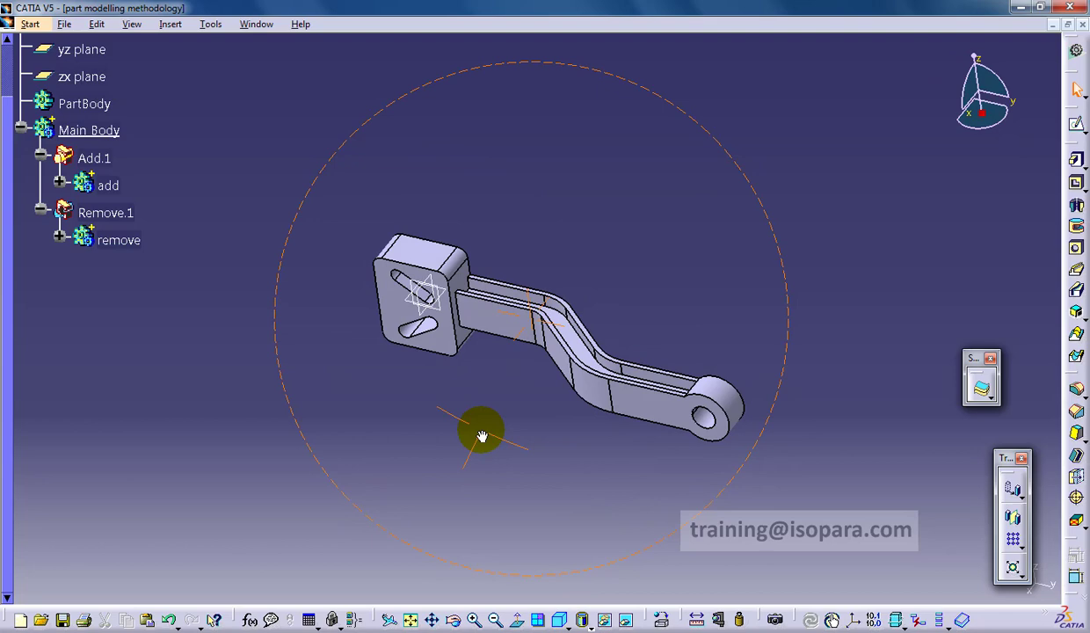